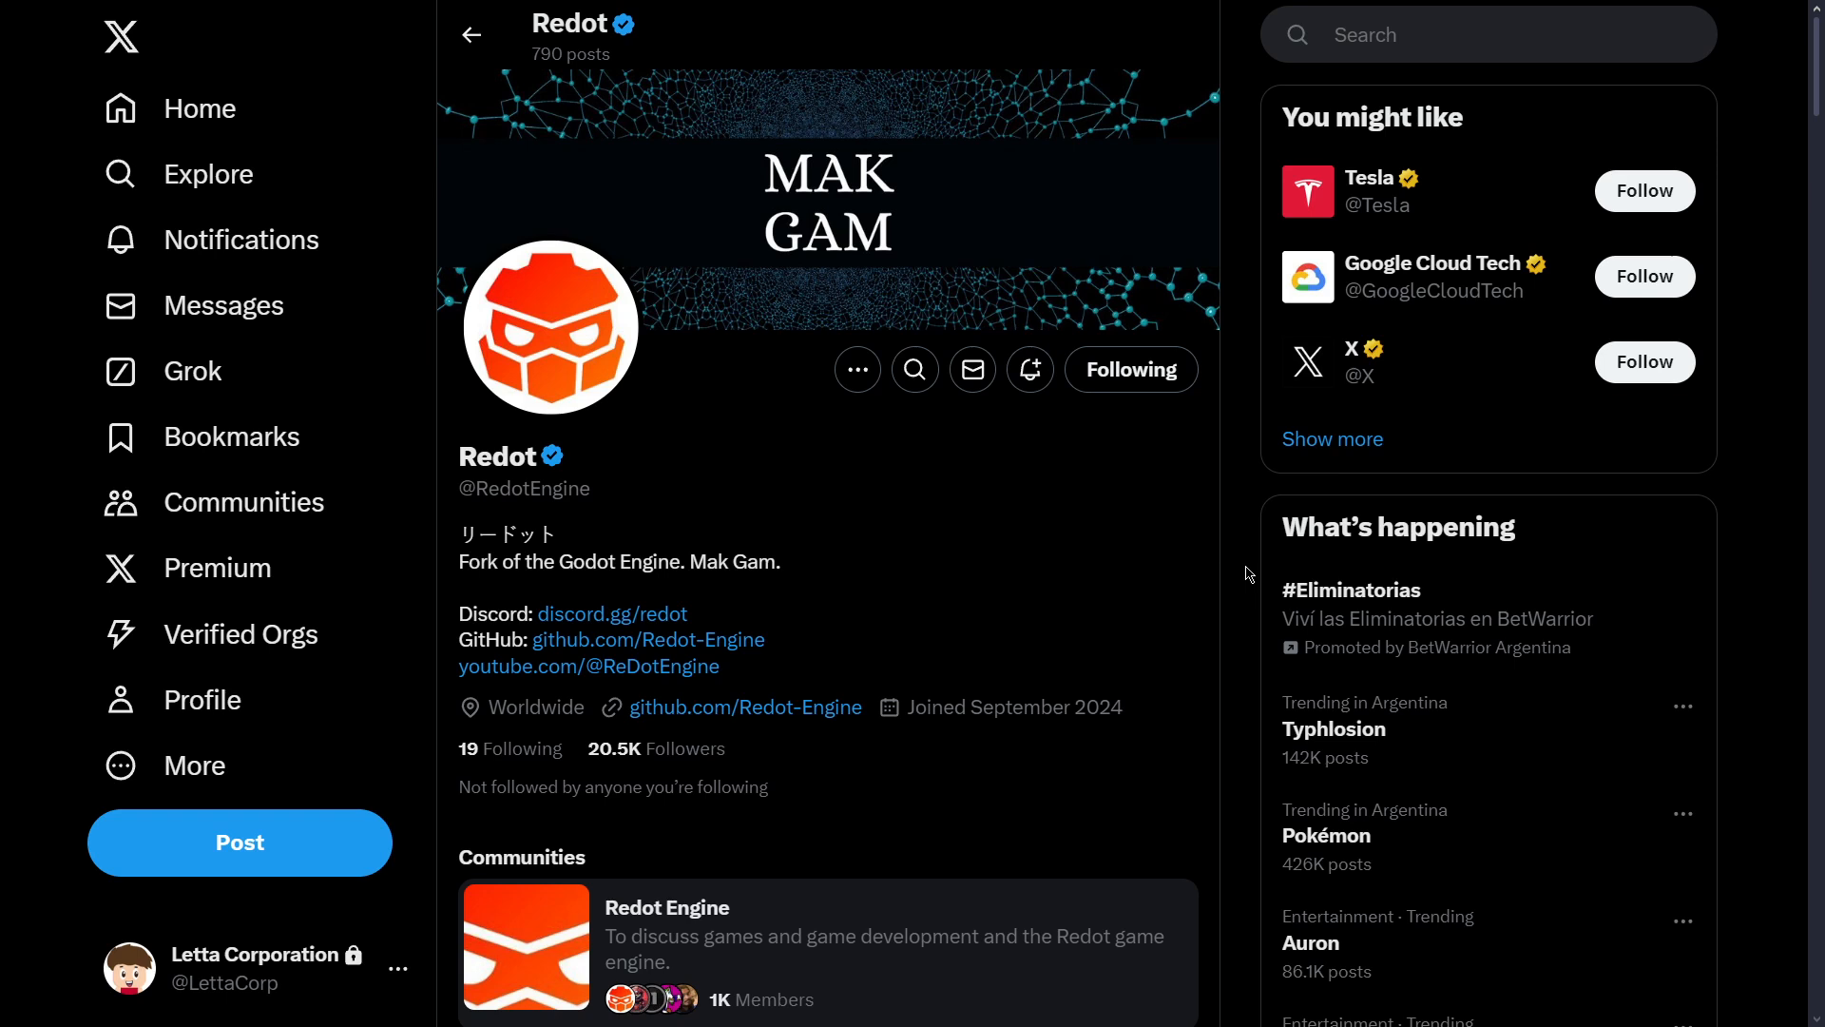
mouse_move(540, 370)
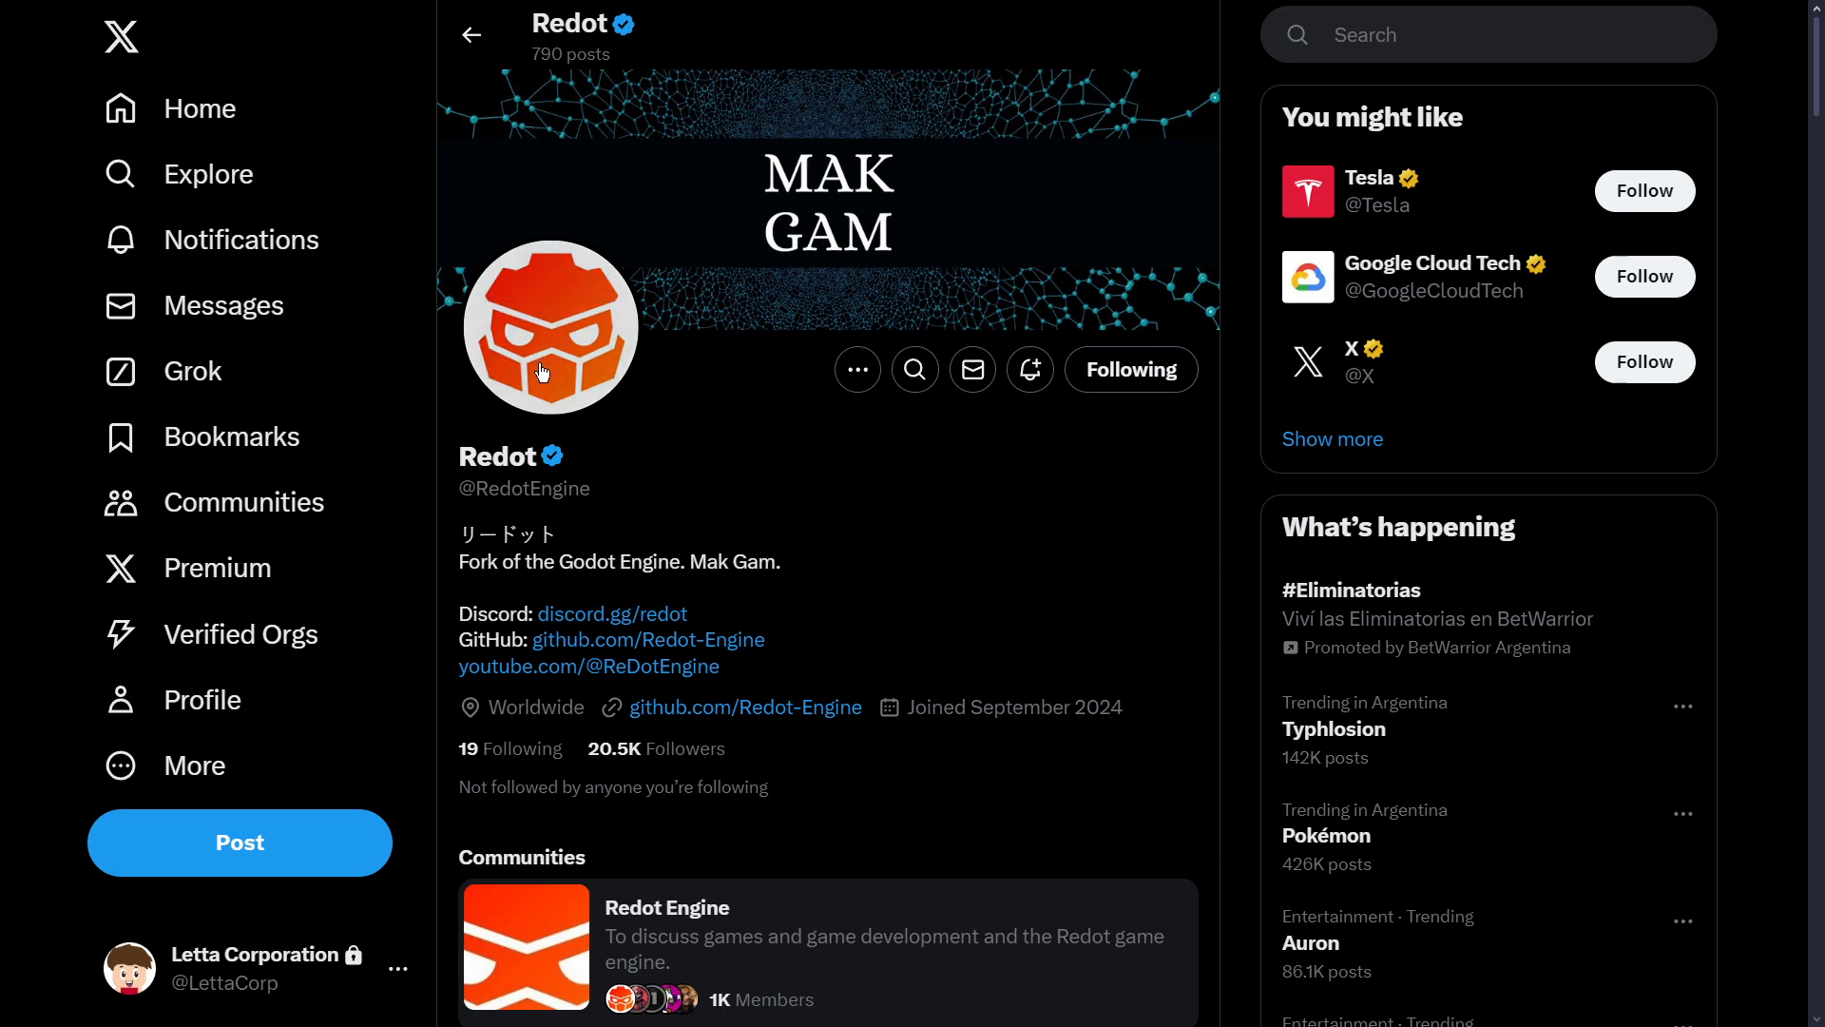
mouse_move(570, 585)
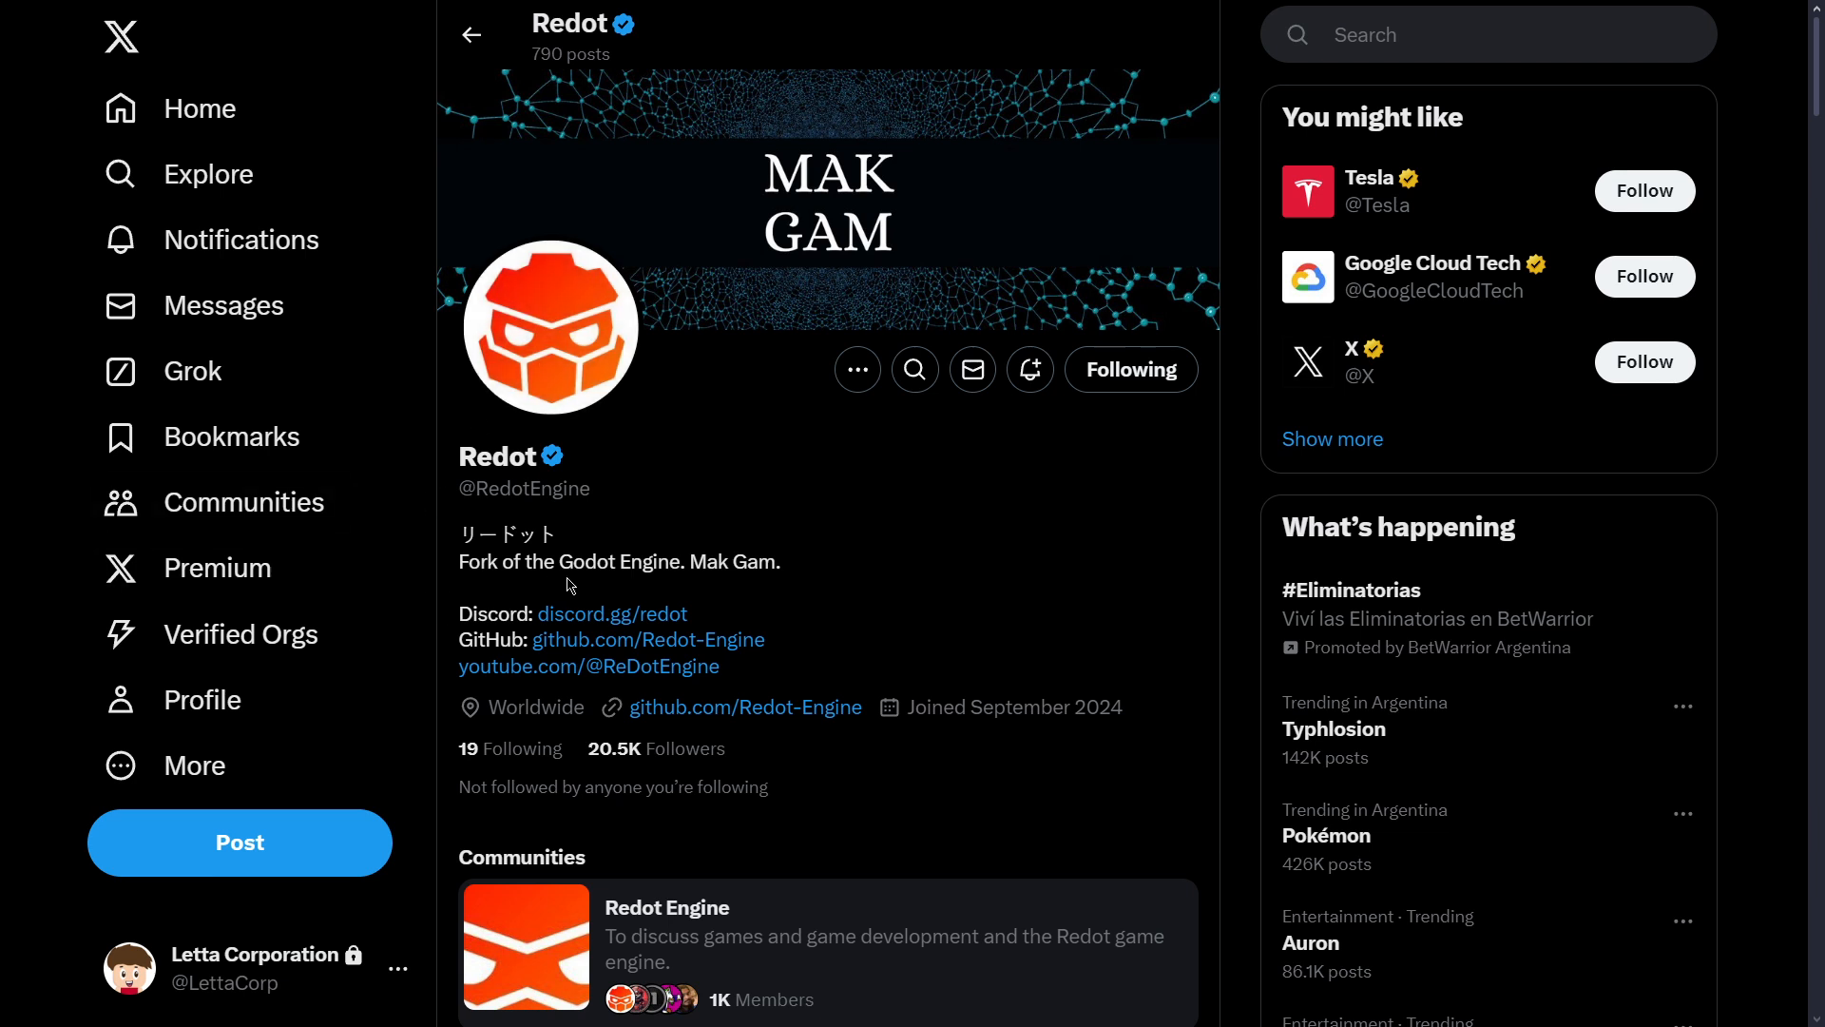
mouse_move(736, 560)
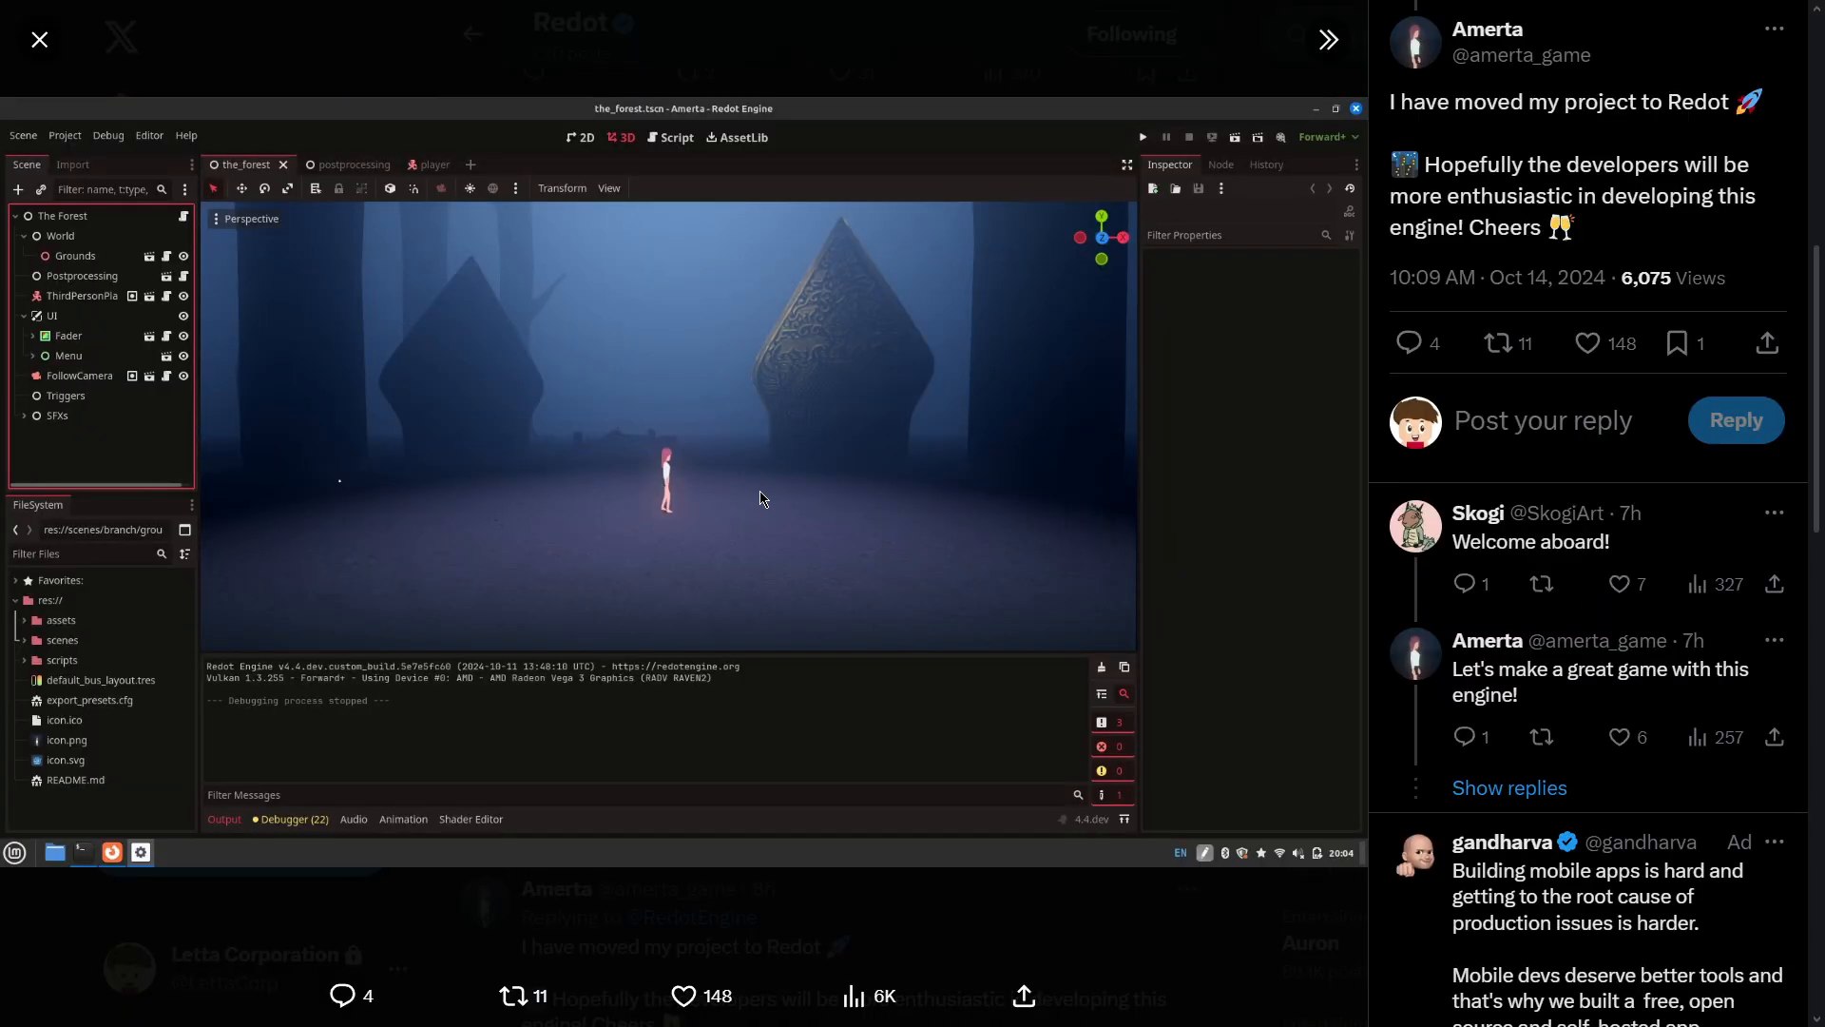
mouse_move(634, 483)
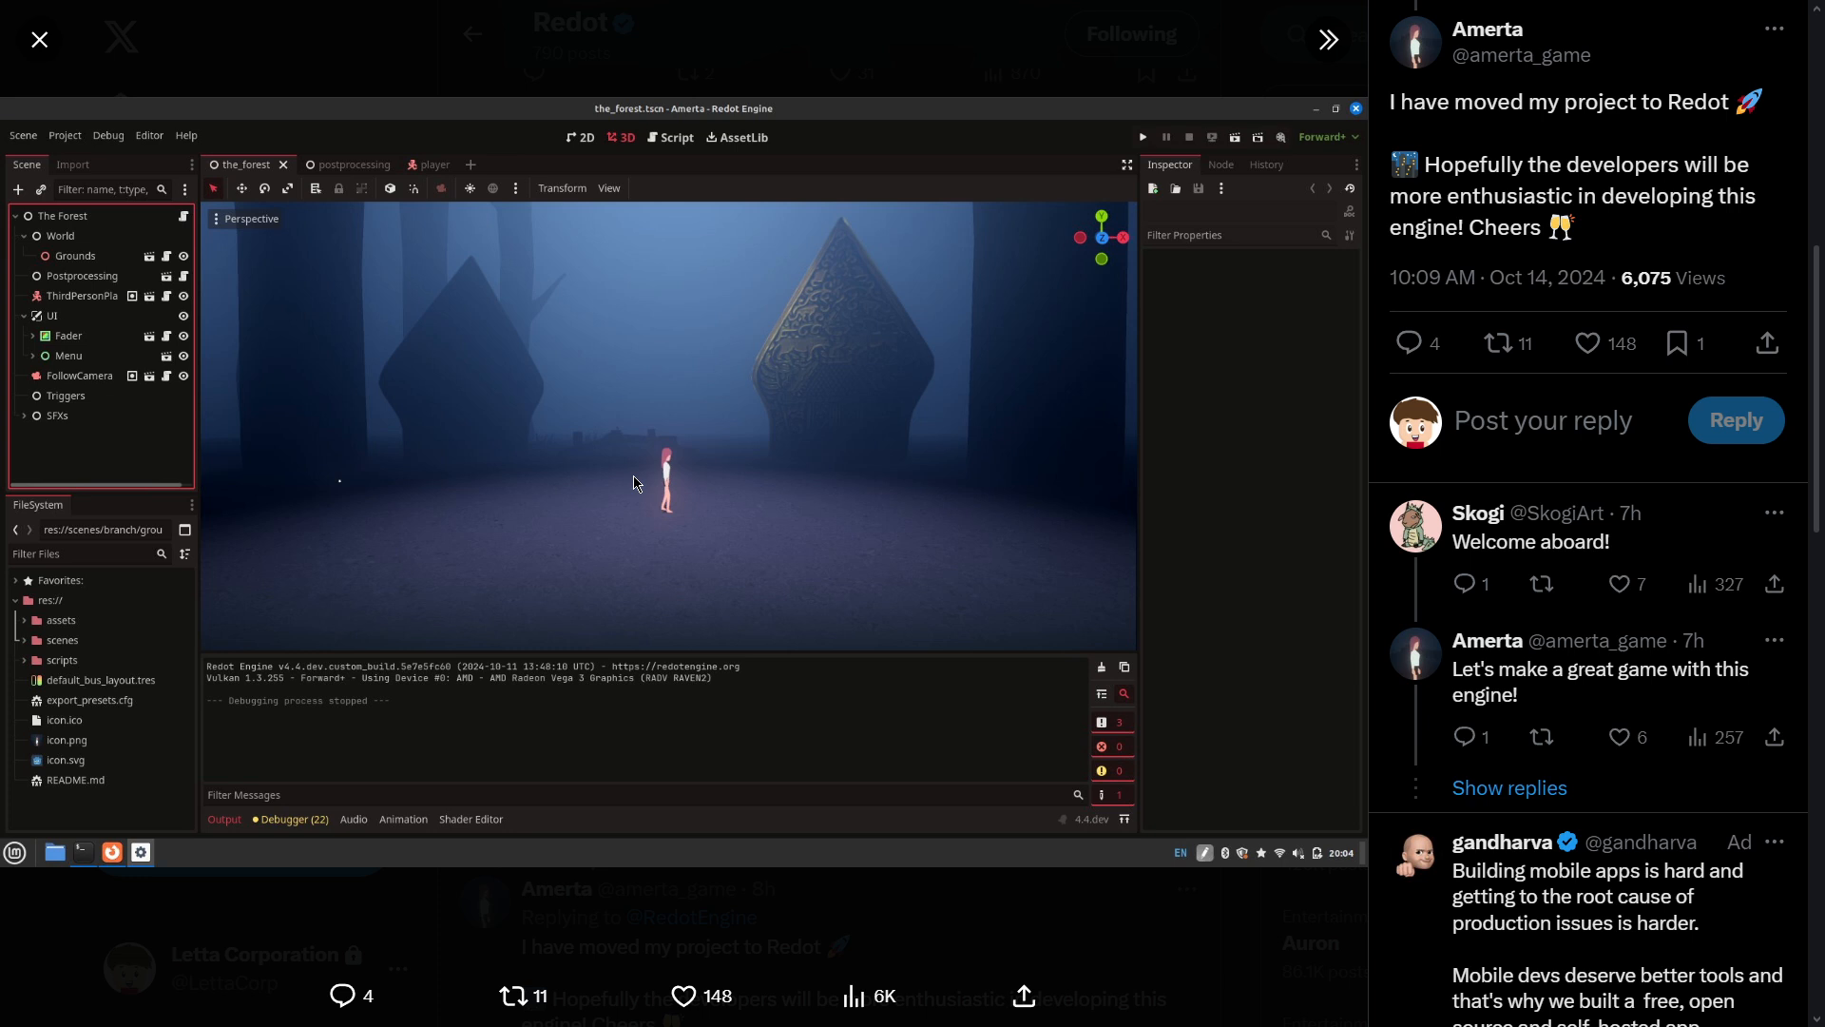
mouse_move(624, 123)
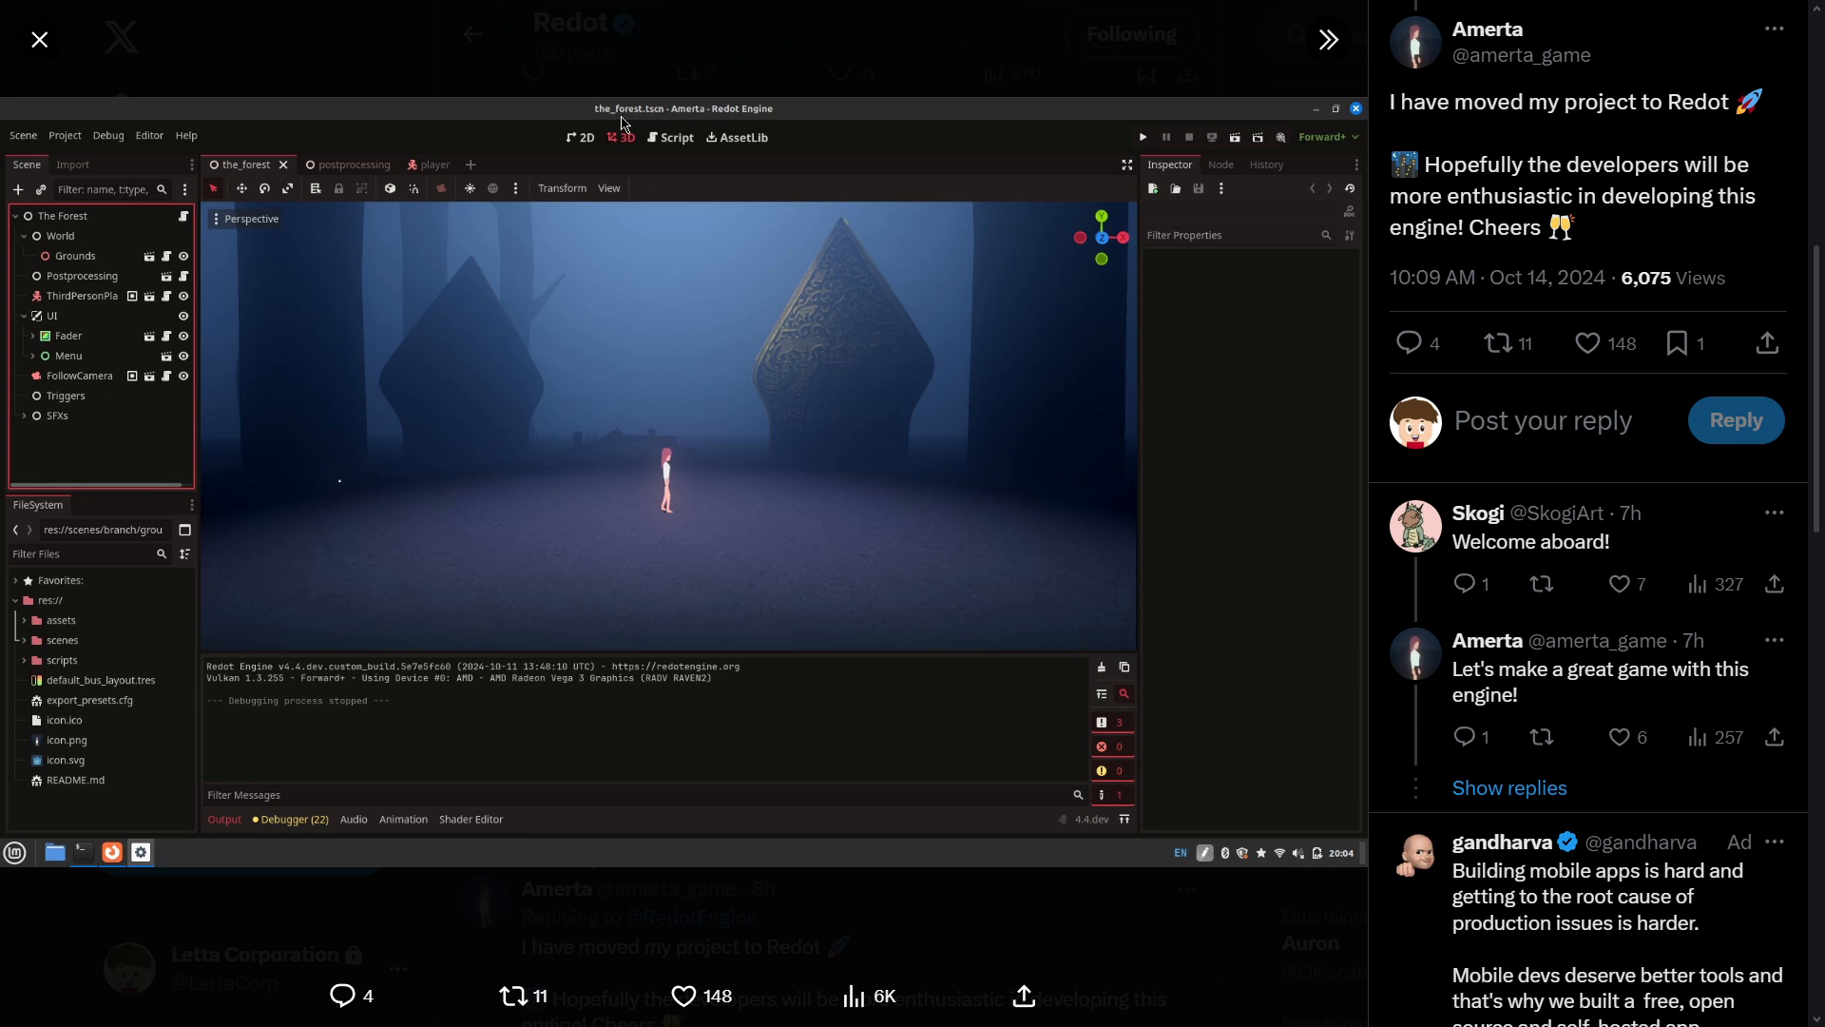
mouse_move(159, 660)
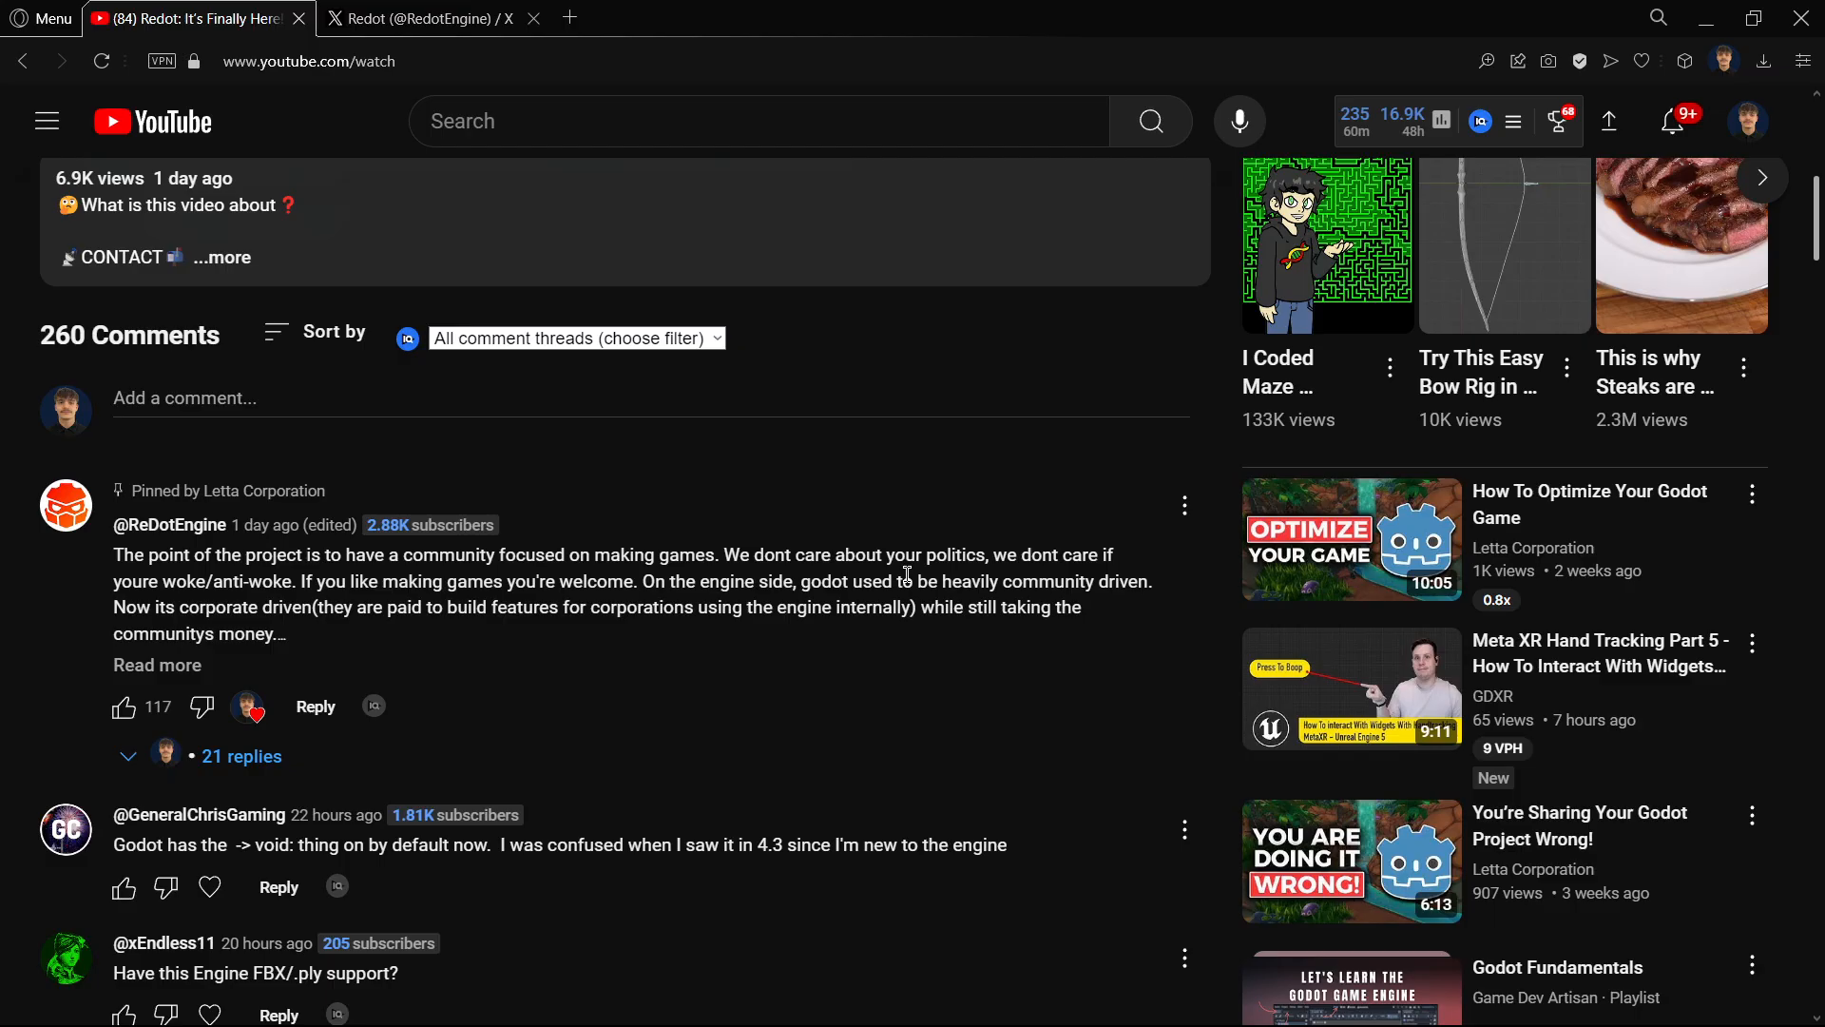
mouse_move(72, 515)
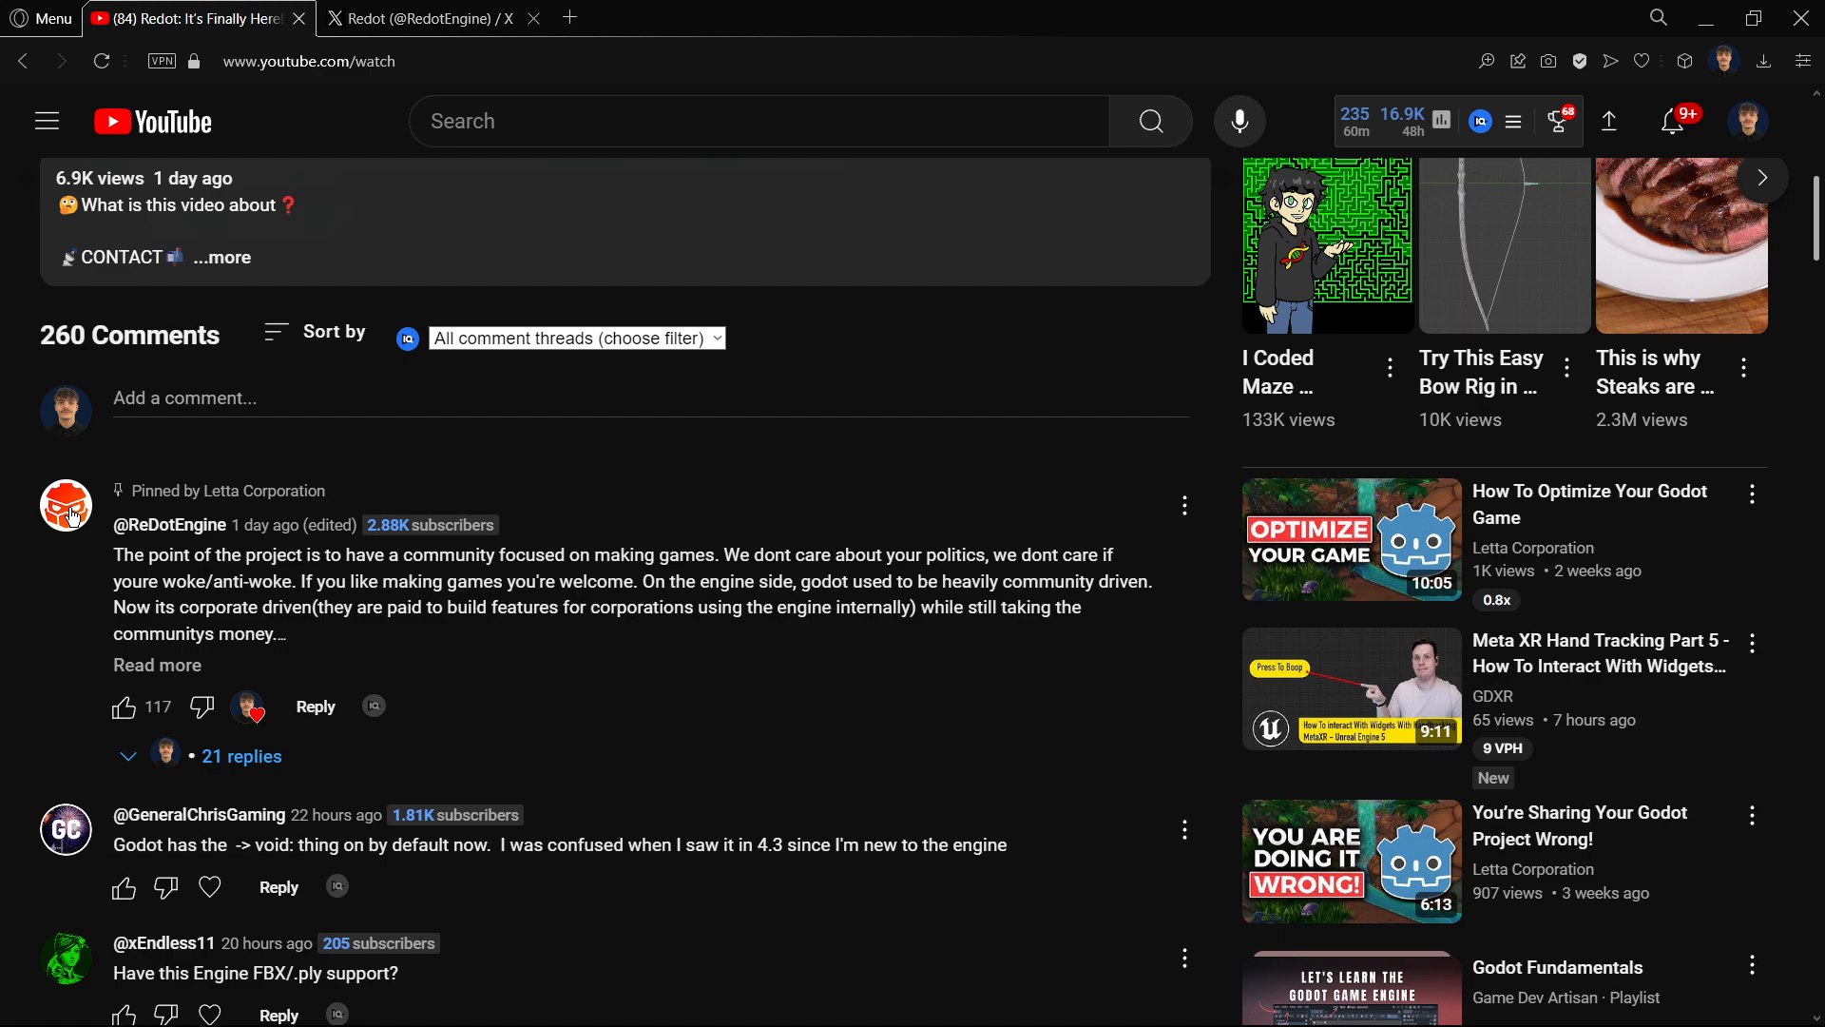
scroll(up, 3)
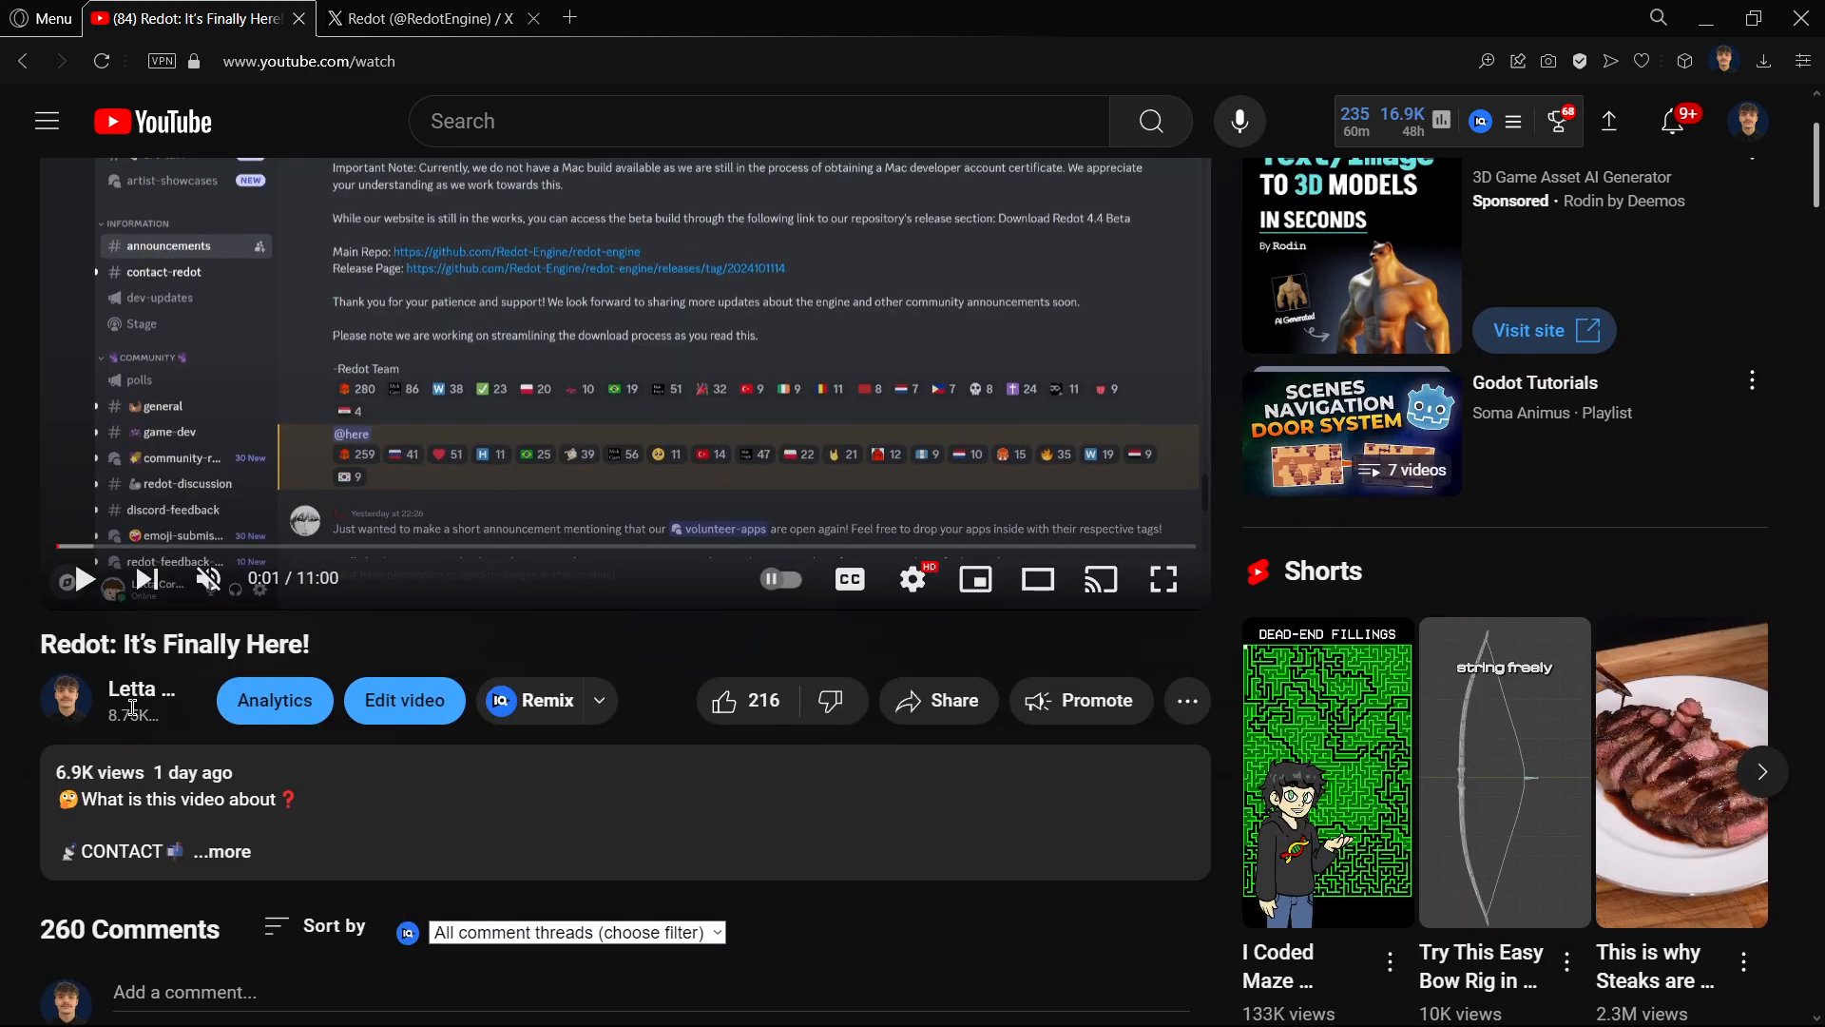
scroll(down, 3)
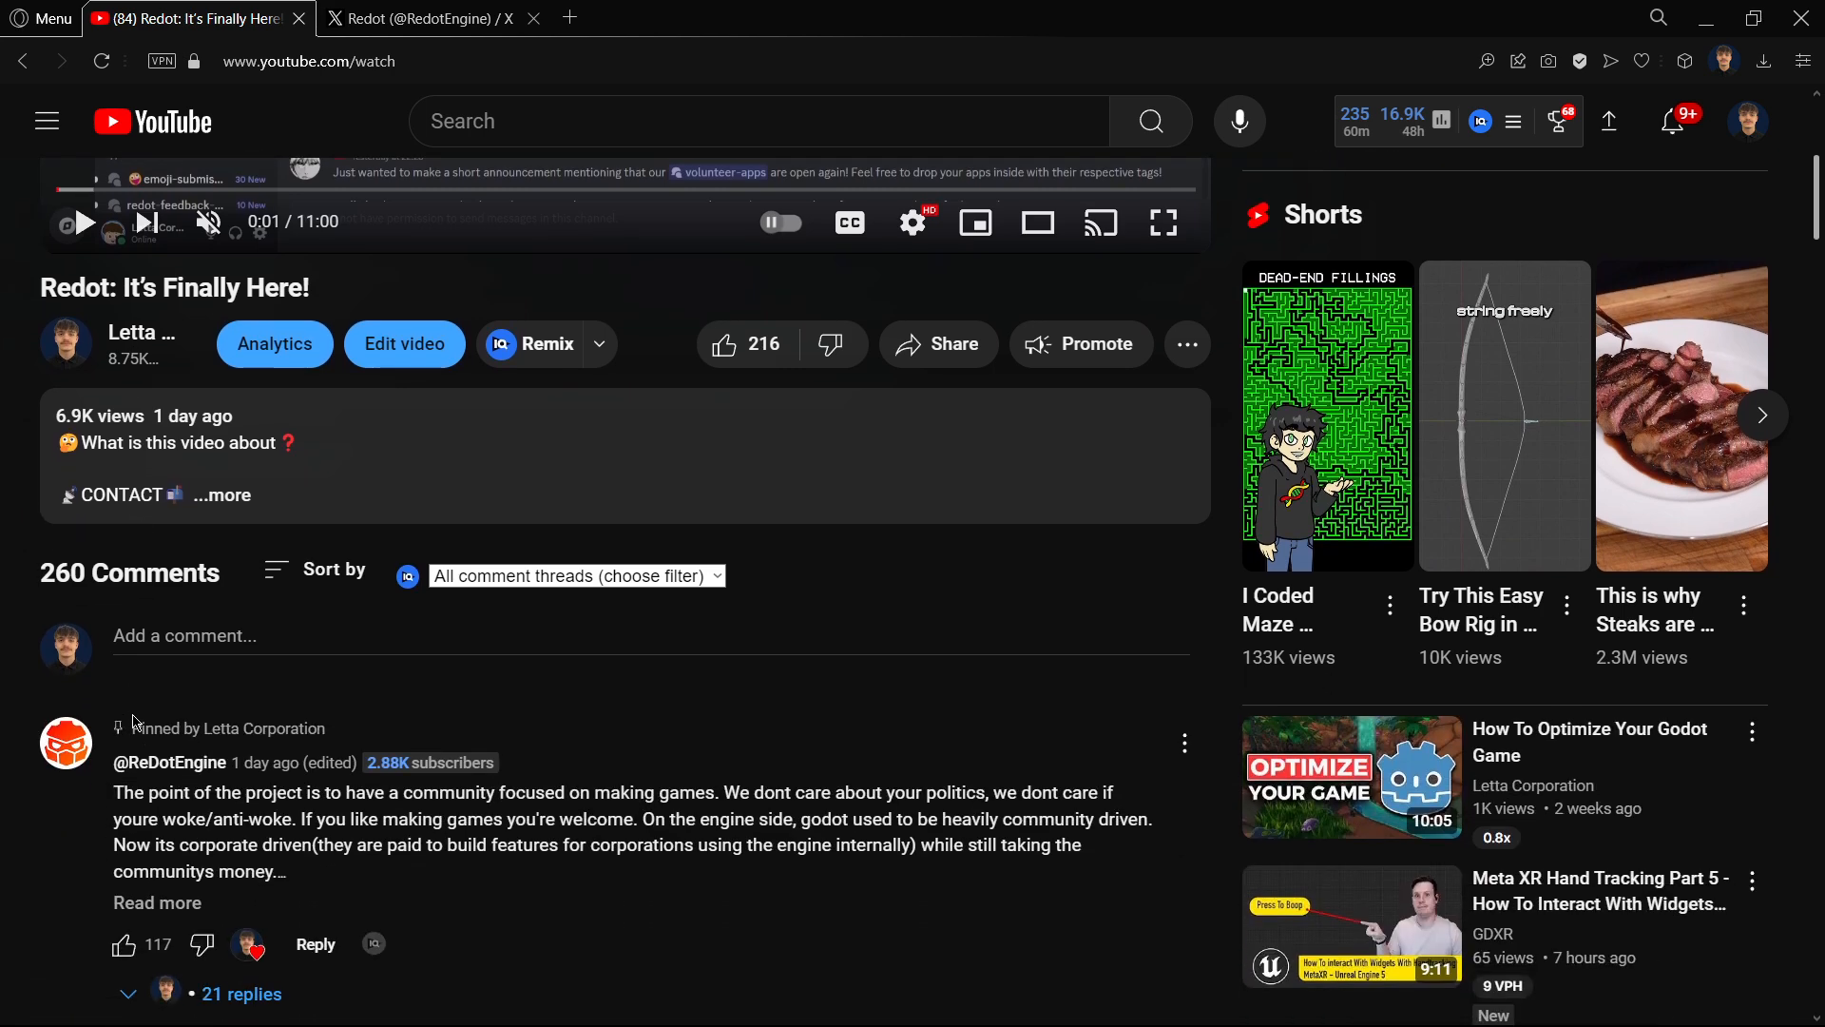
scroll(down, 3)
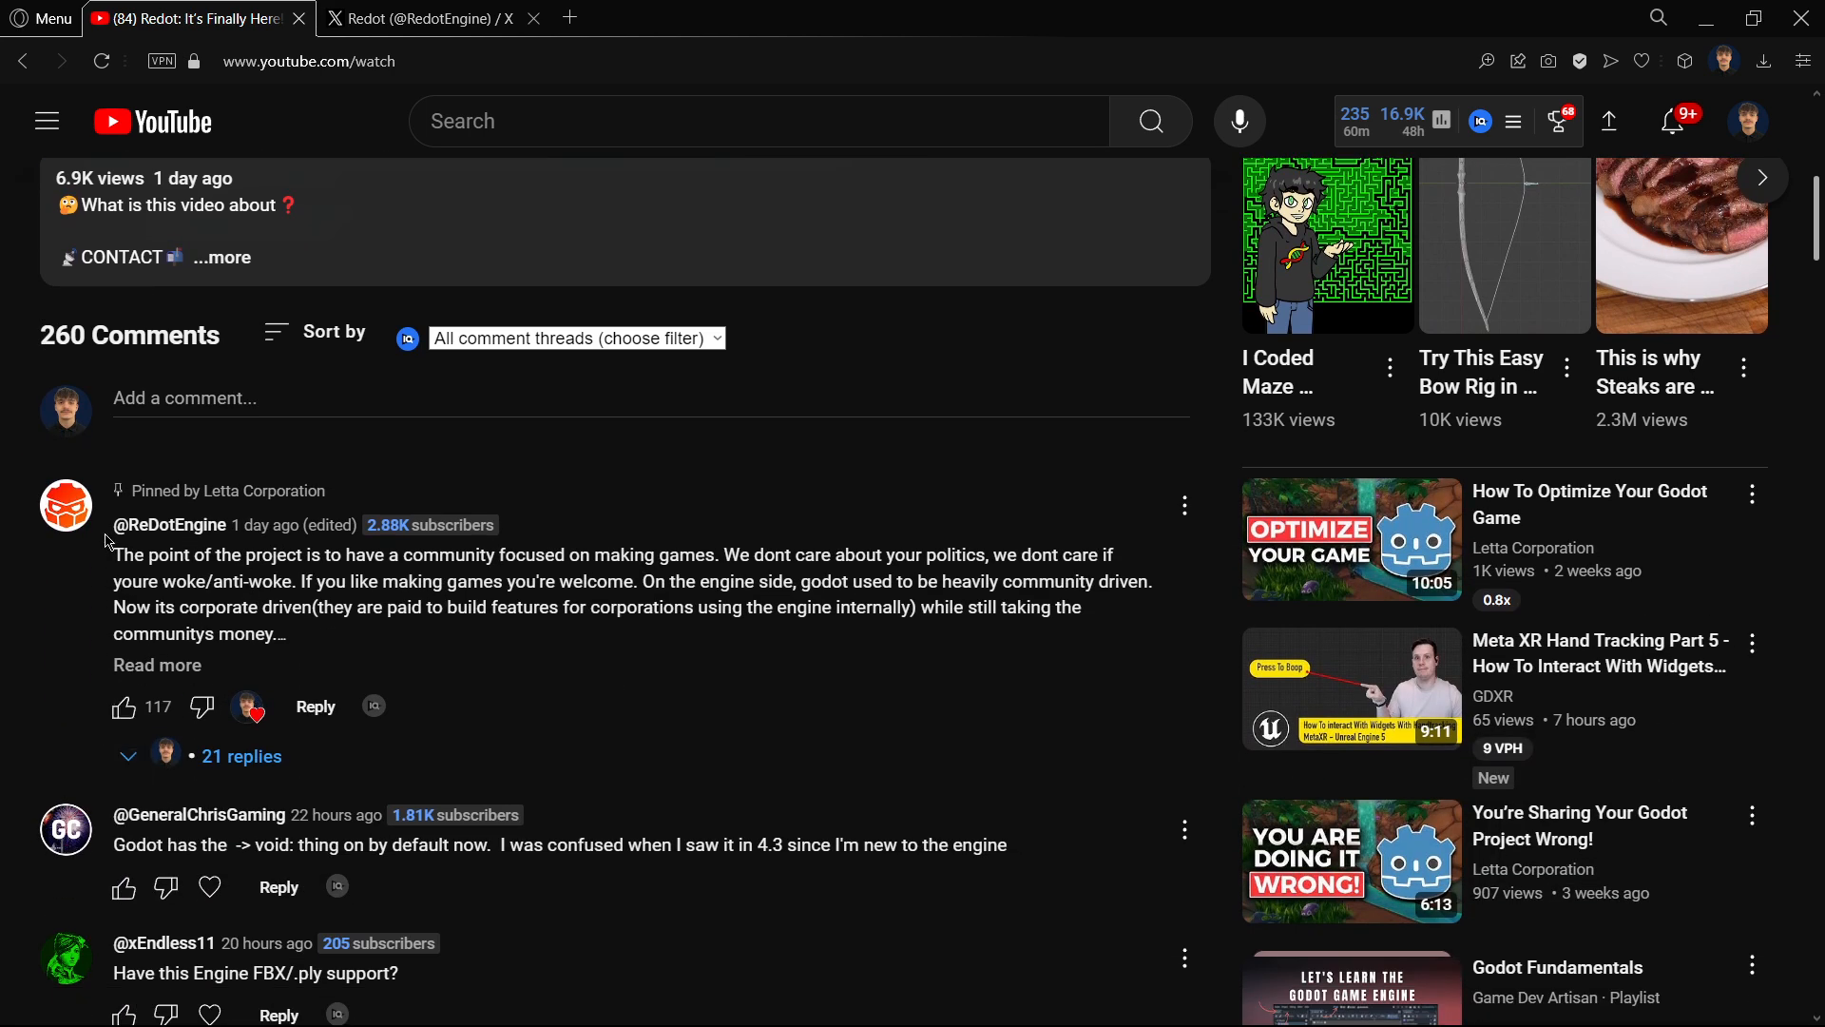
mouse_move(123, 706)
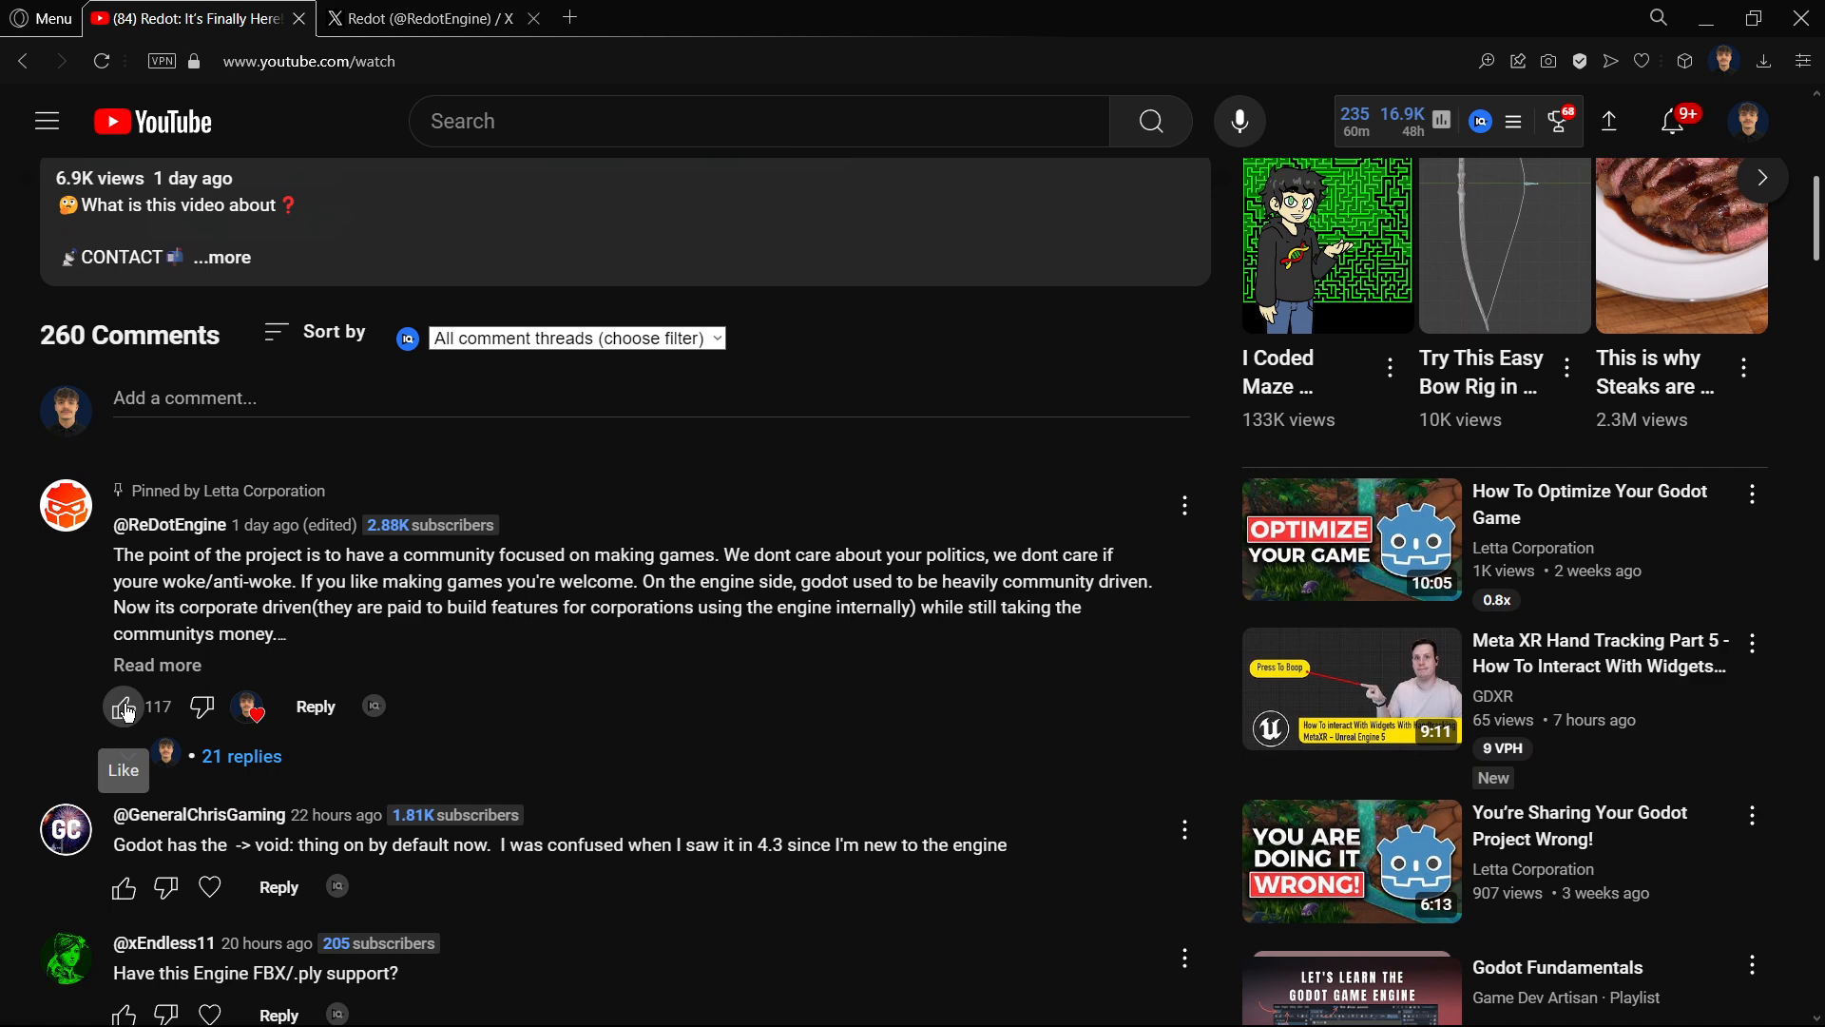
click(157, 664)
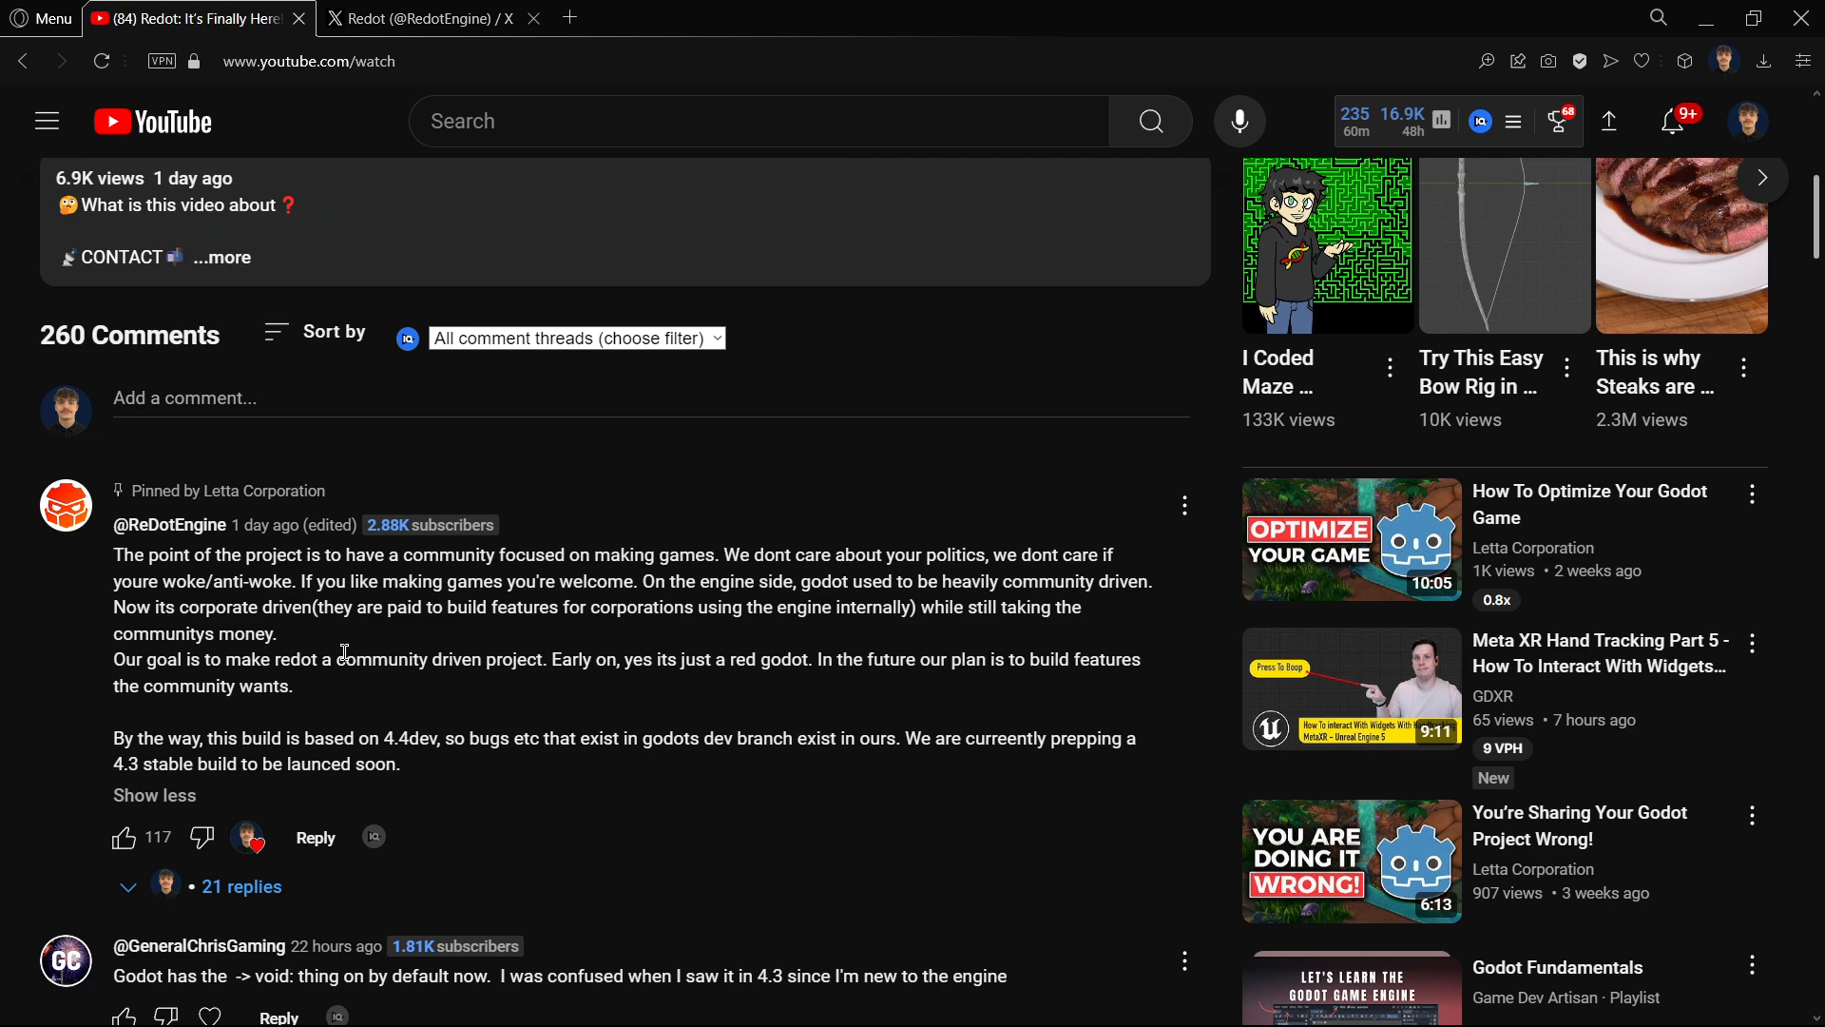
scroll(down, 3)
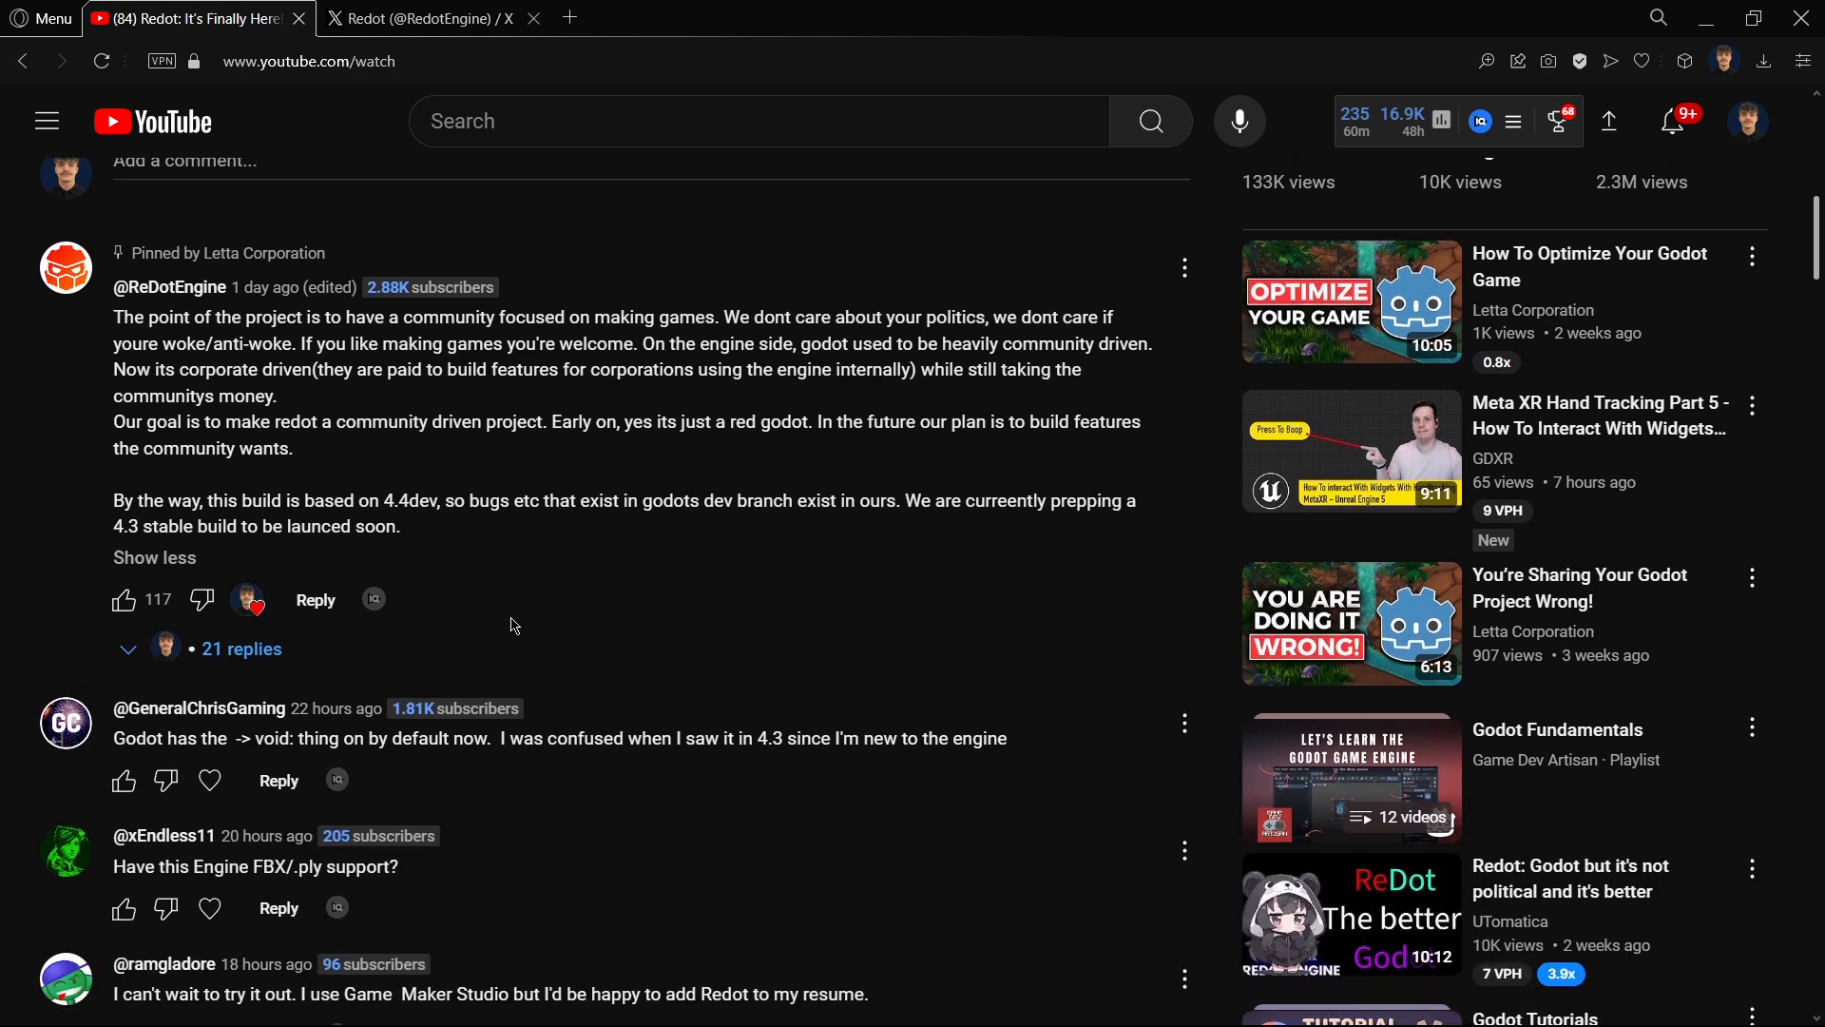
scroll(down, 3)
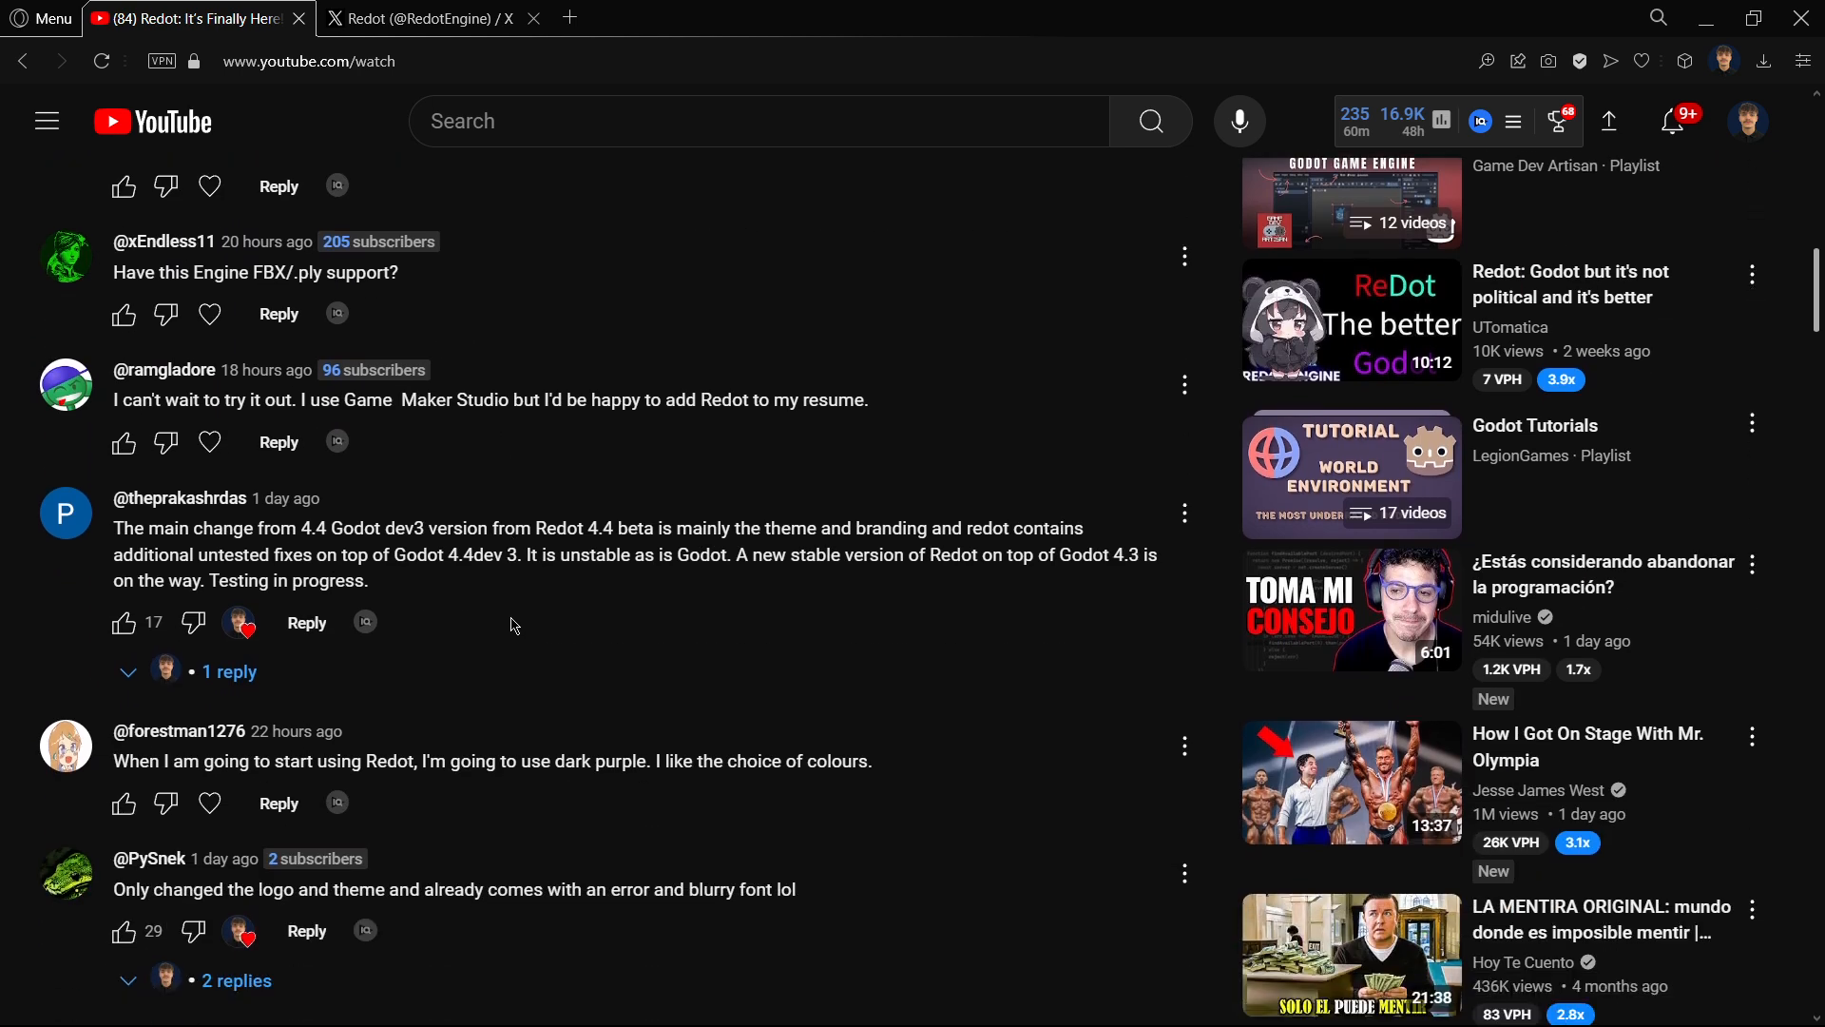
scroll(down, 3)
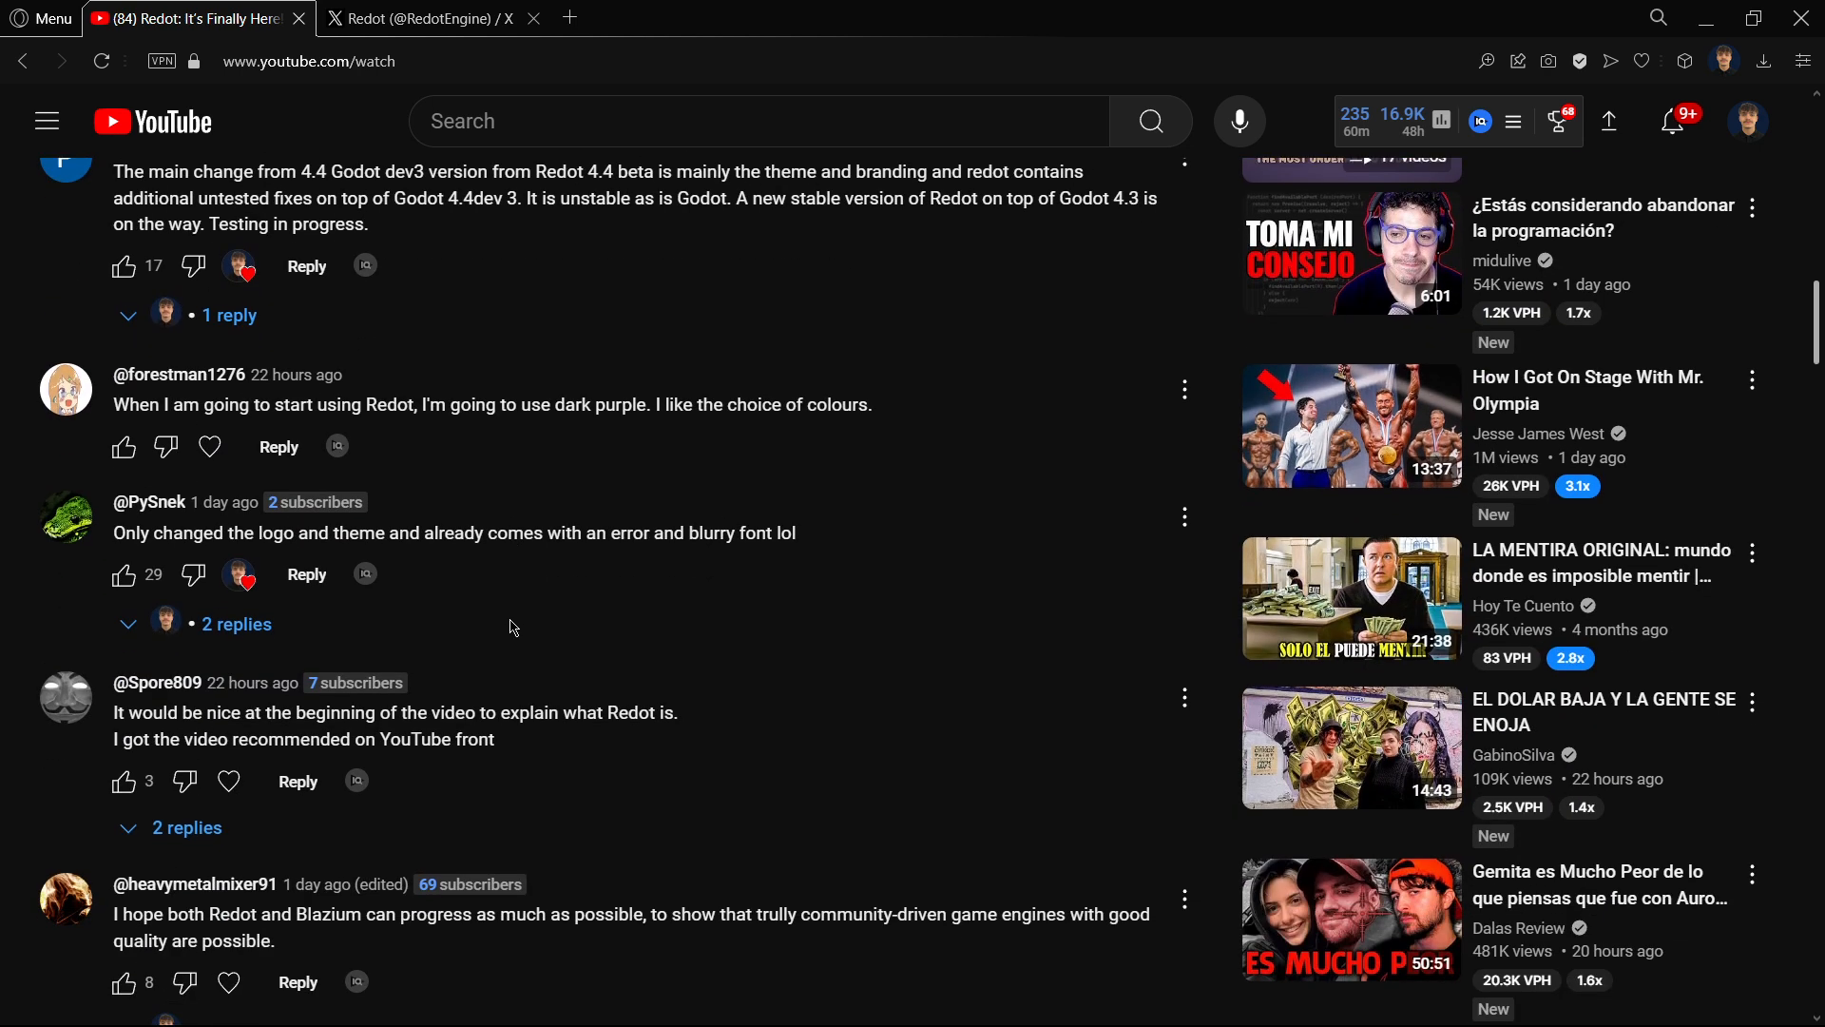
scroll(down, 3)
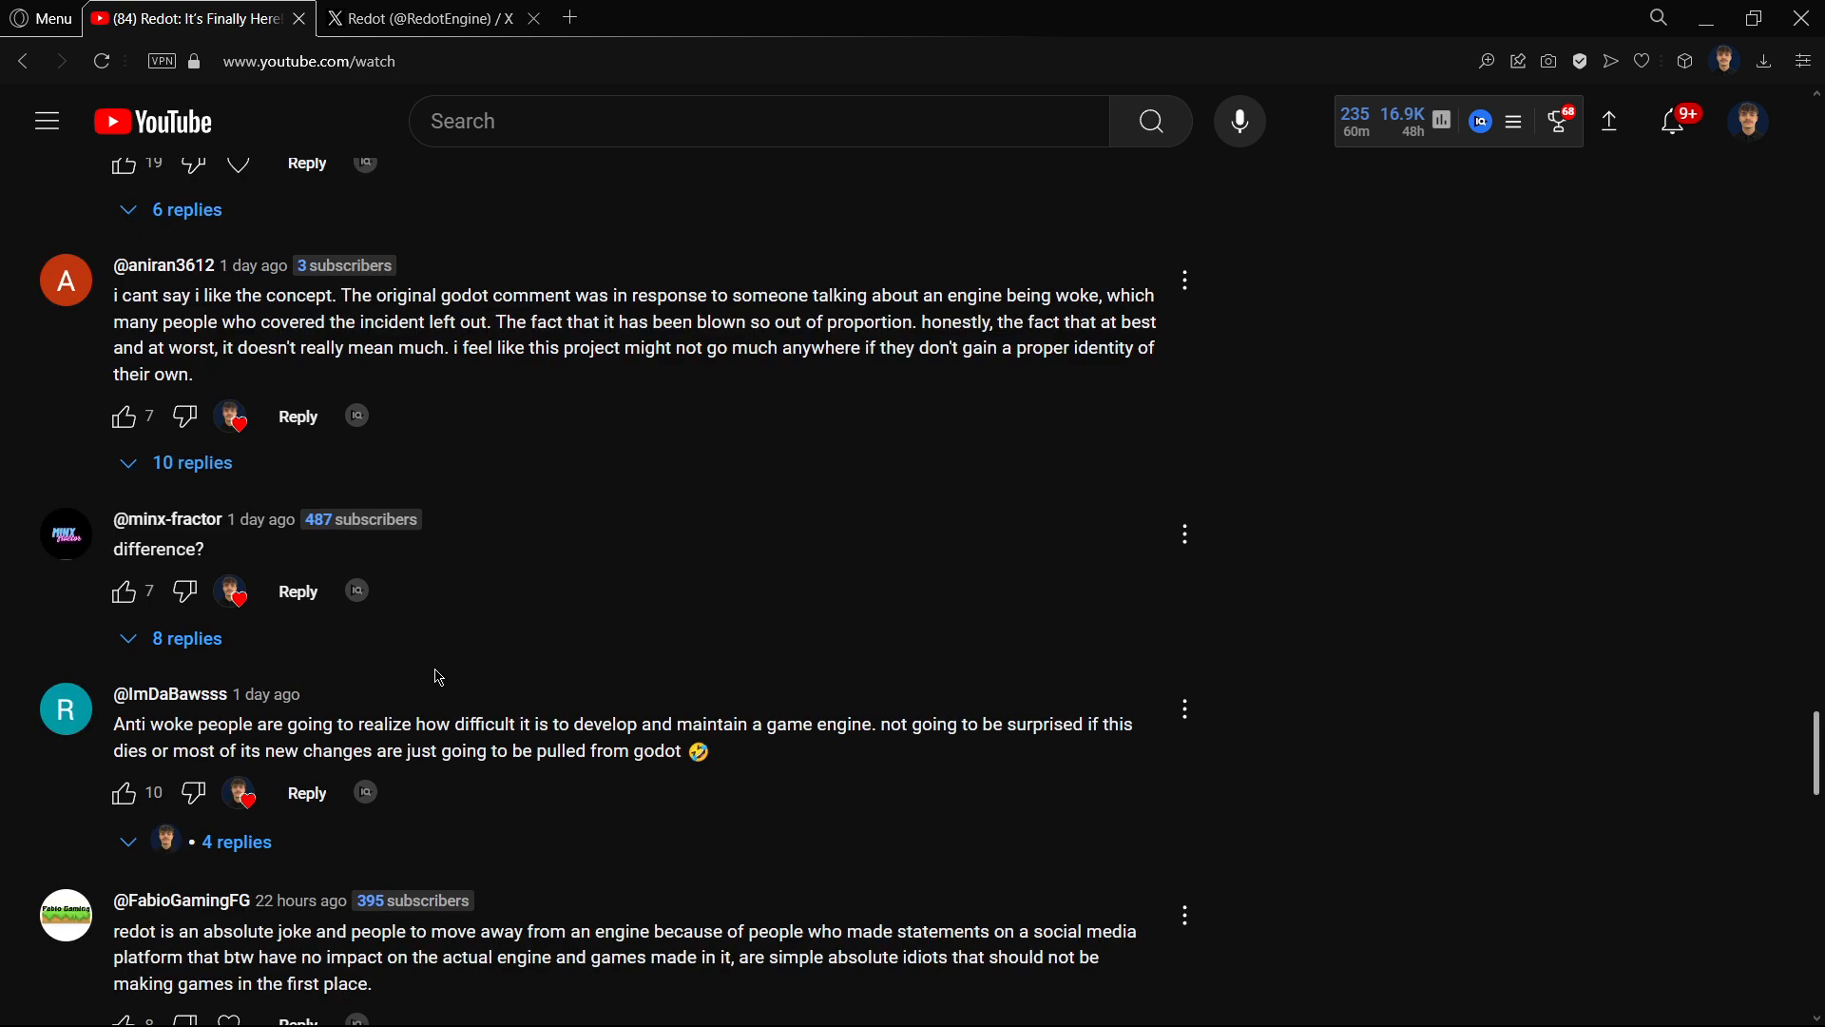
double_click(157, 548)
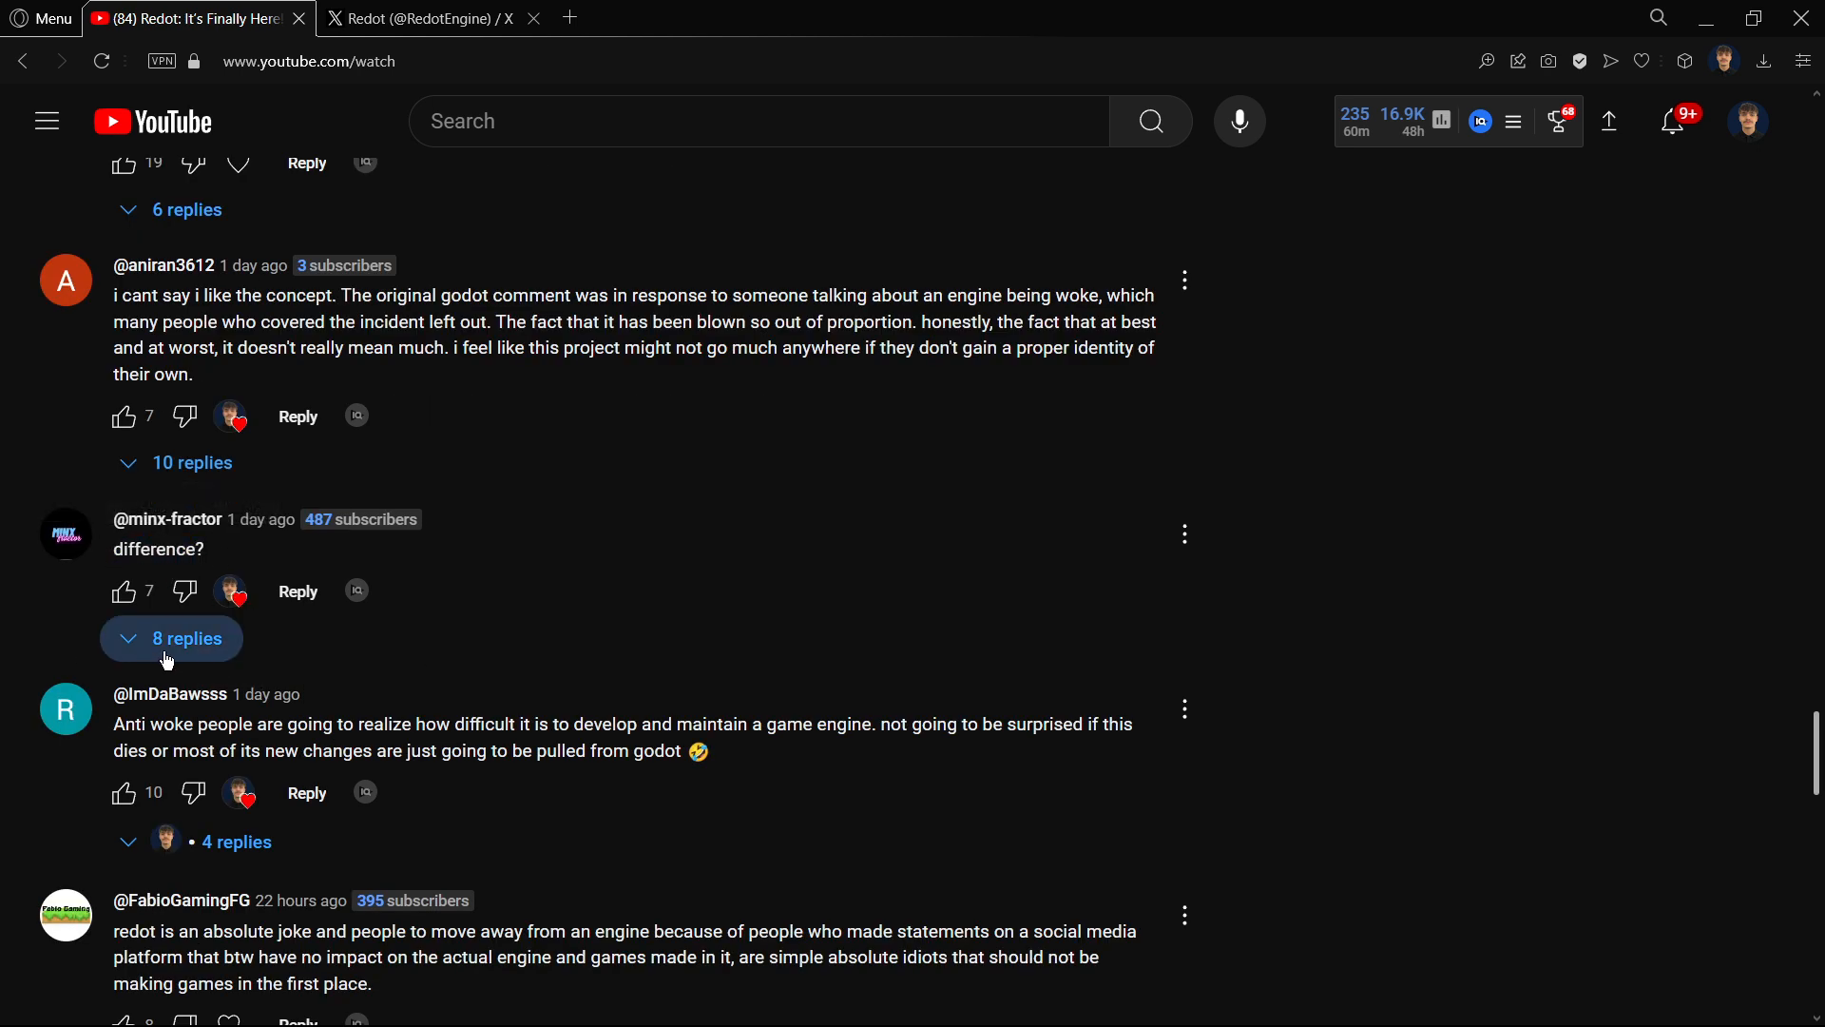
click(171, 638)
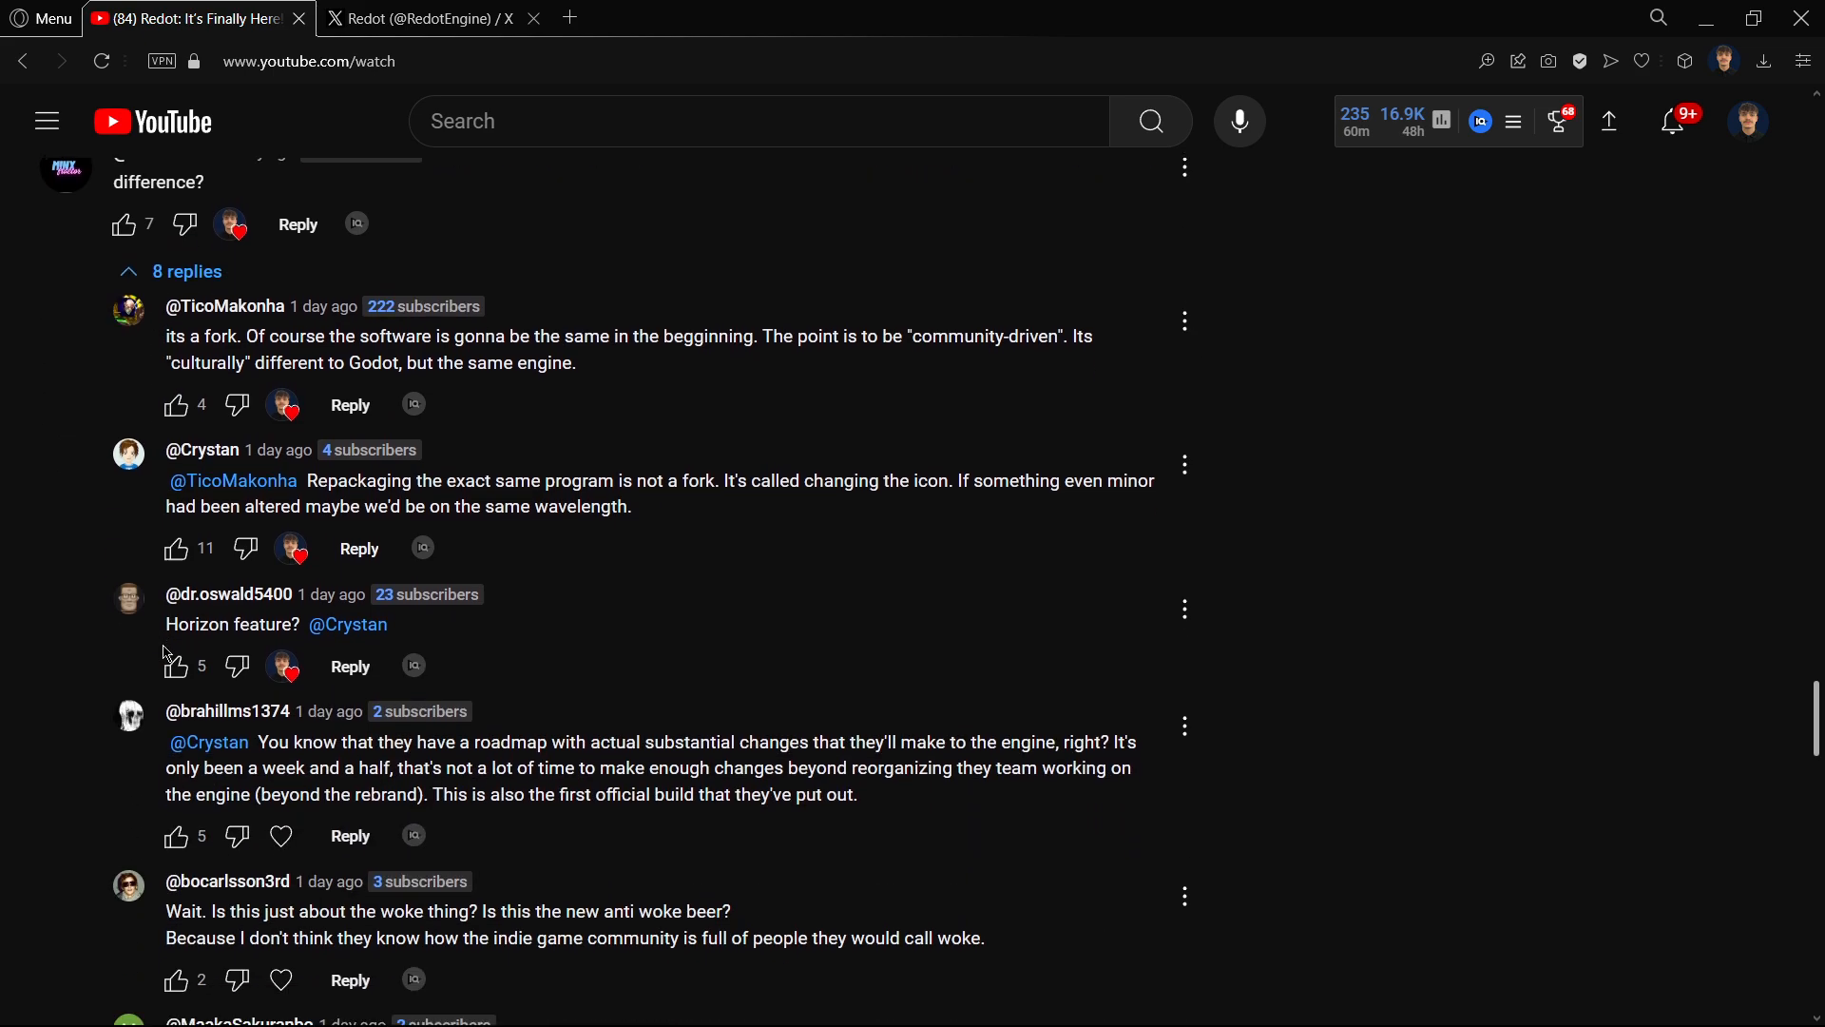
scroll(down, 3)
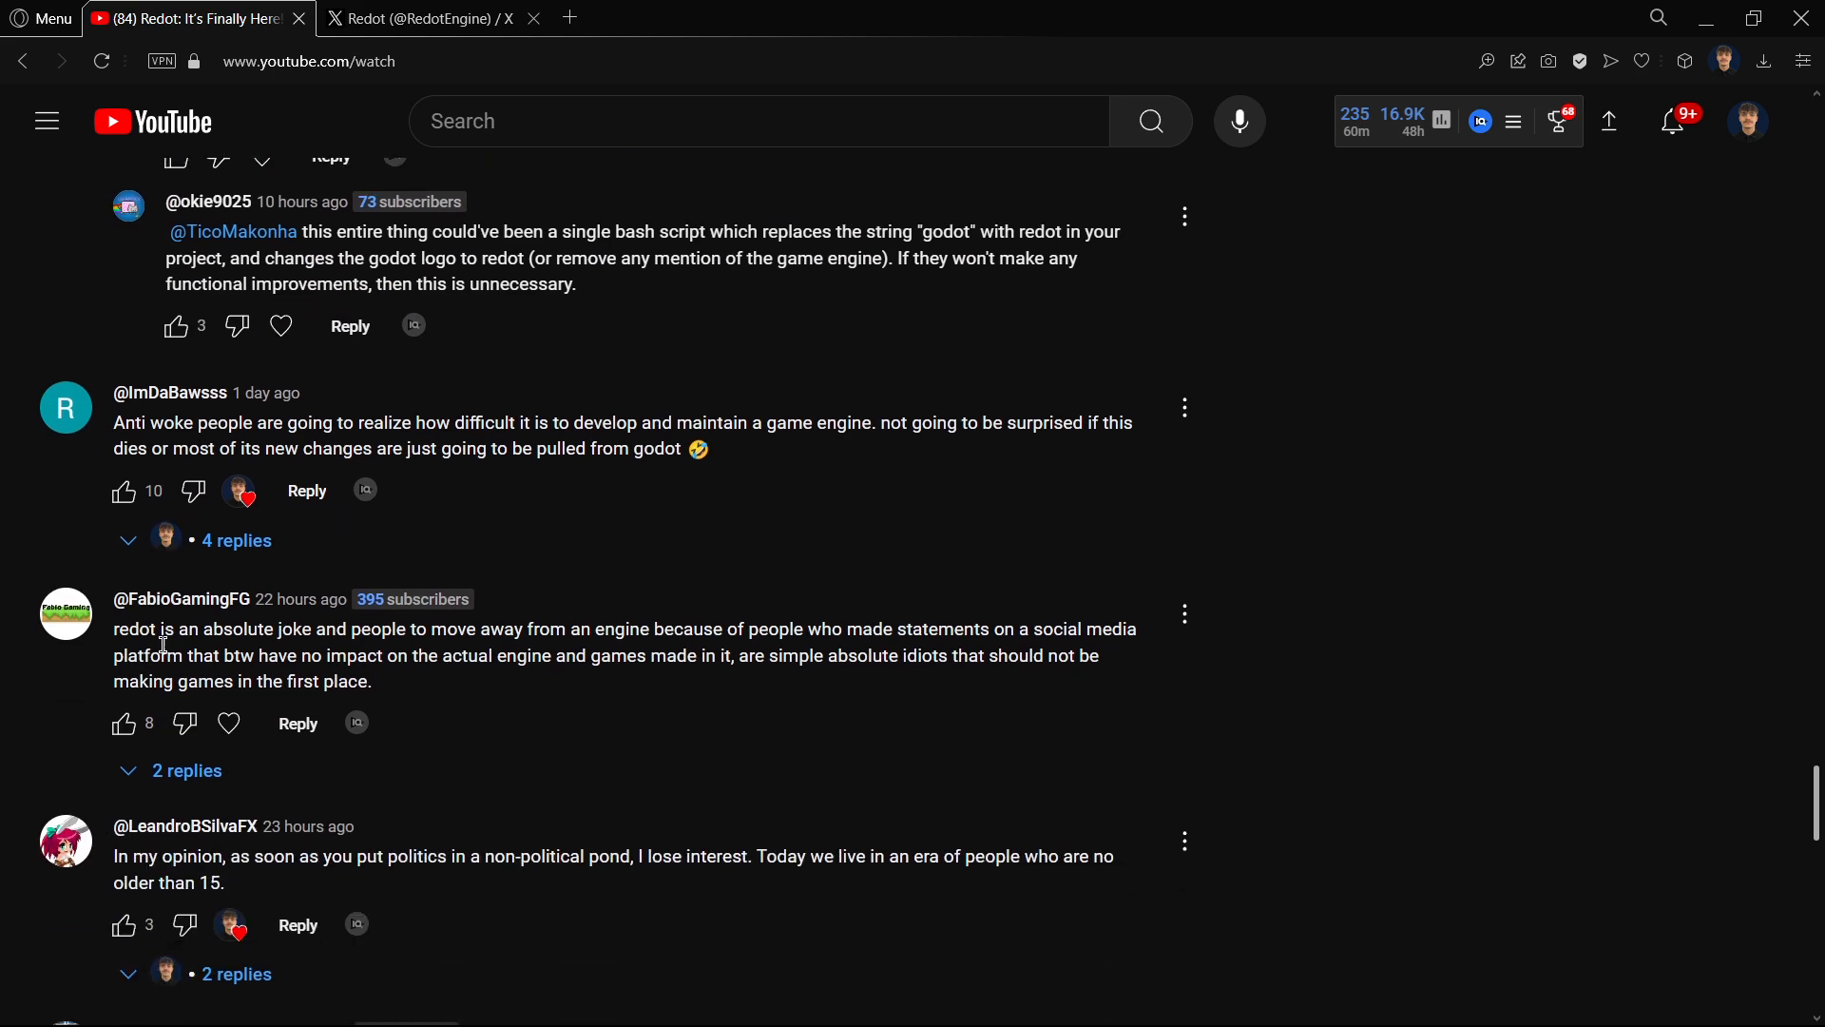
mouse_move(107, 647)
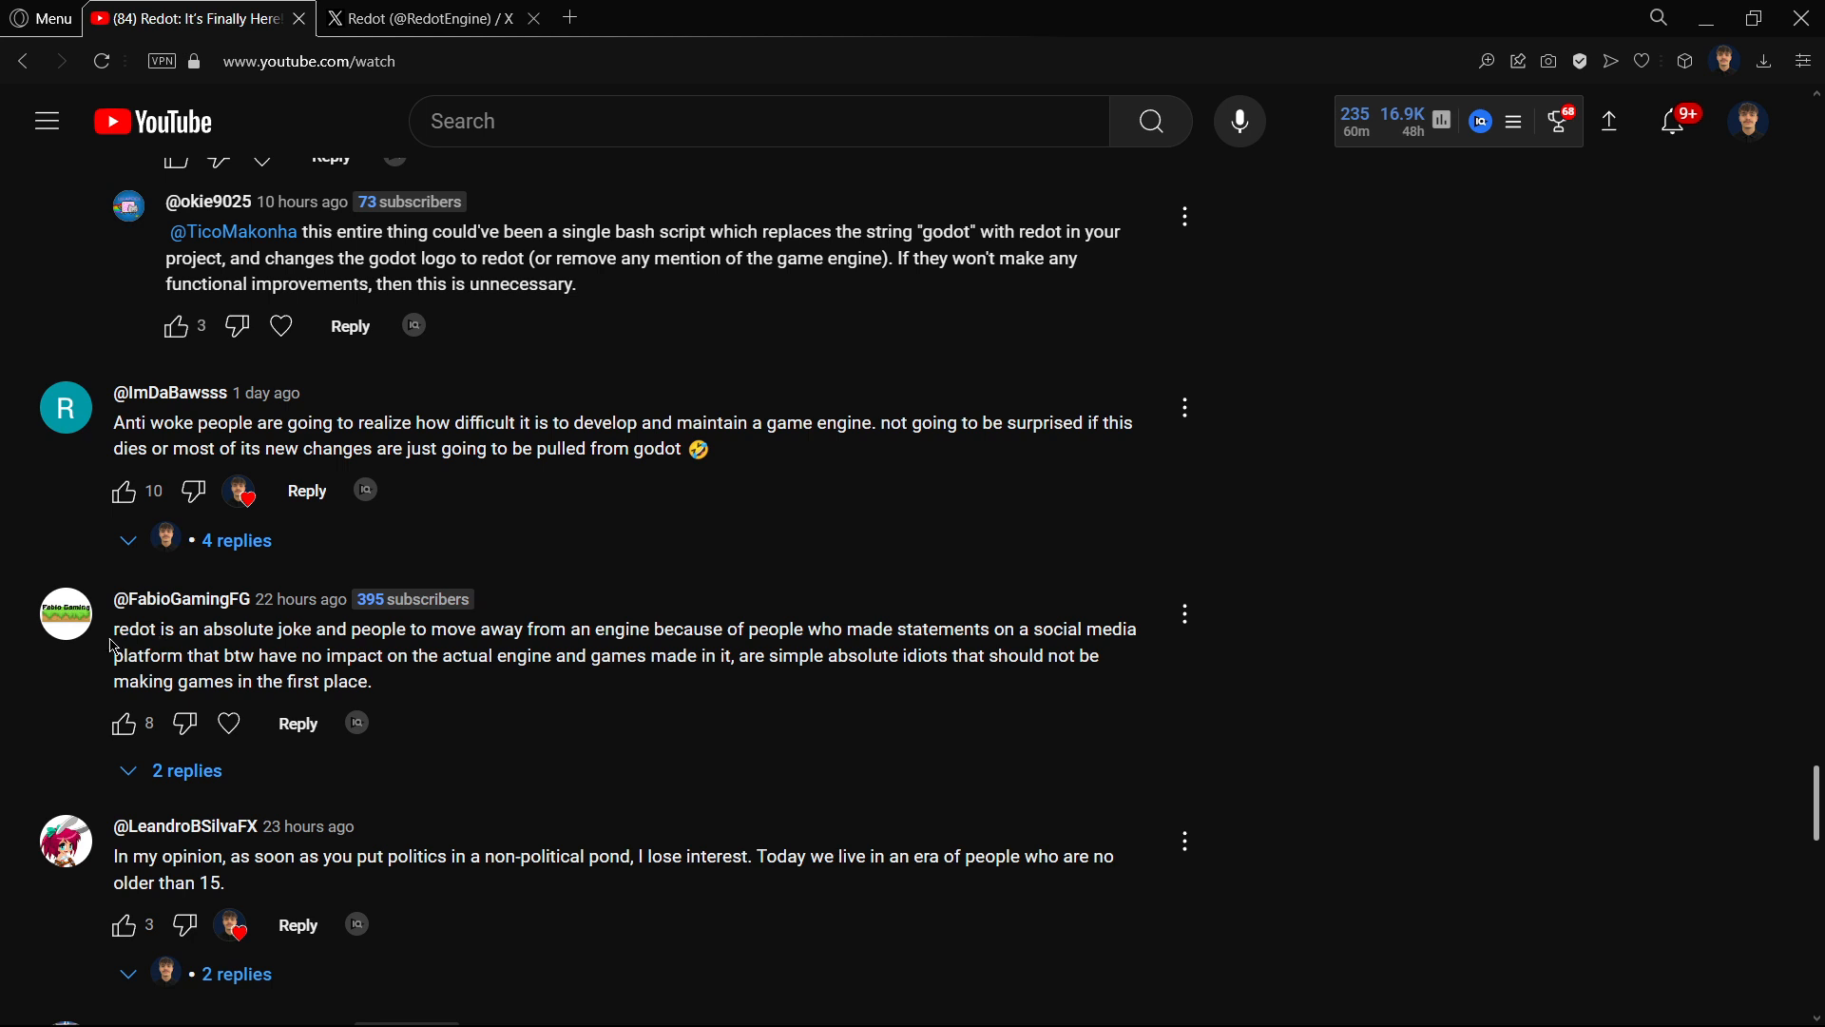
mouse_move(847, 622)
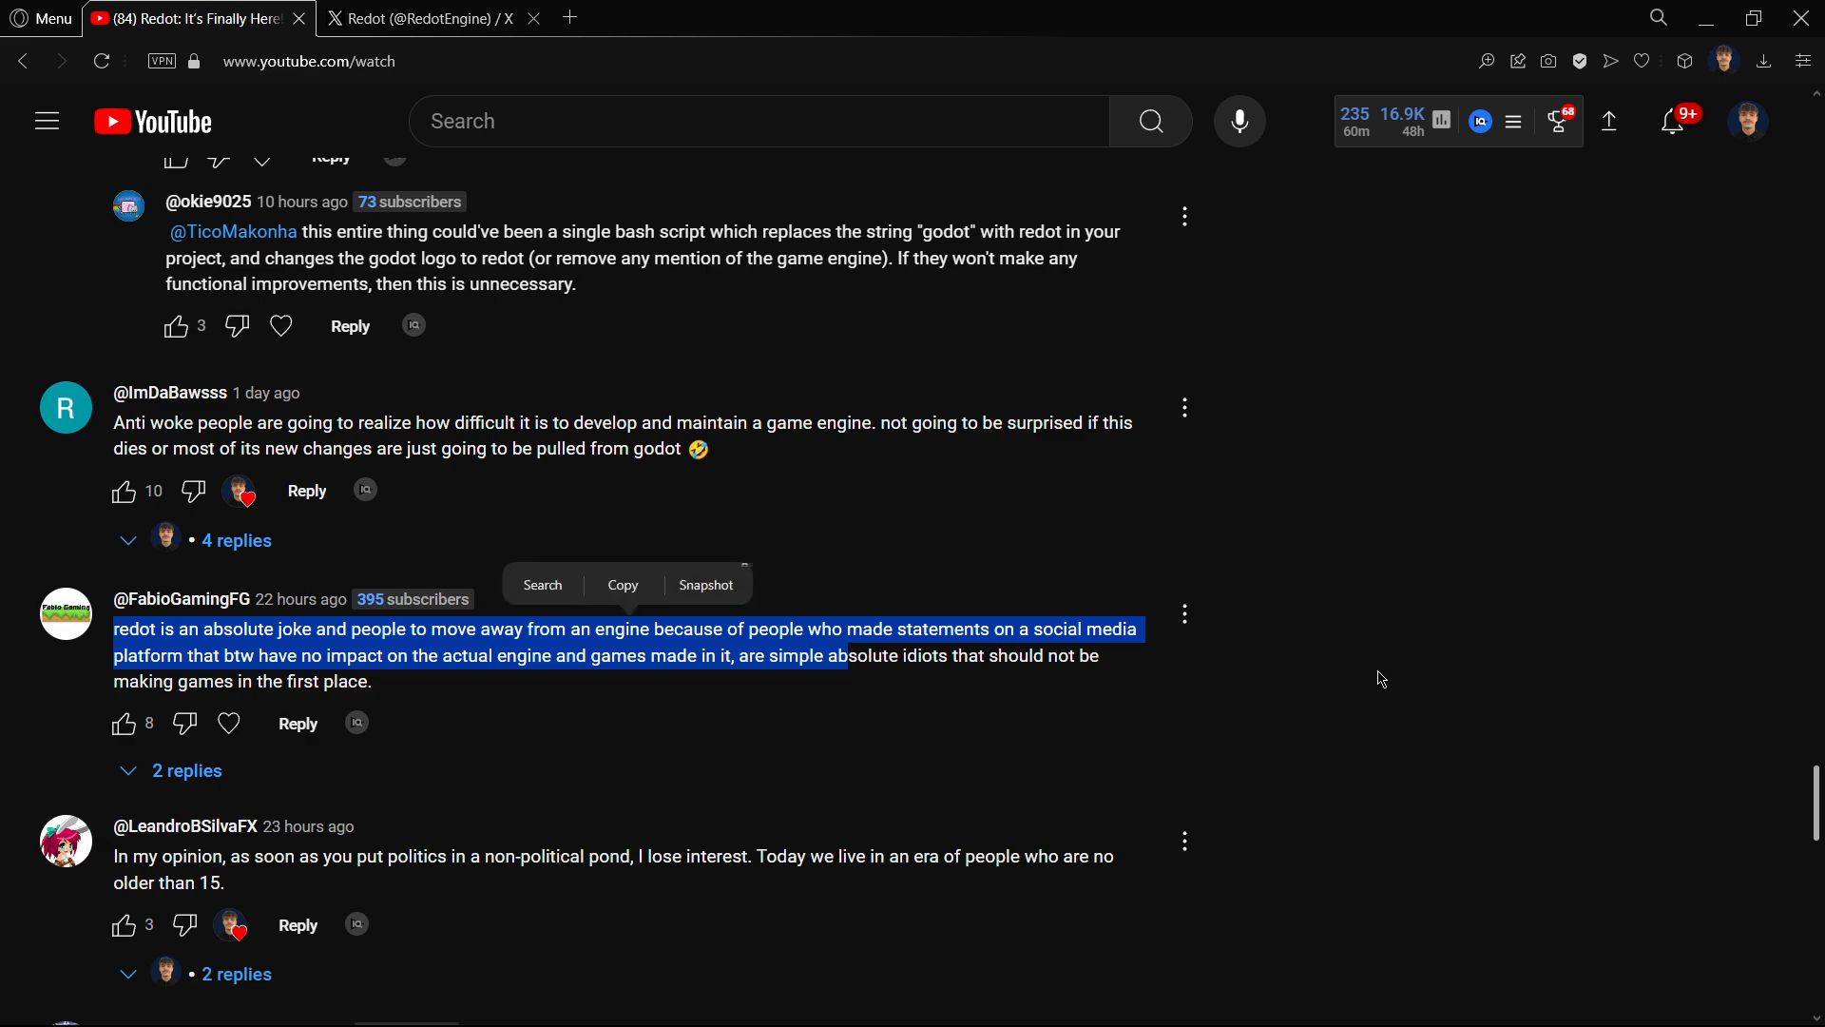
Scroll through viewer comments, highlighting then deselecting the C++ project comment
scroll(down, 3)
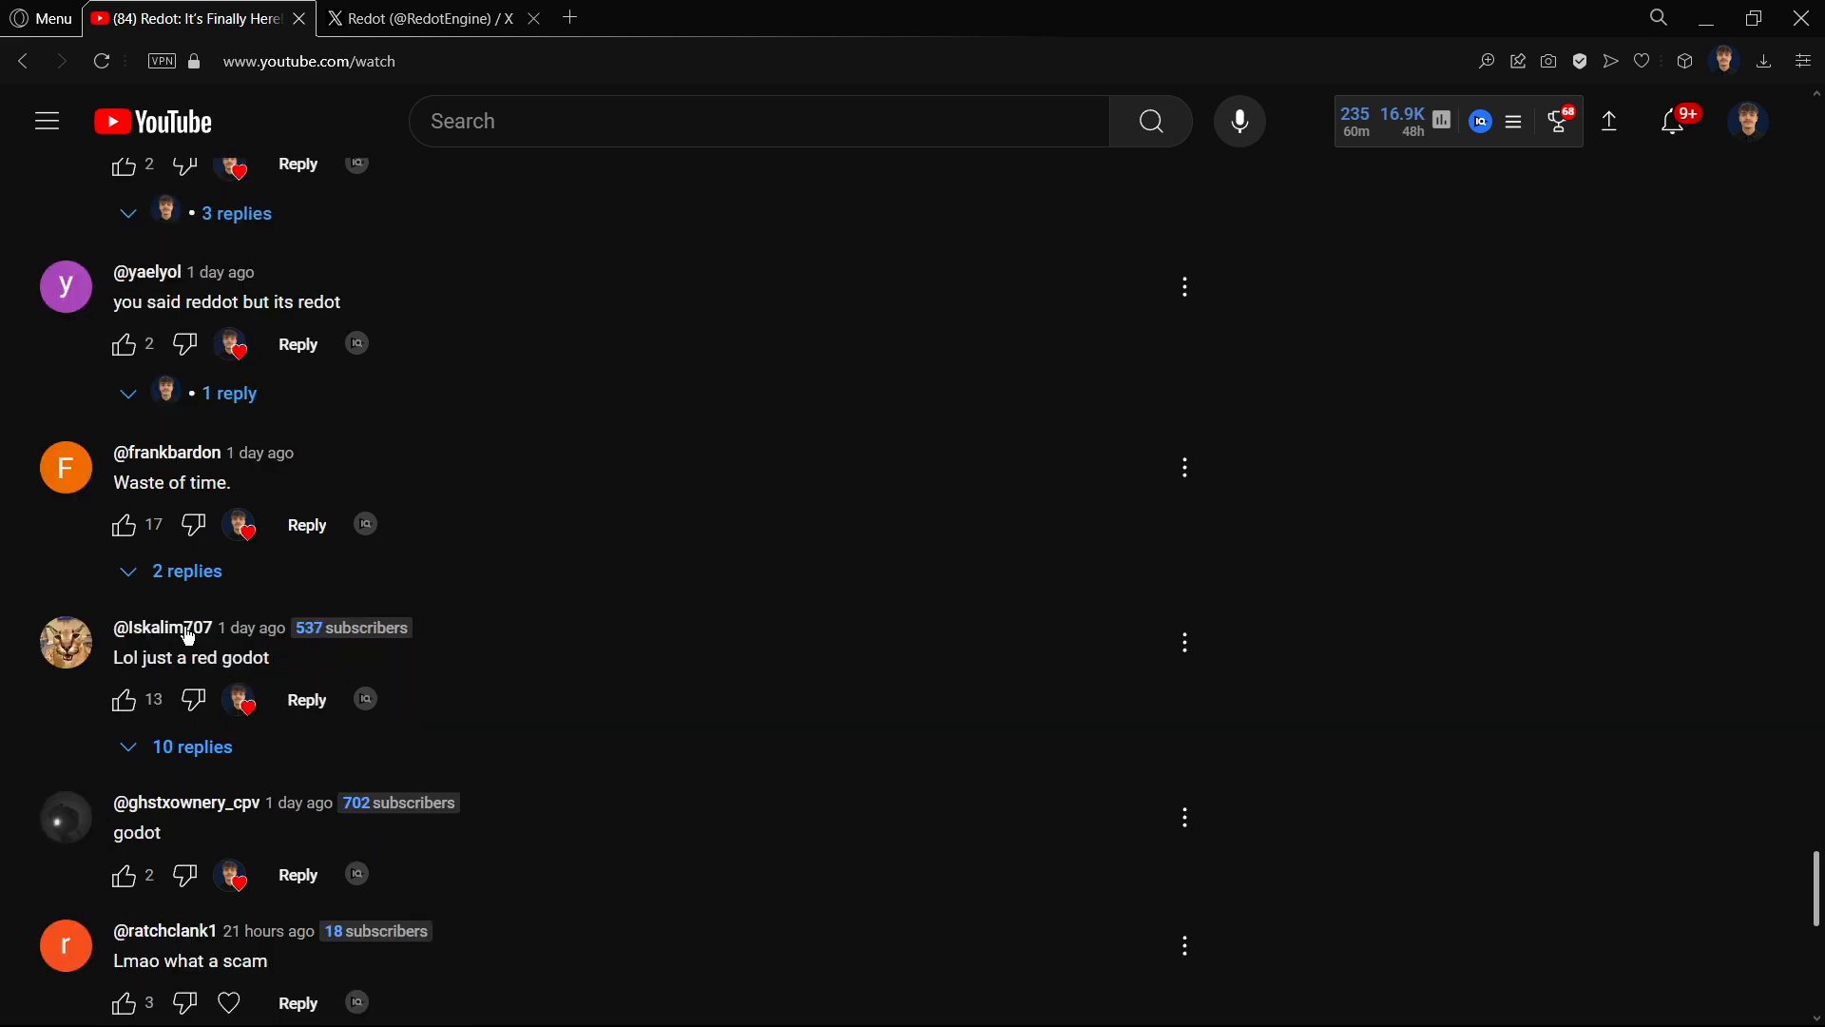
mouse_move(196, 664)
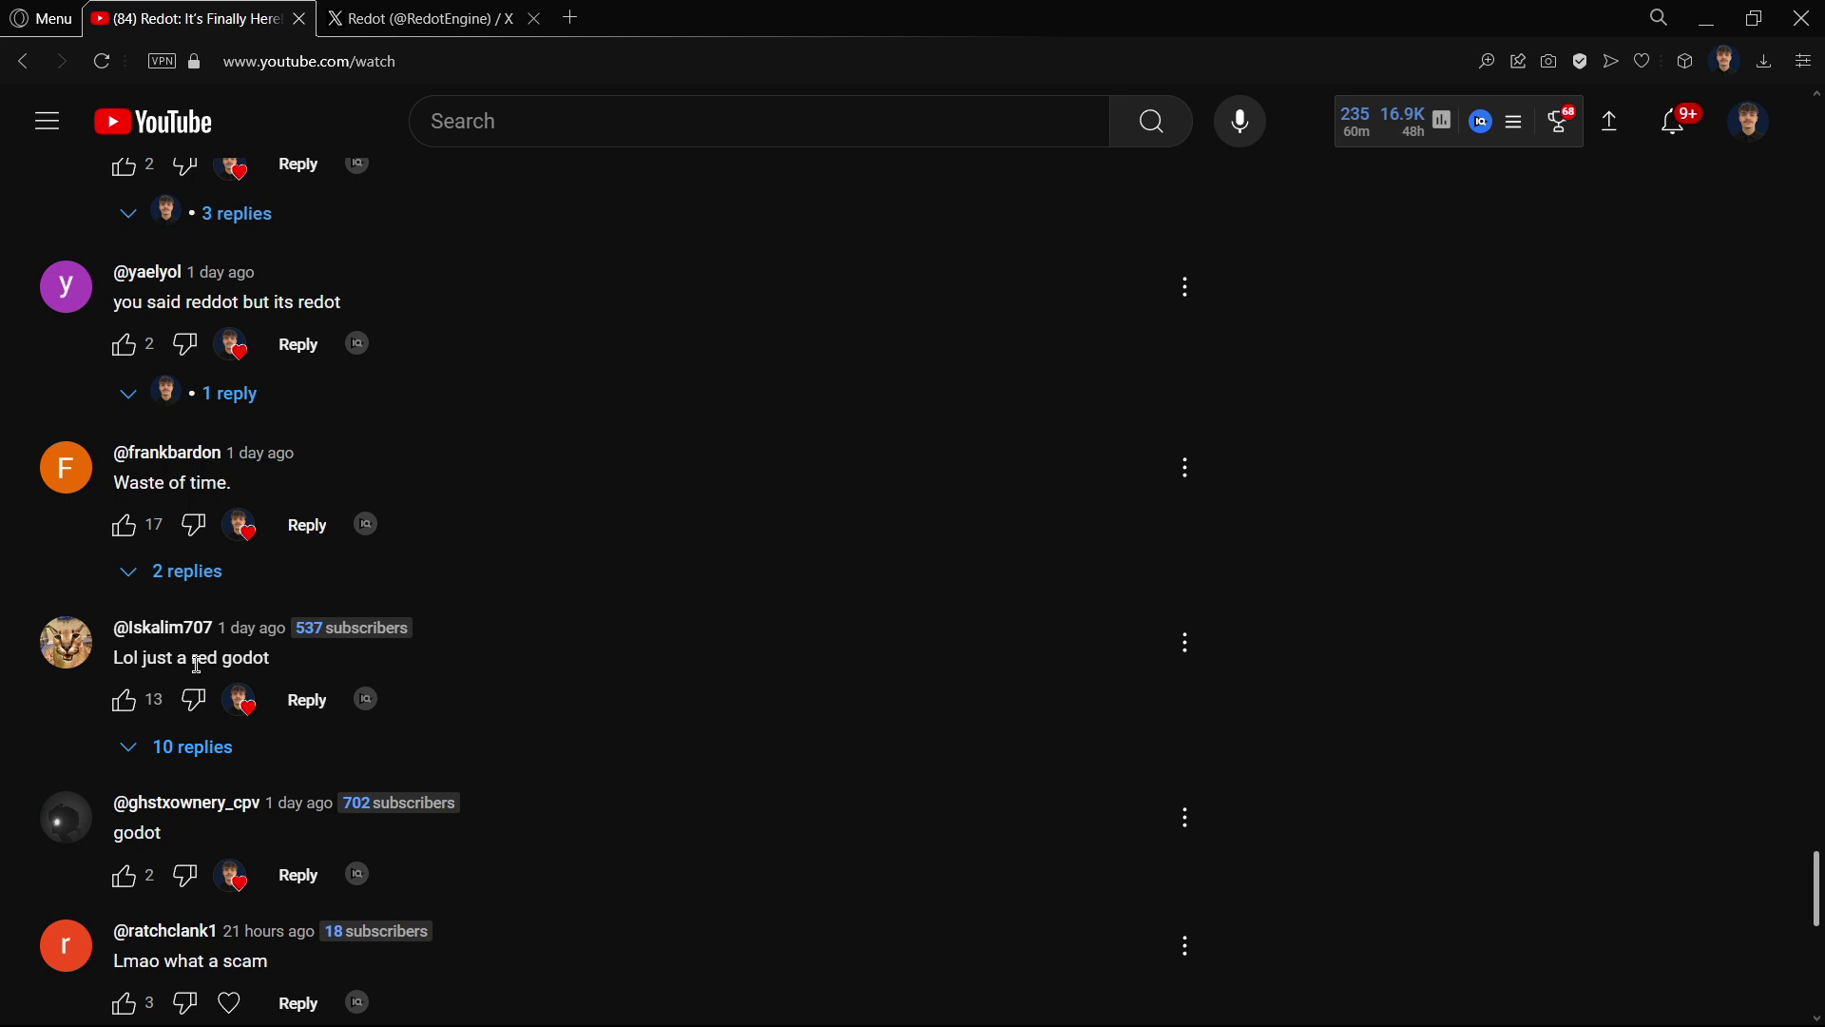
scroll(down, 3)
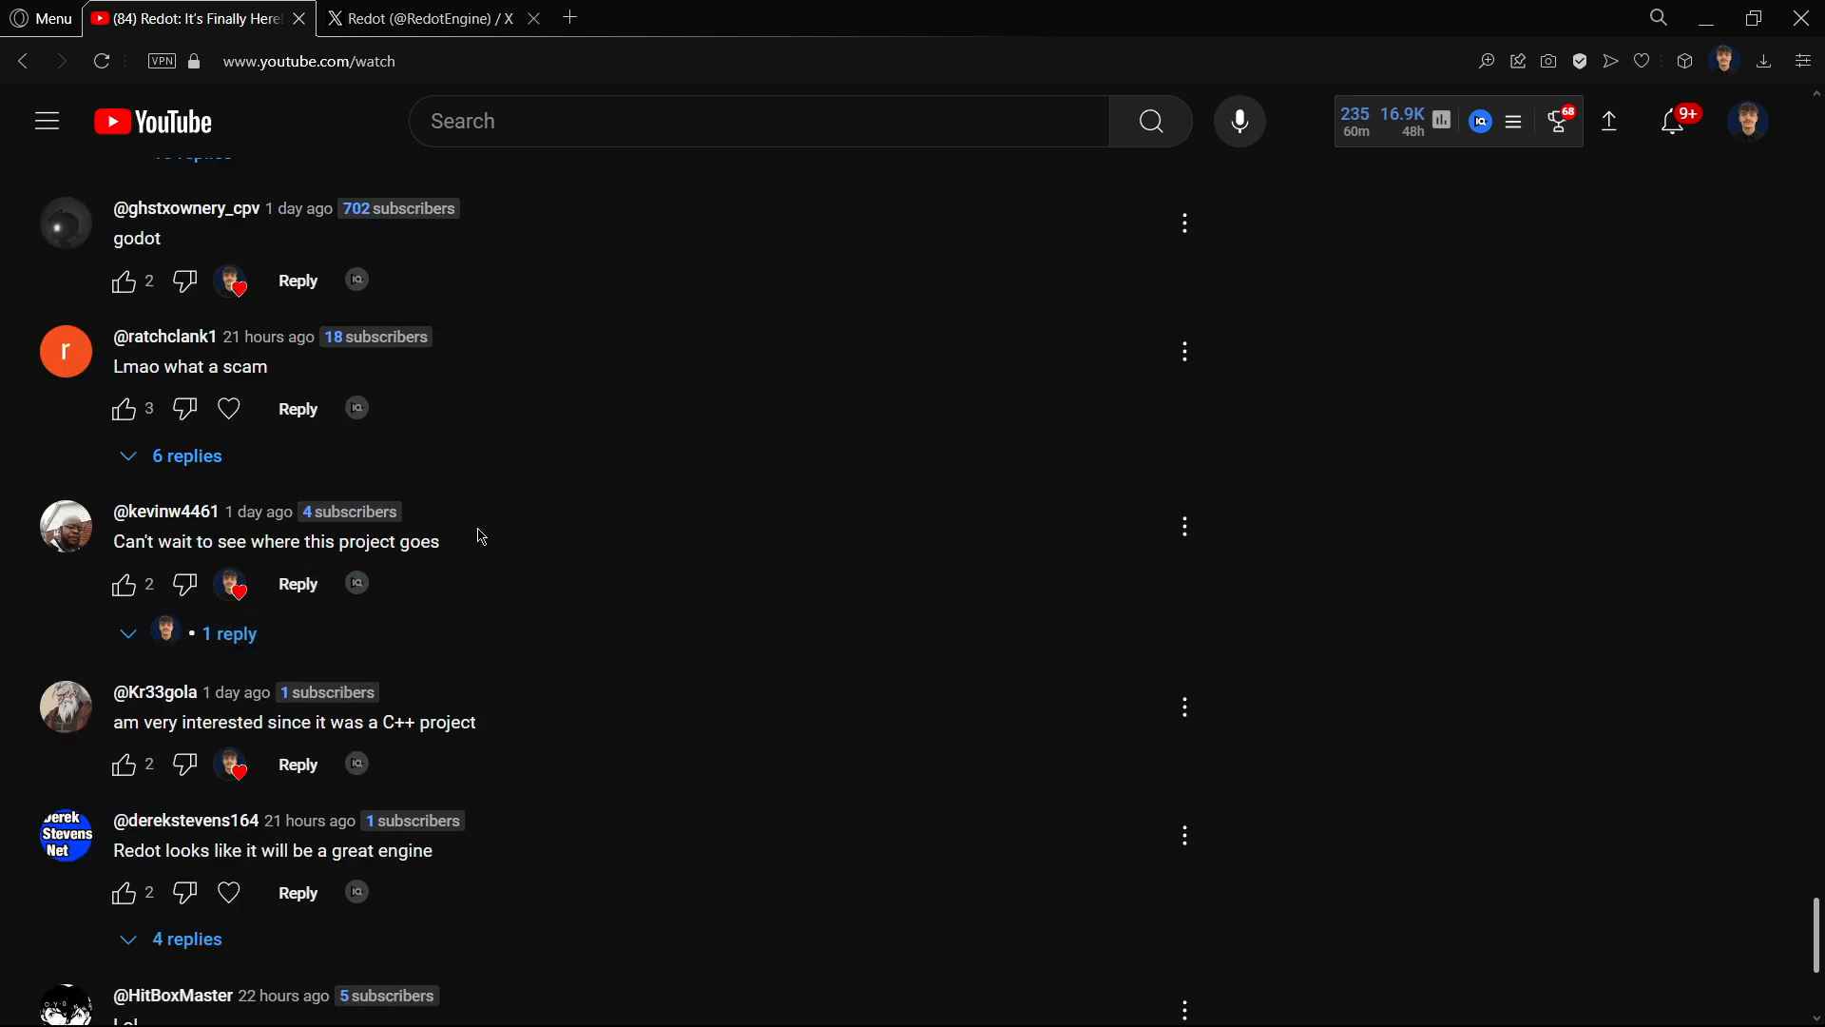
mouse_move(1581, 556)
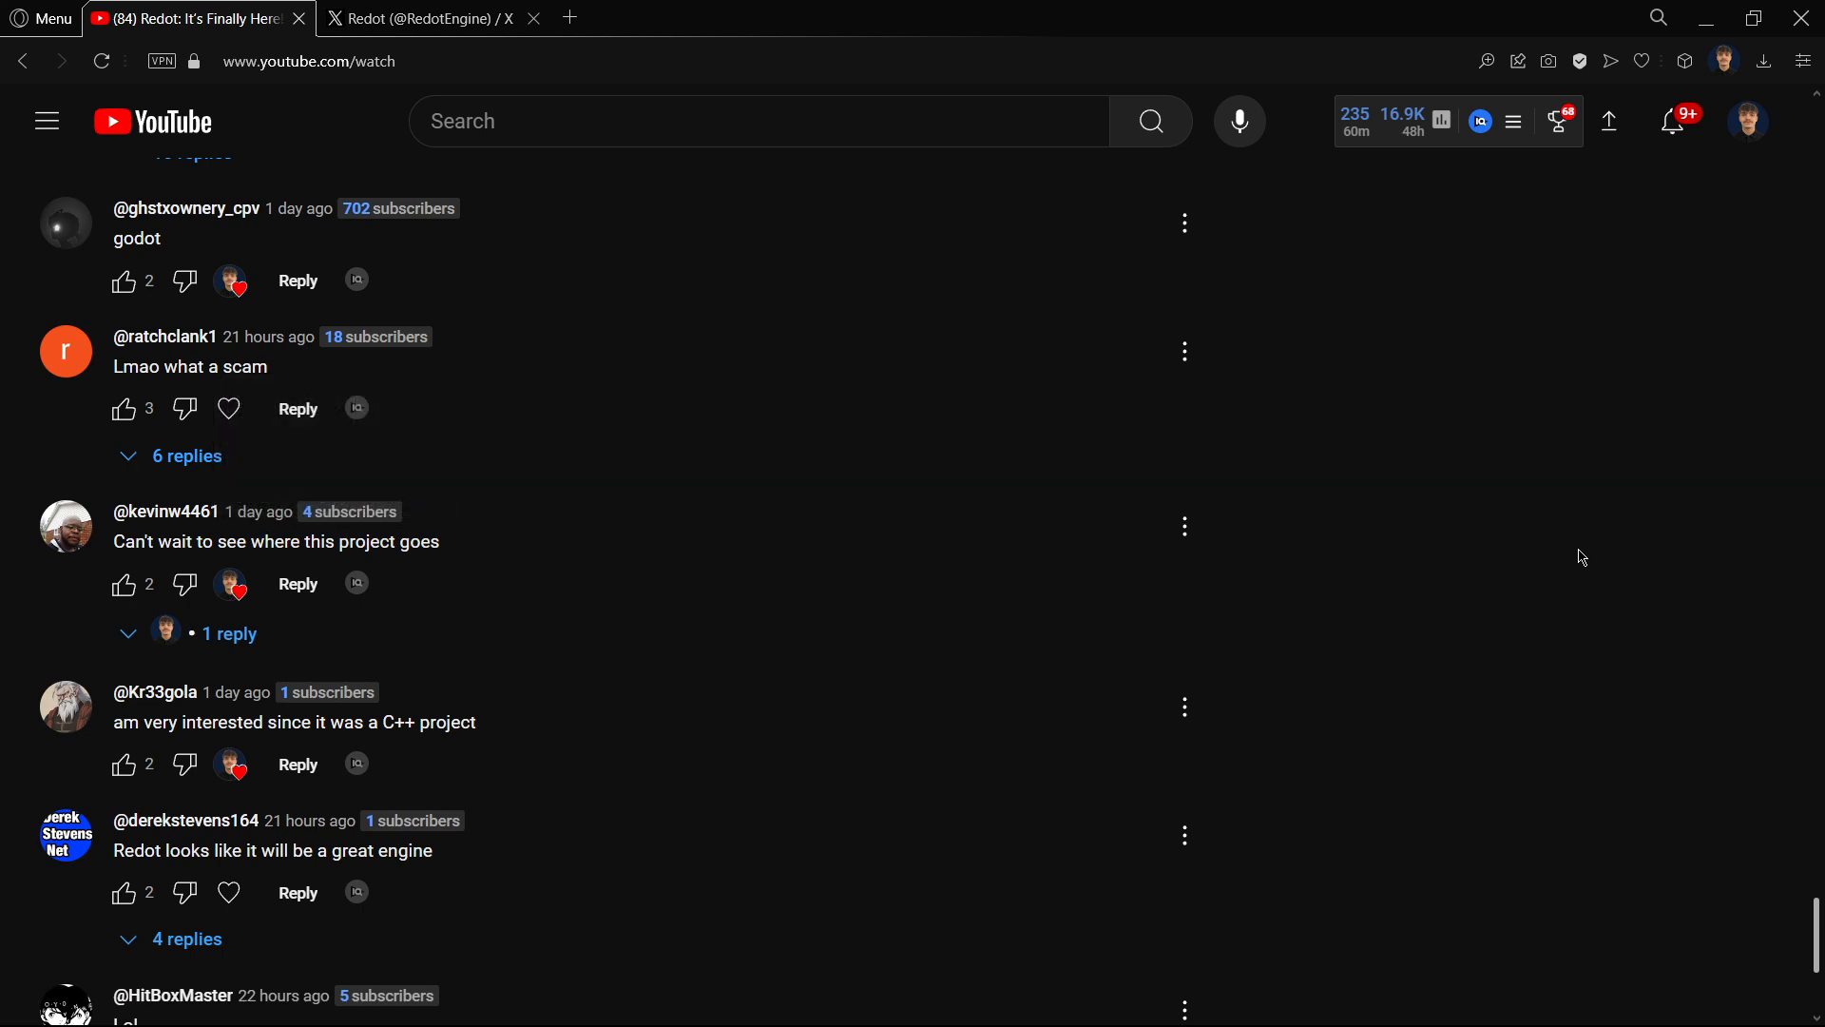
scroll(down, 3)
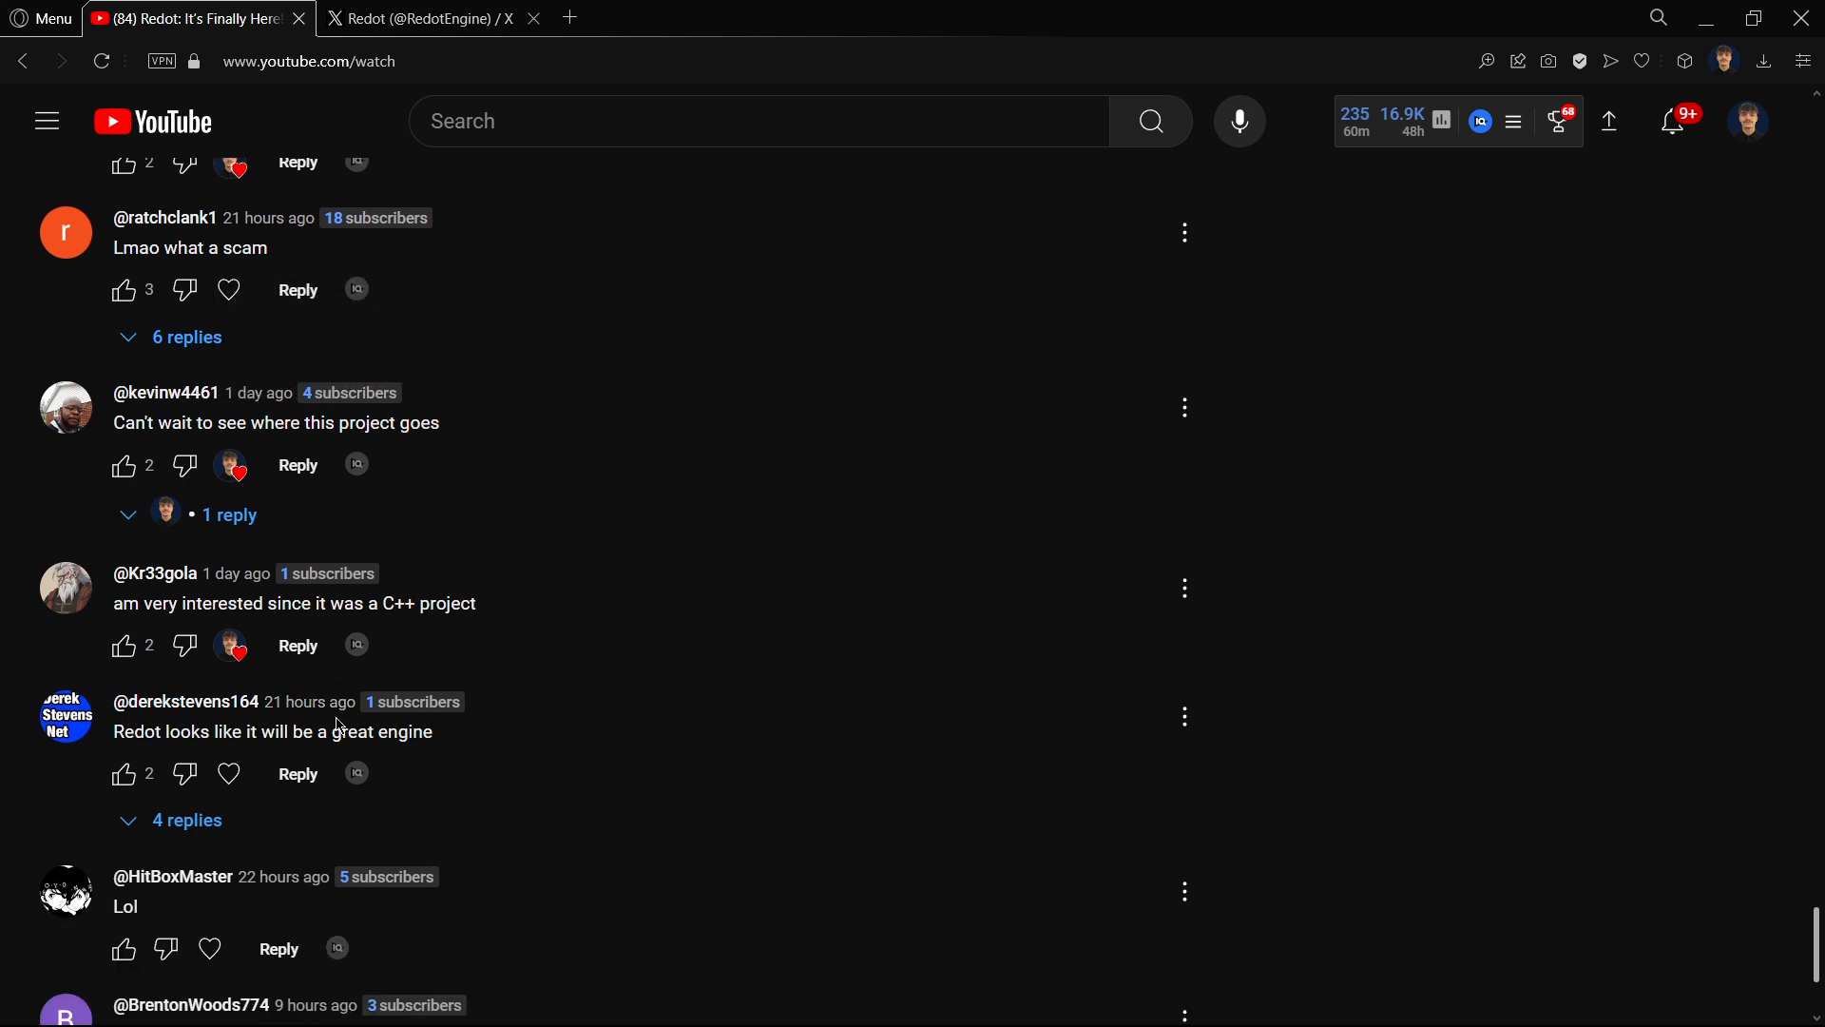
double_click(292, 602)
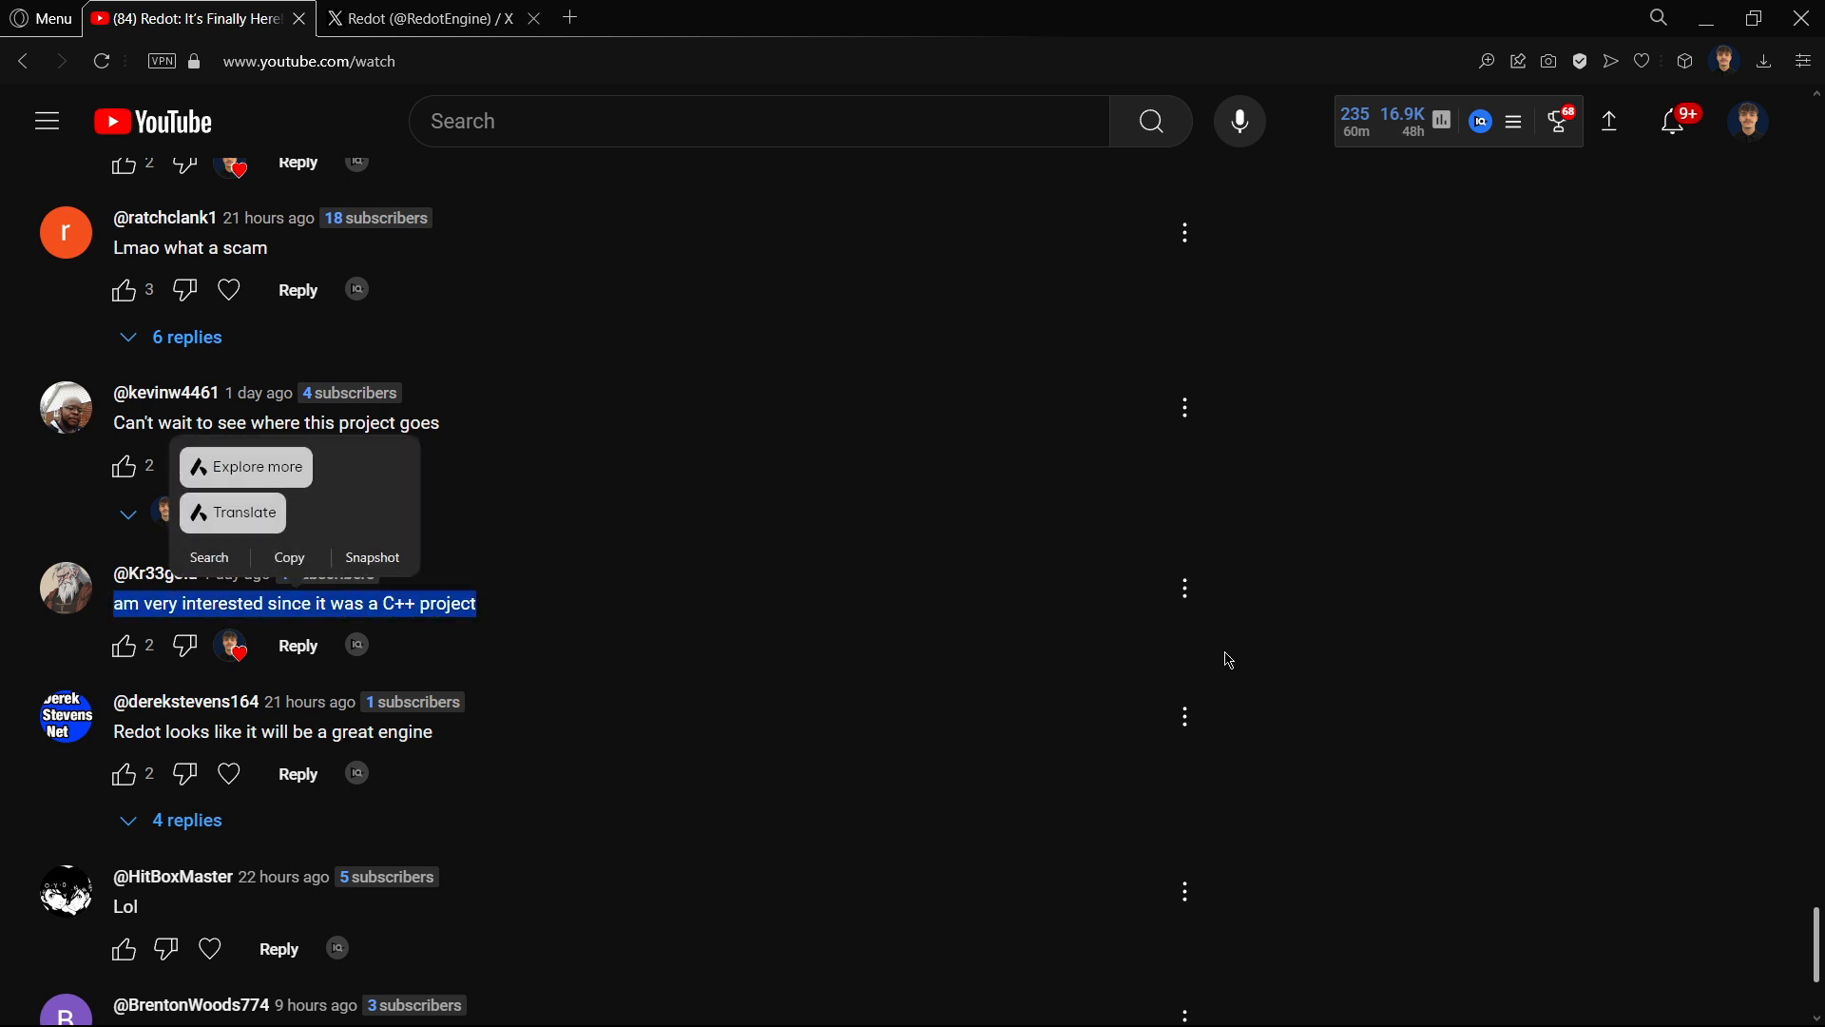
click(1284, 658)
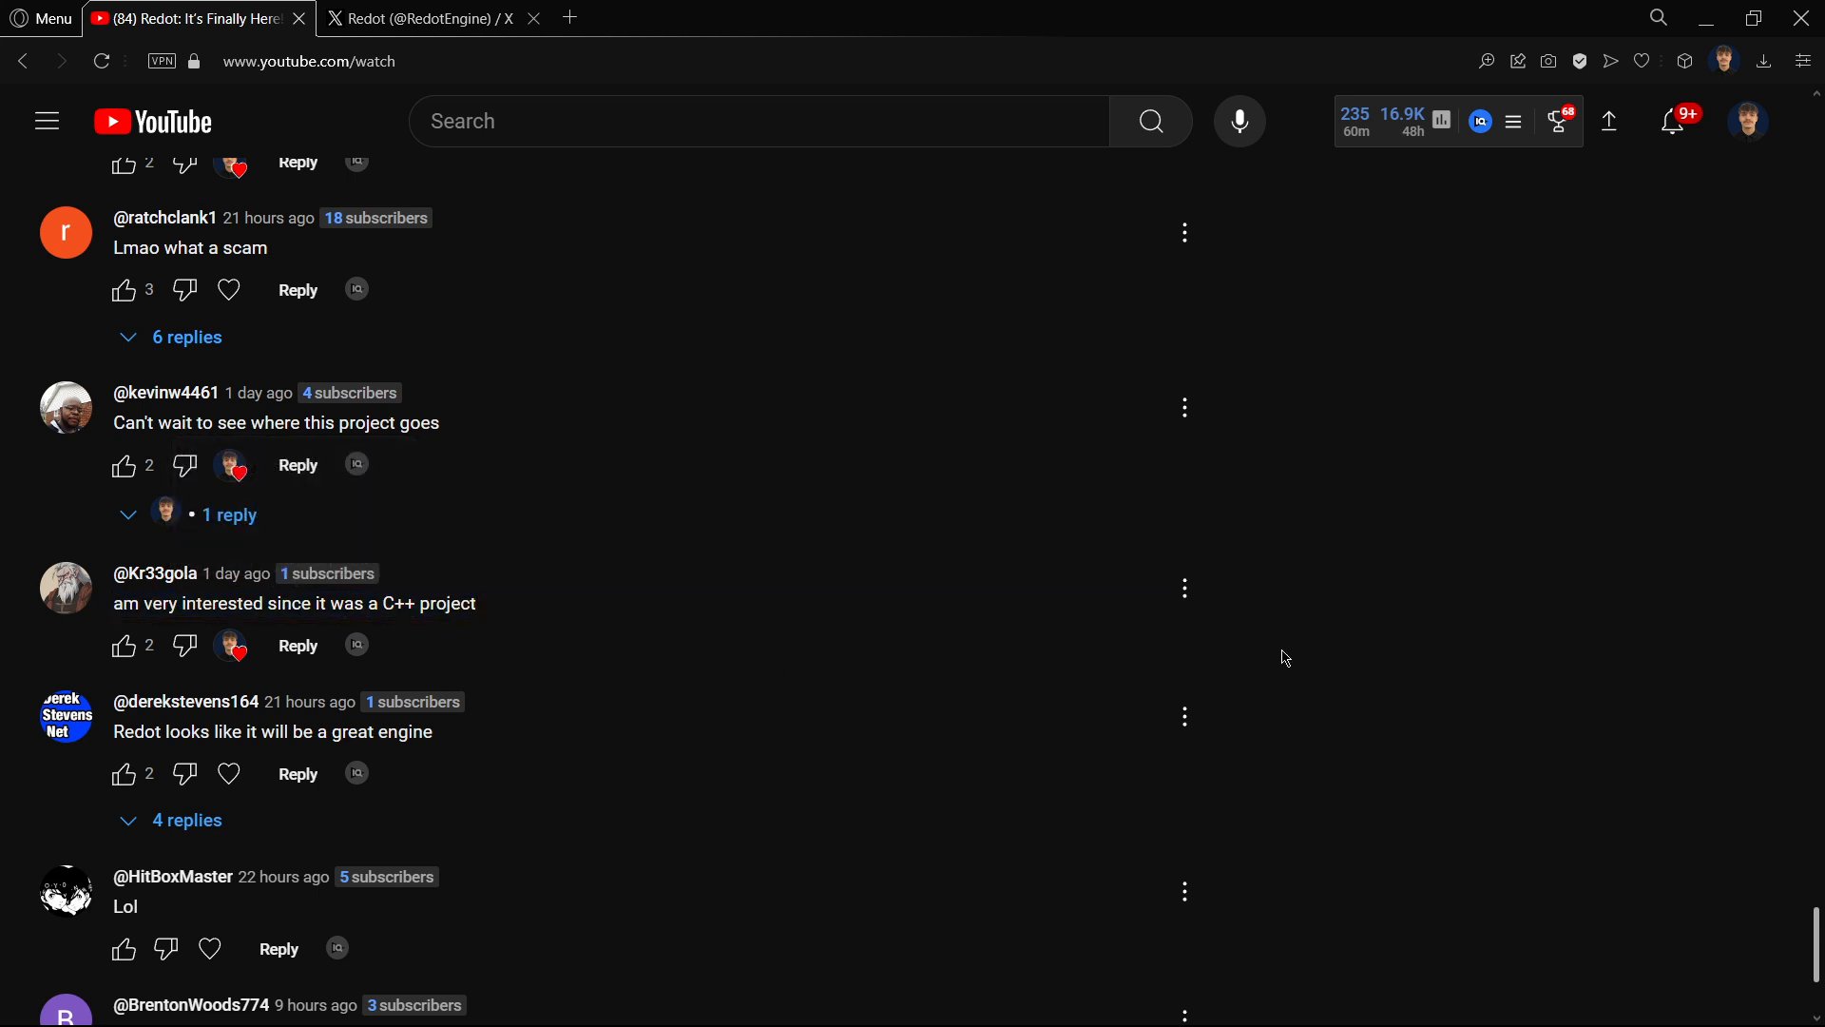
Scroll back up to the expanded pinned Redot comment
scroll(down, 3)
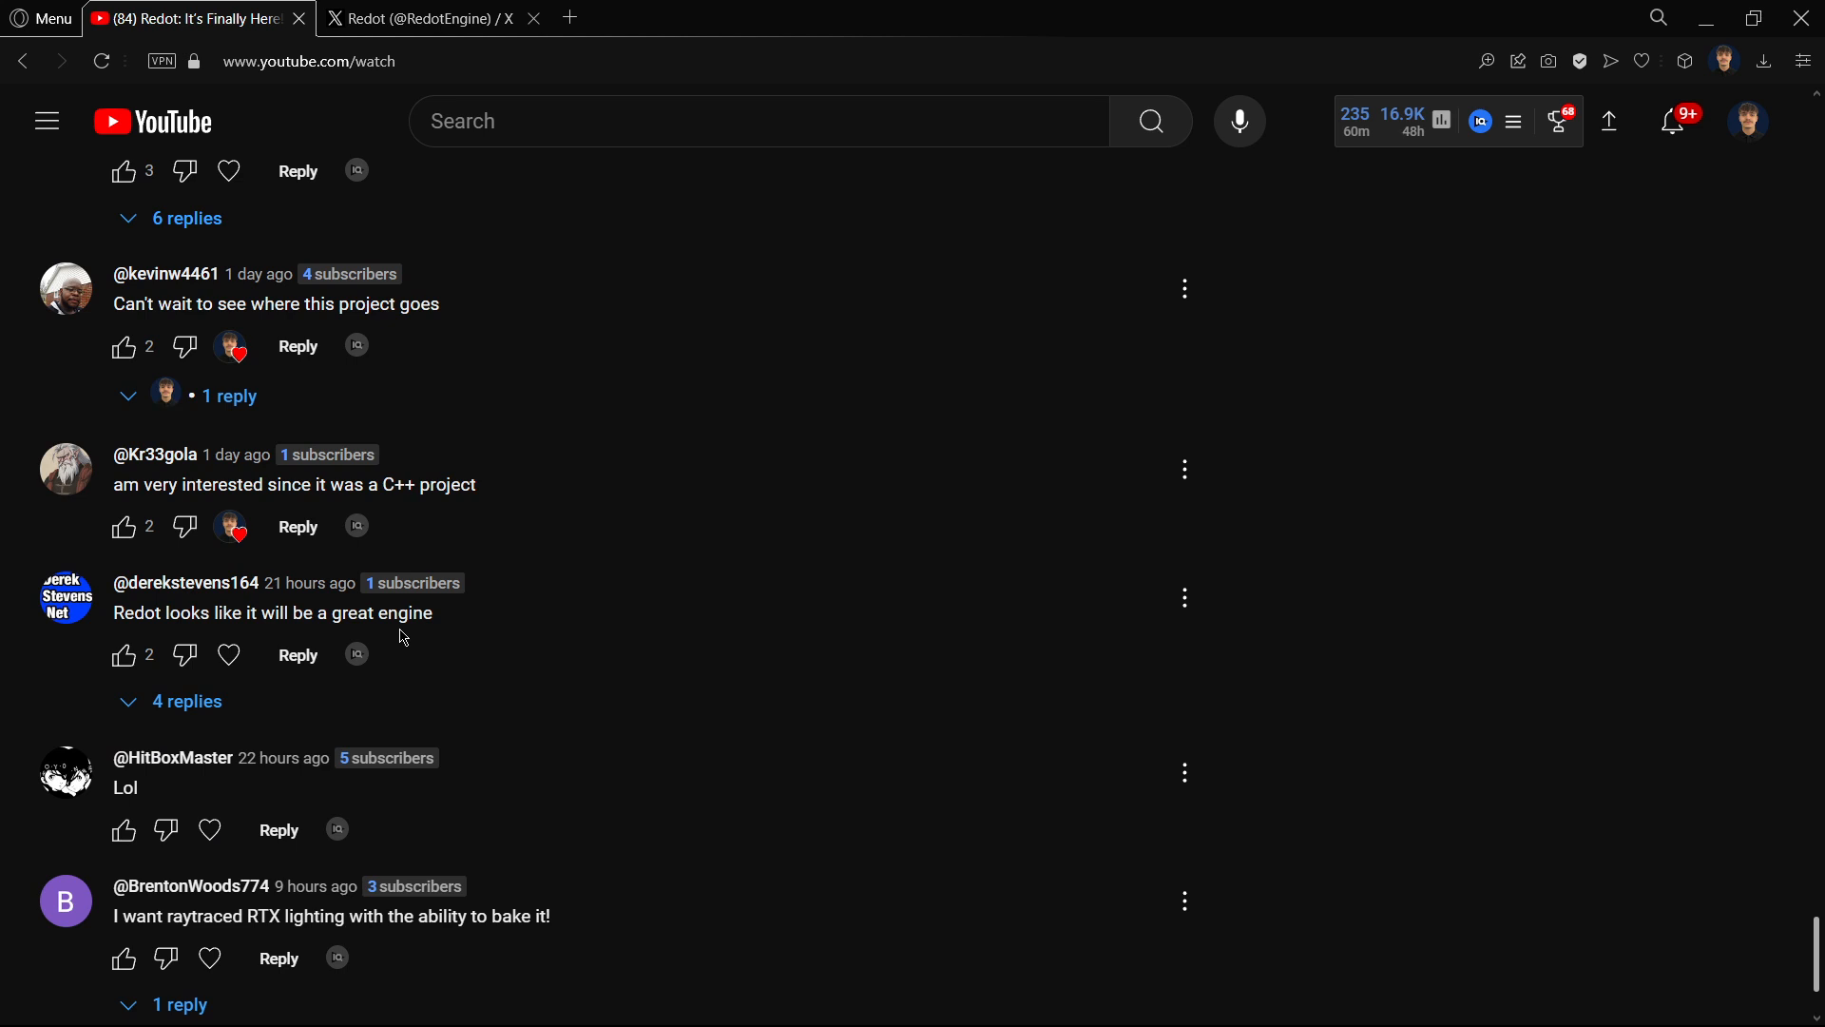
scroll(up, 3)
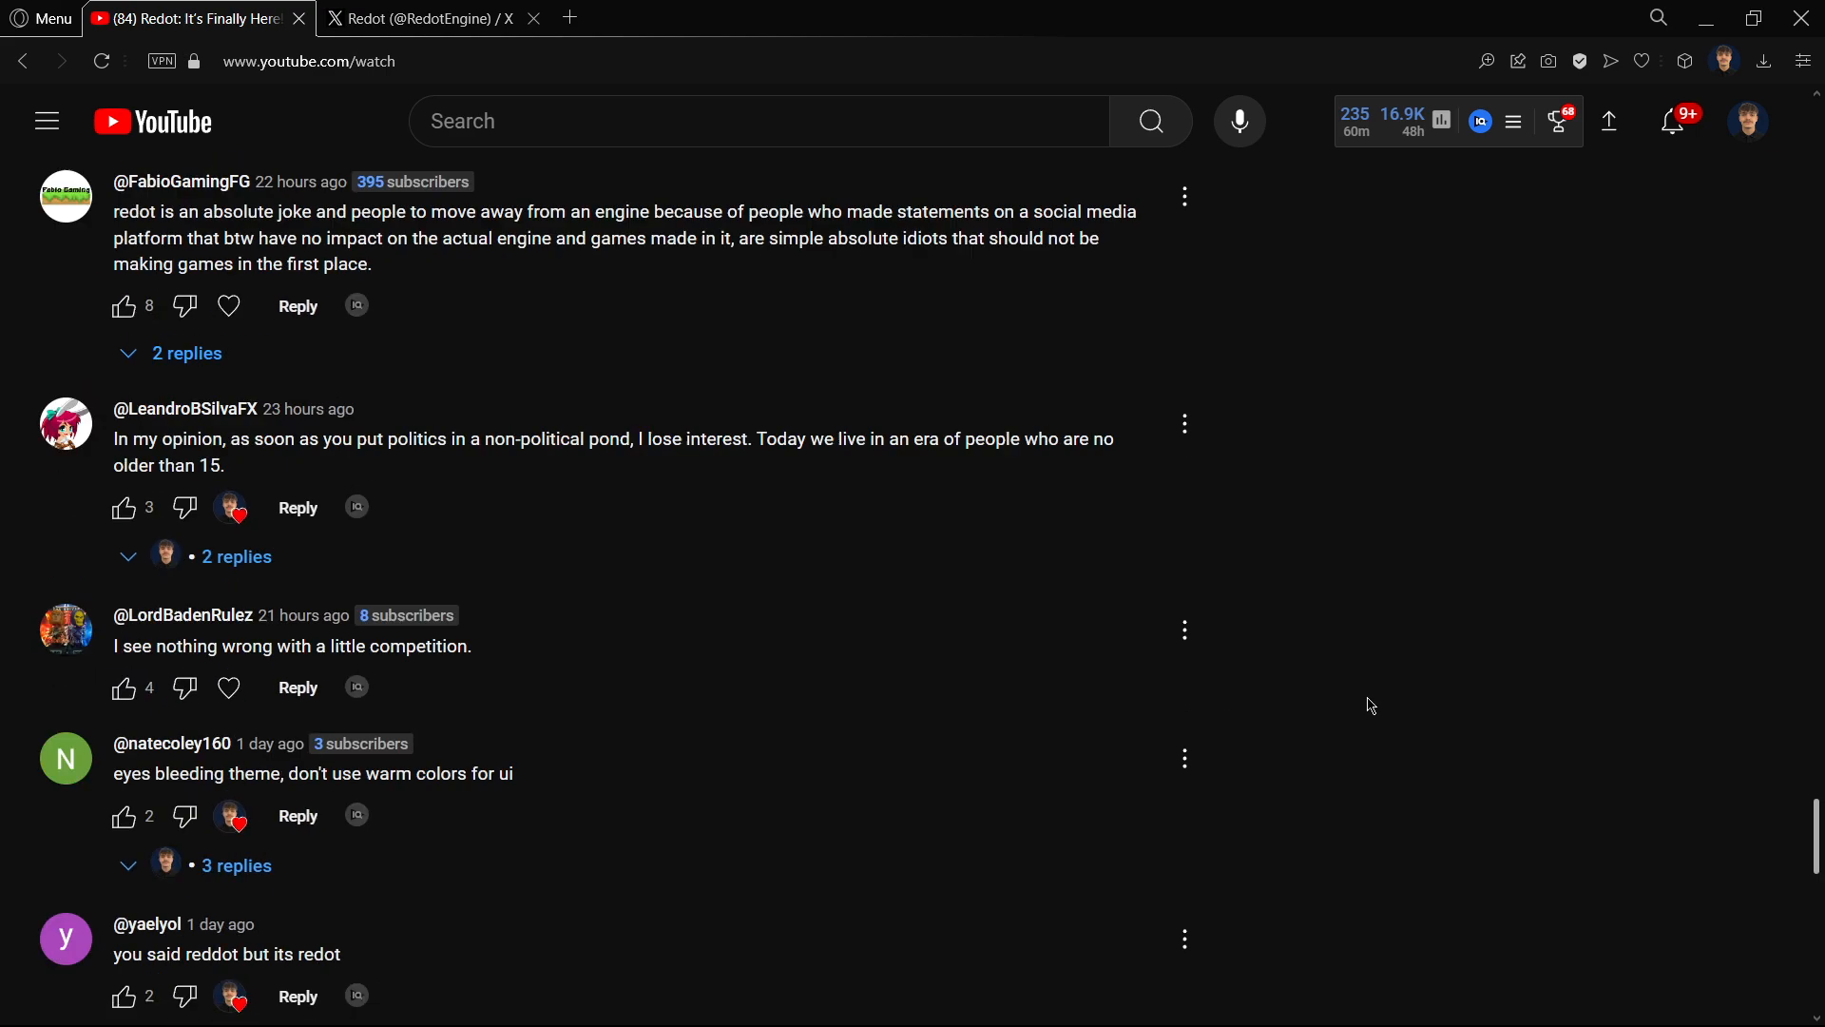
scroll(down, 3)
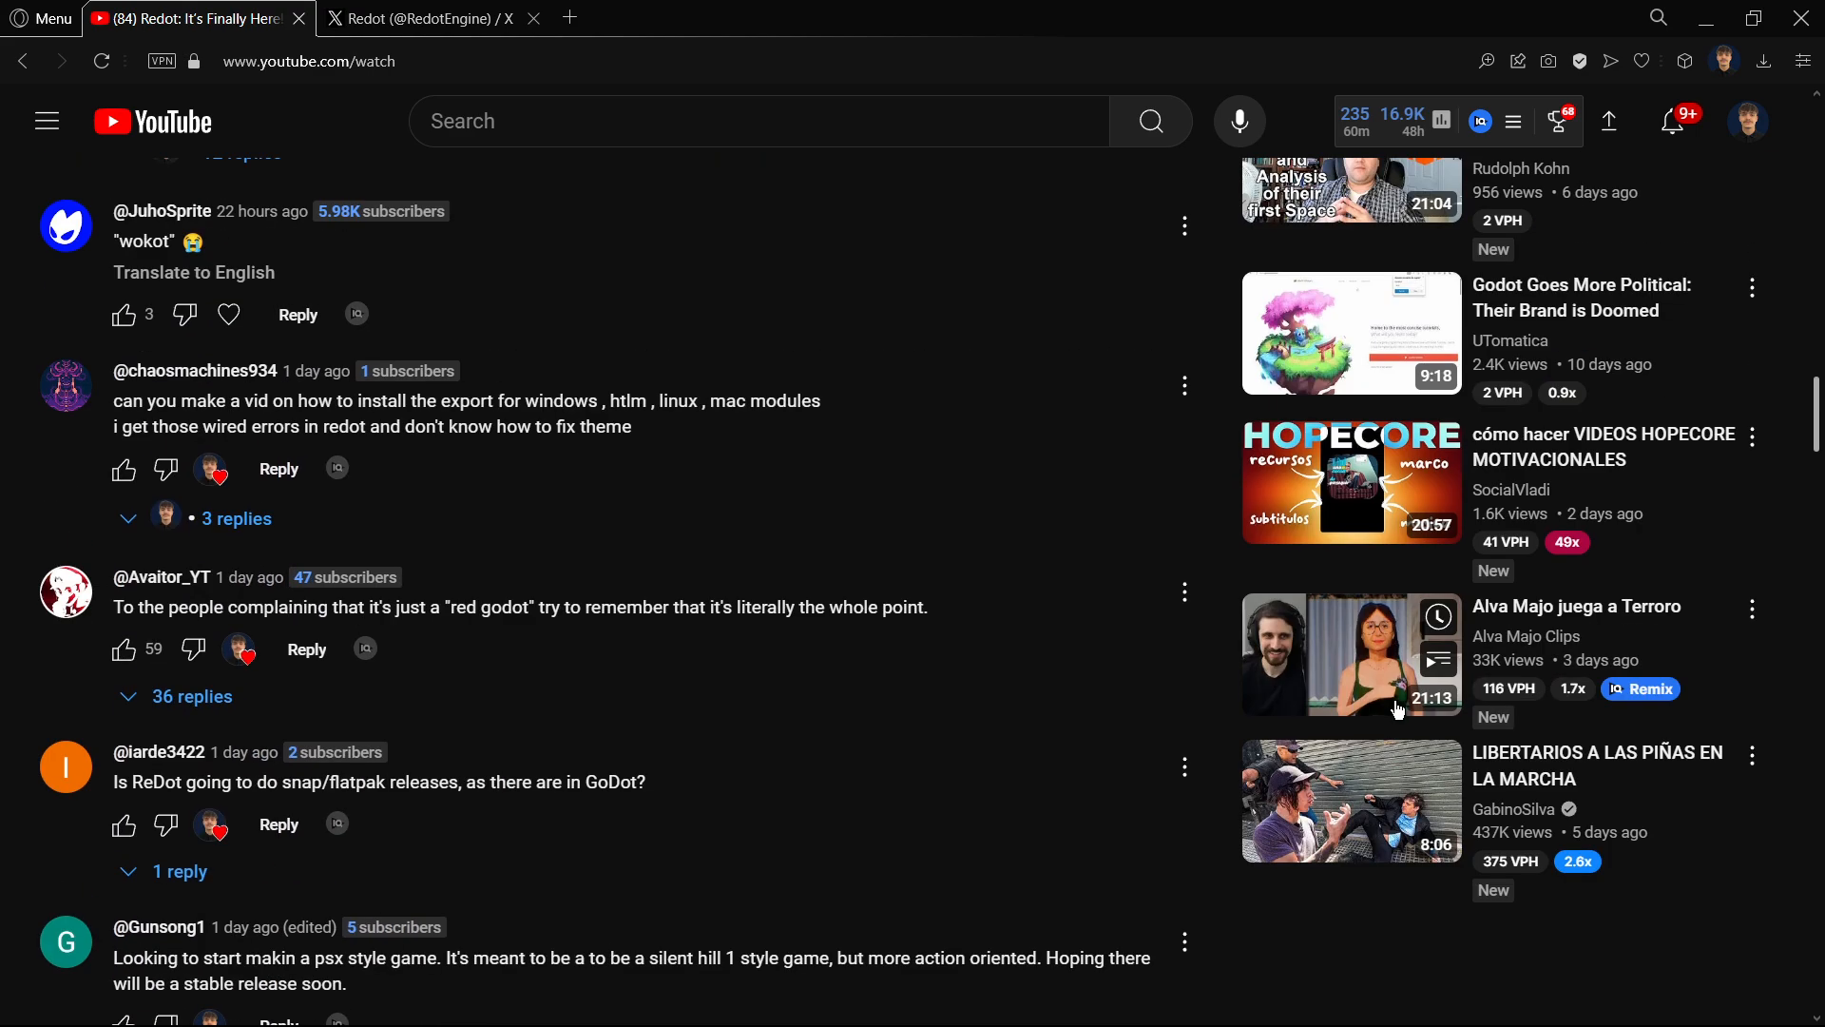
scroll(up, 3)
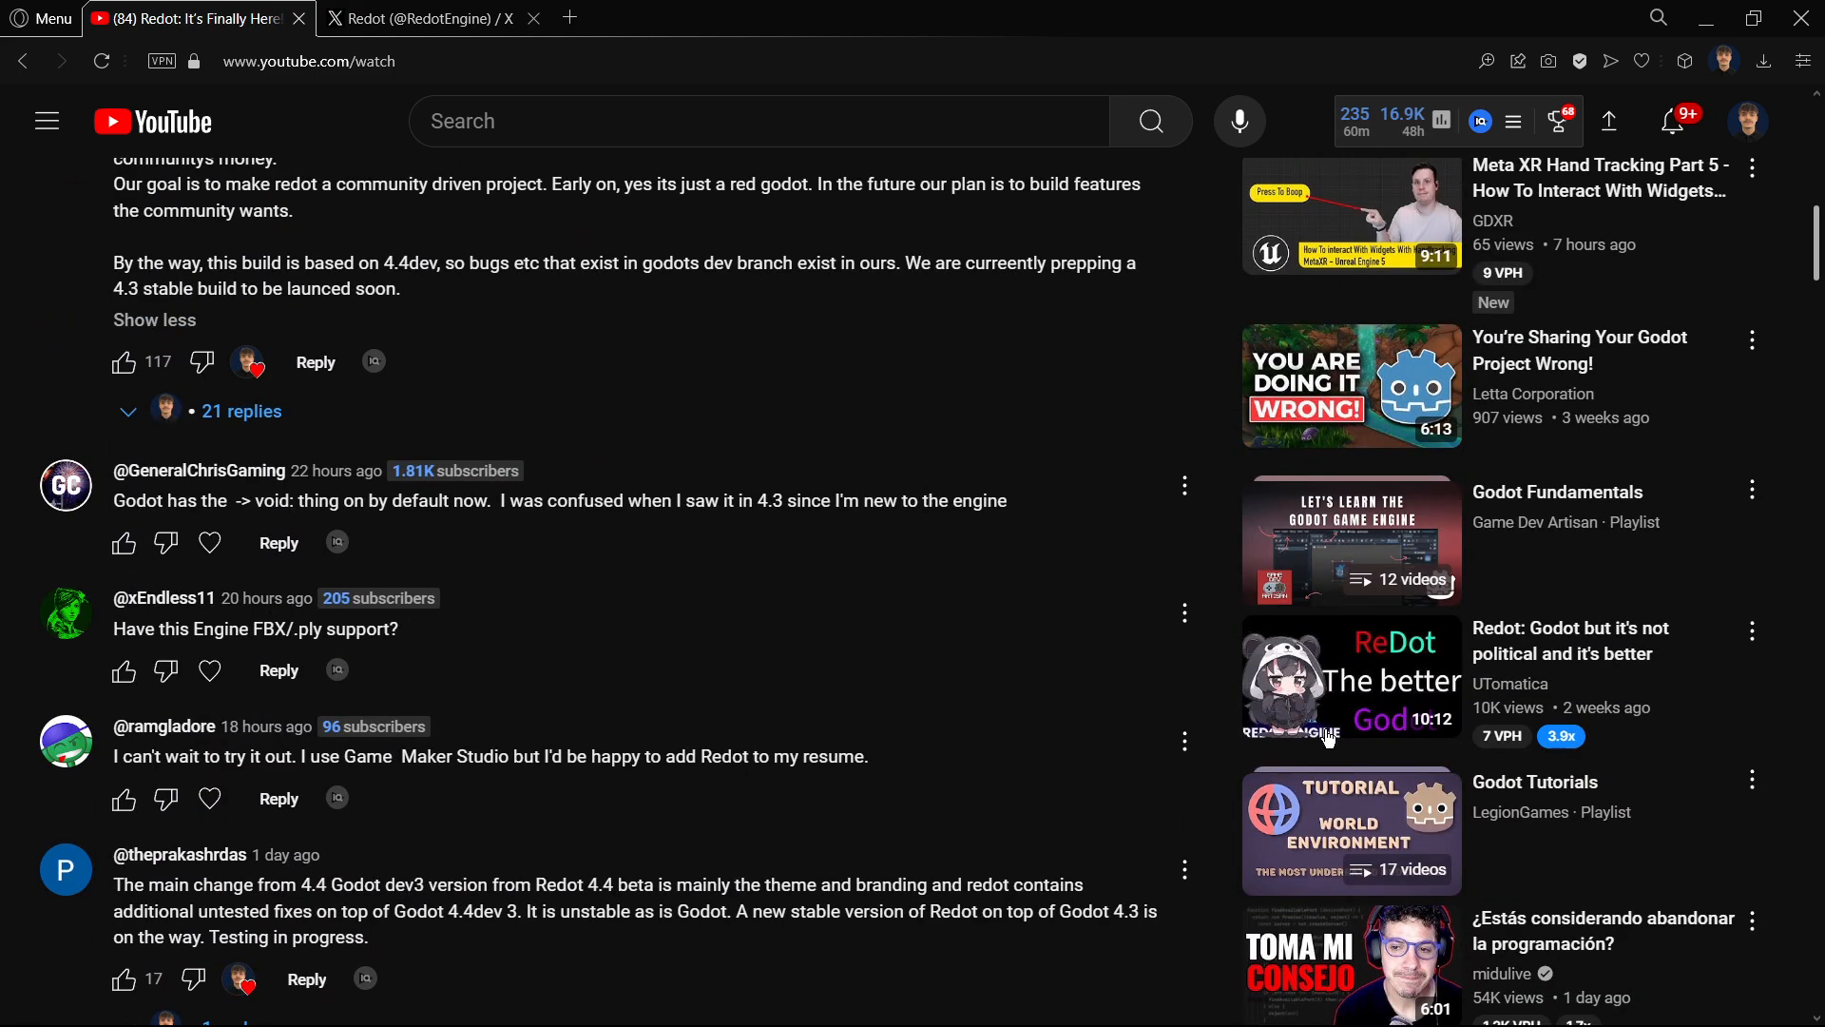
Scroll around the pinned Redot comment and into its 21-reply thread
scroll(up, 3)
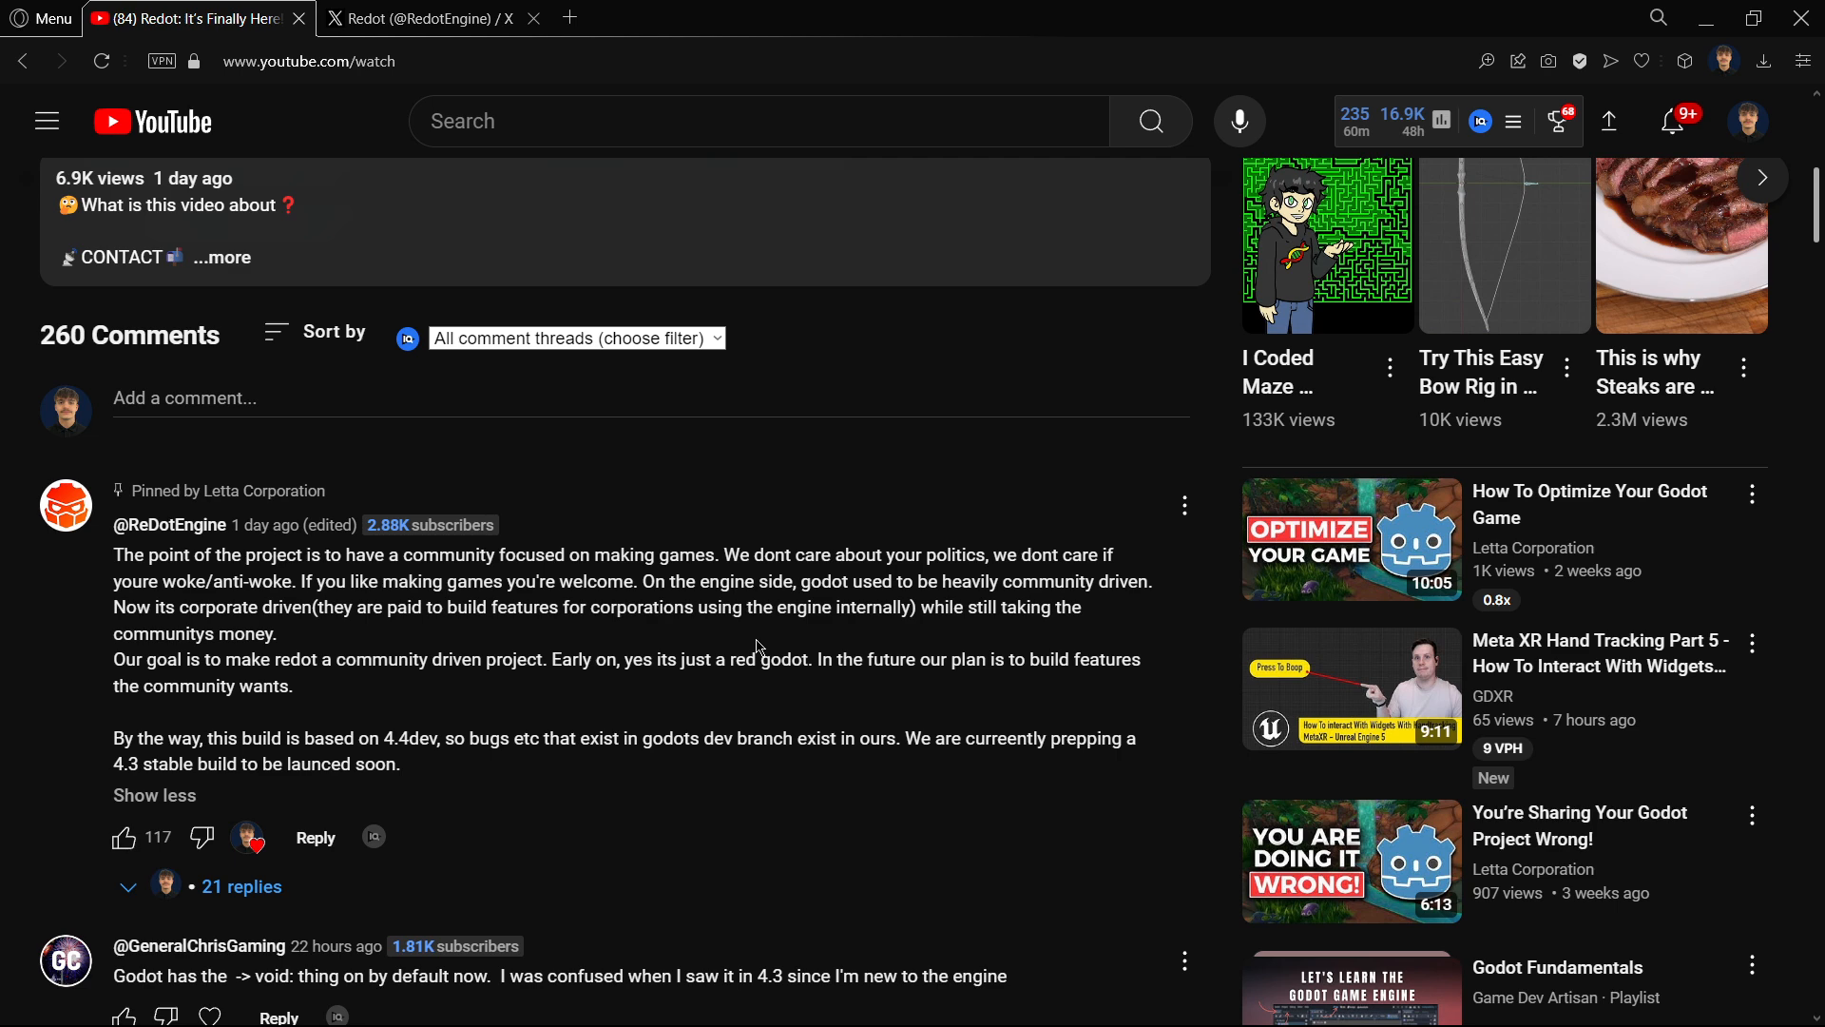
scroll(down, 3)
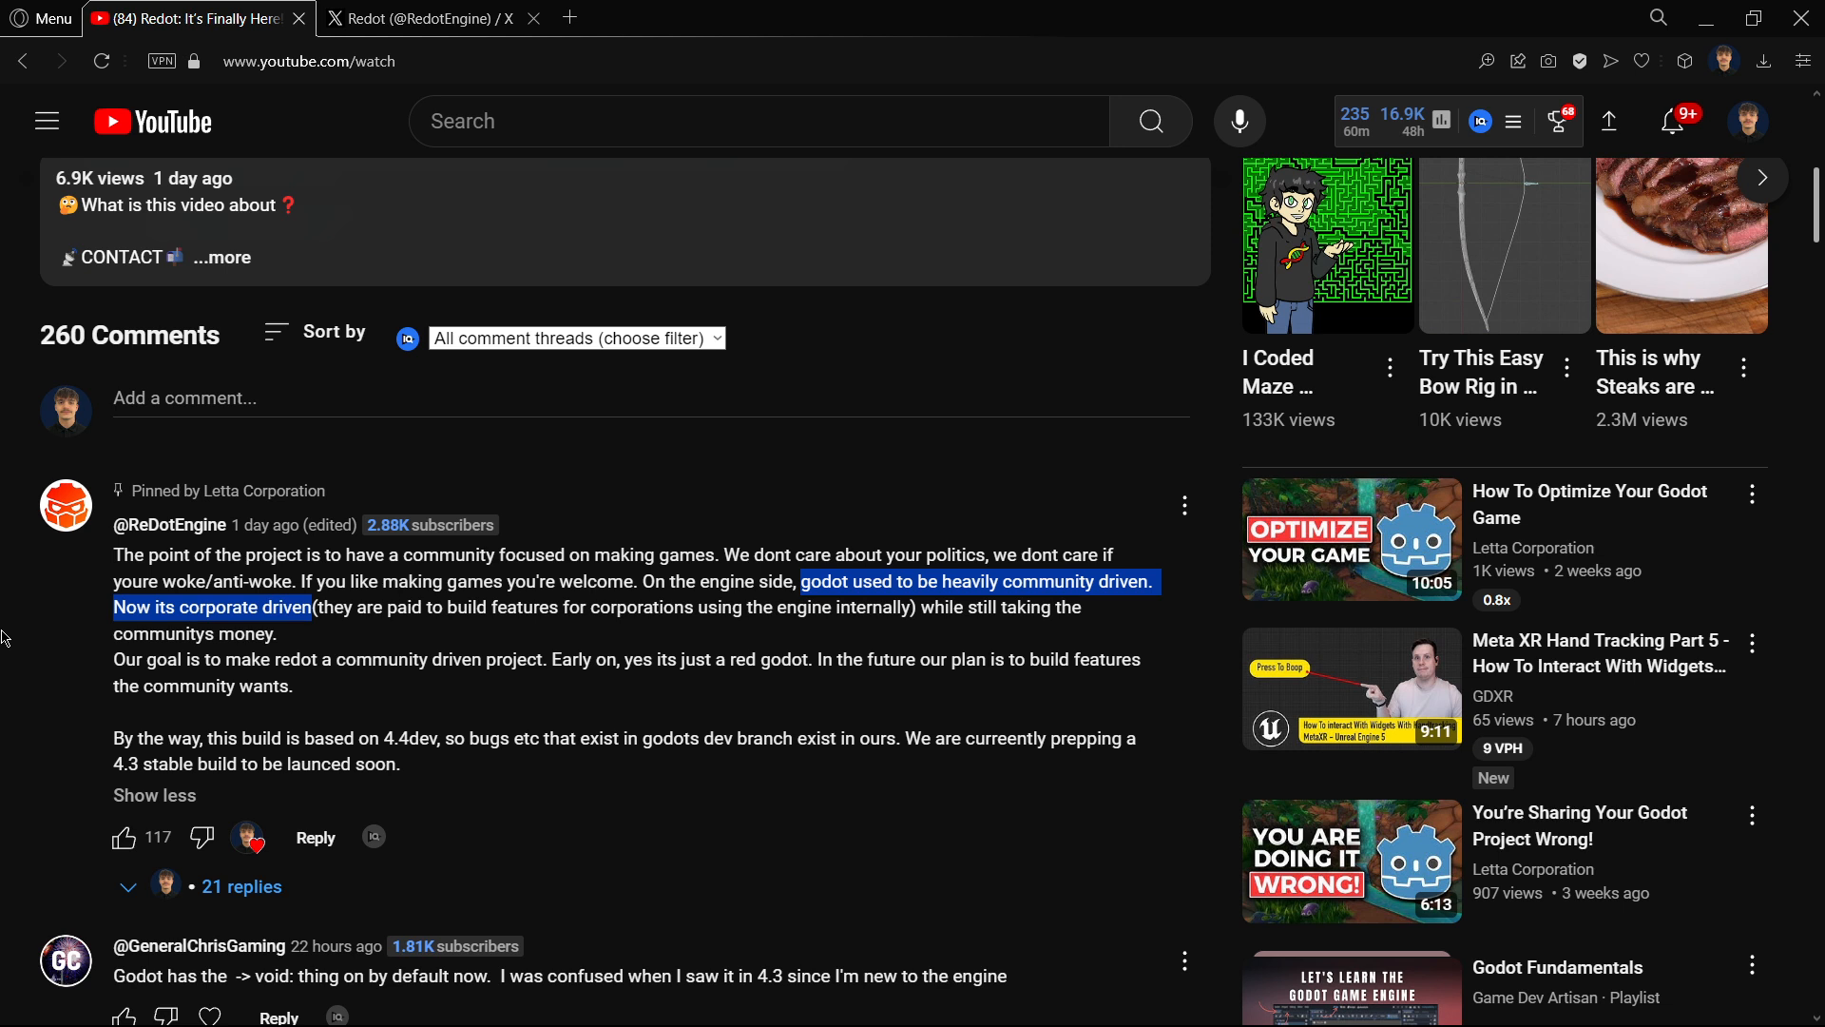
mouse_move(111, 670)
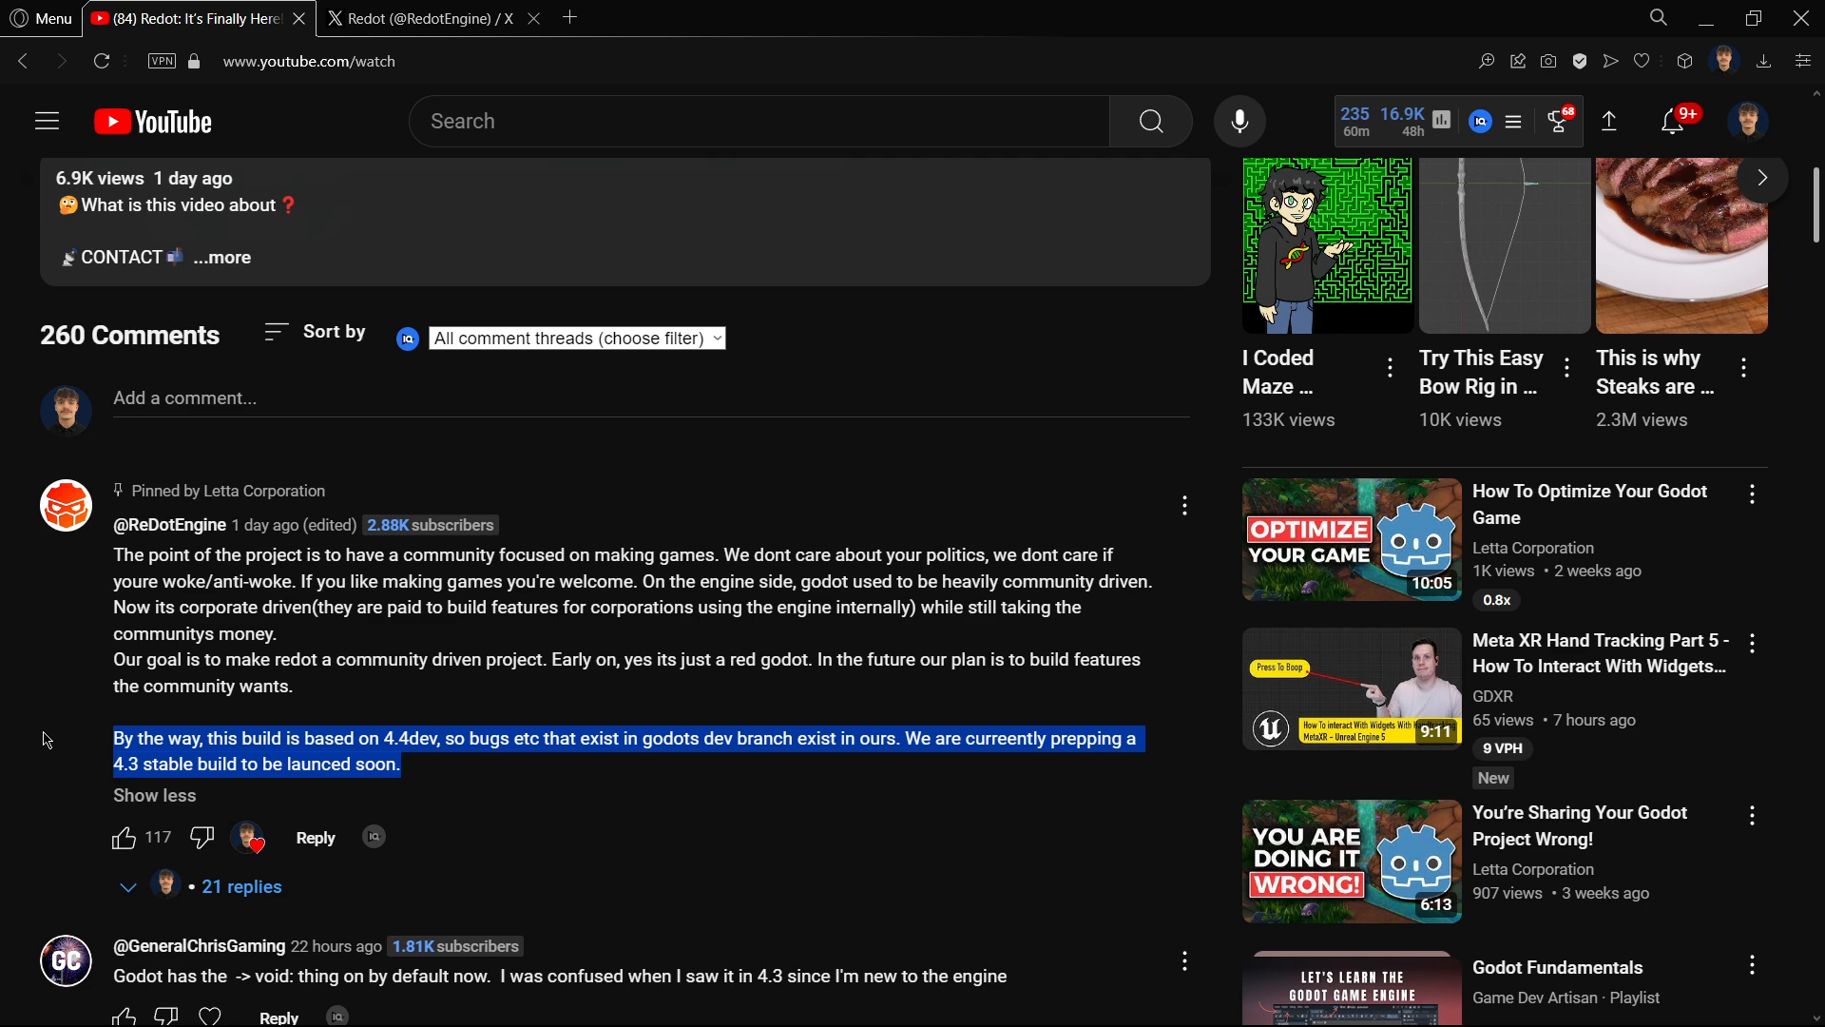
mouse_move(806, 773)
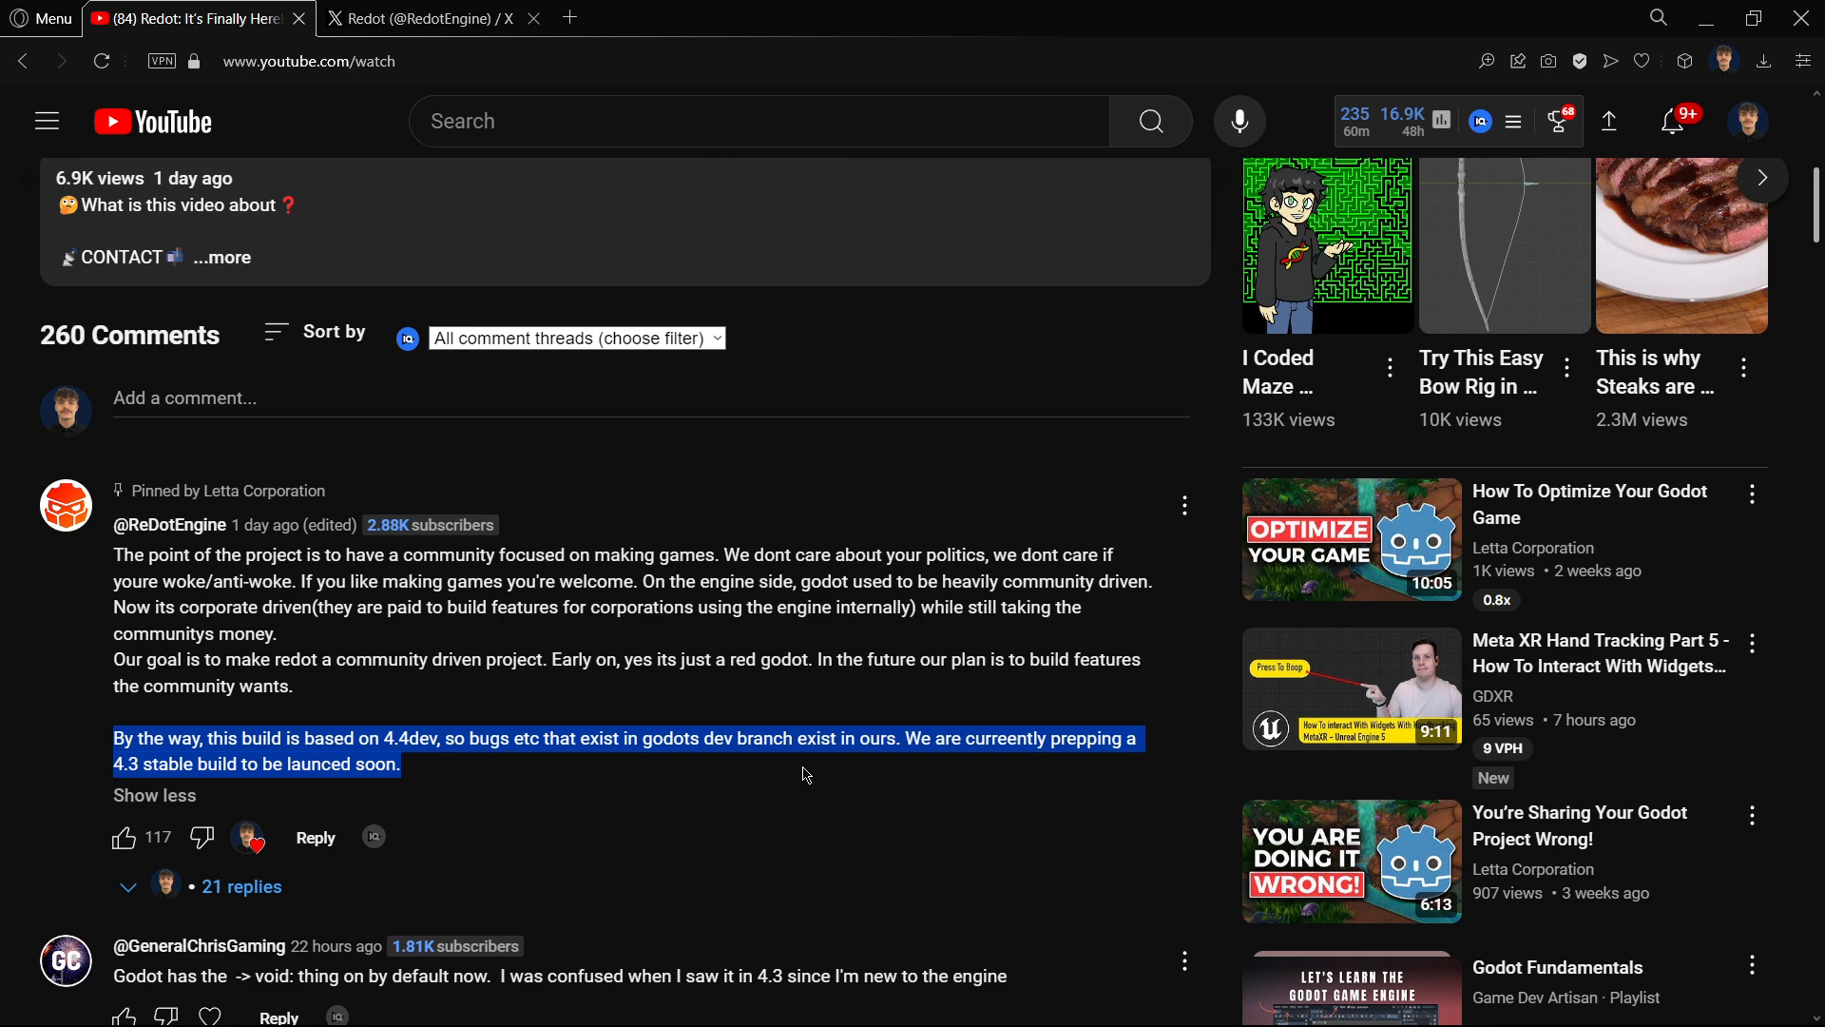
scroll(down, 3)
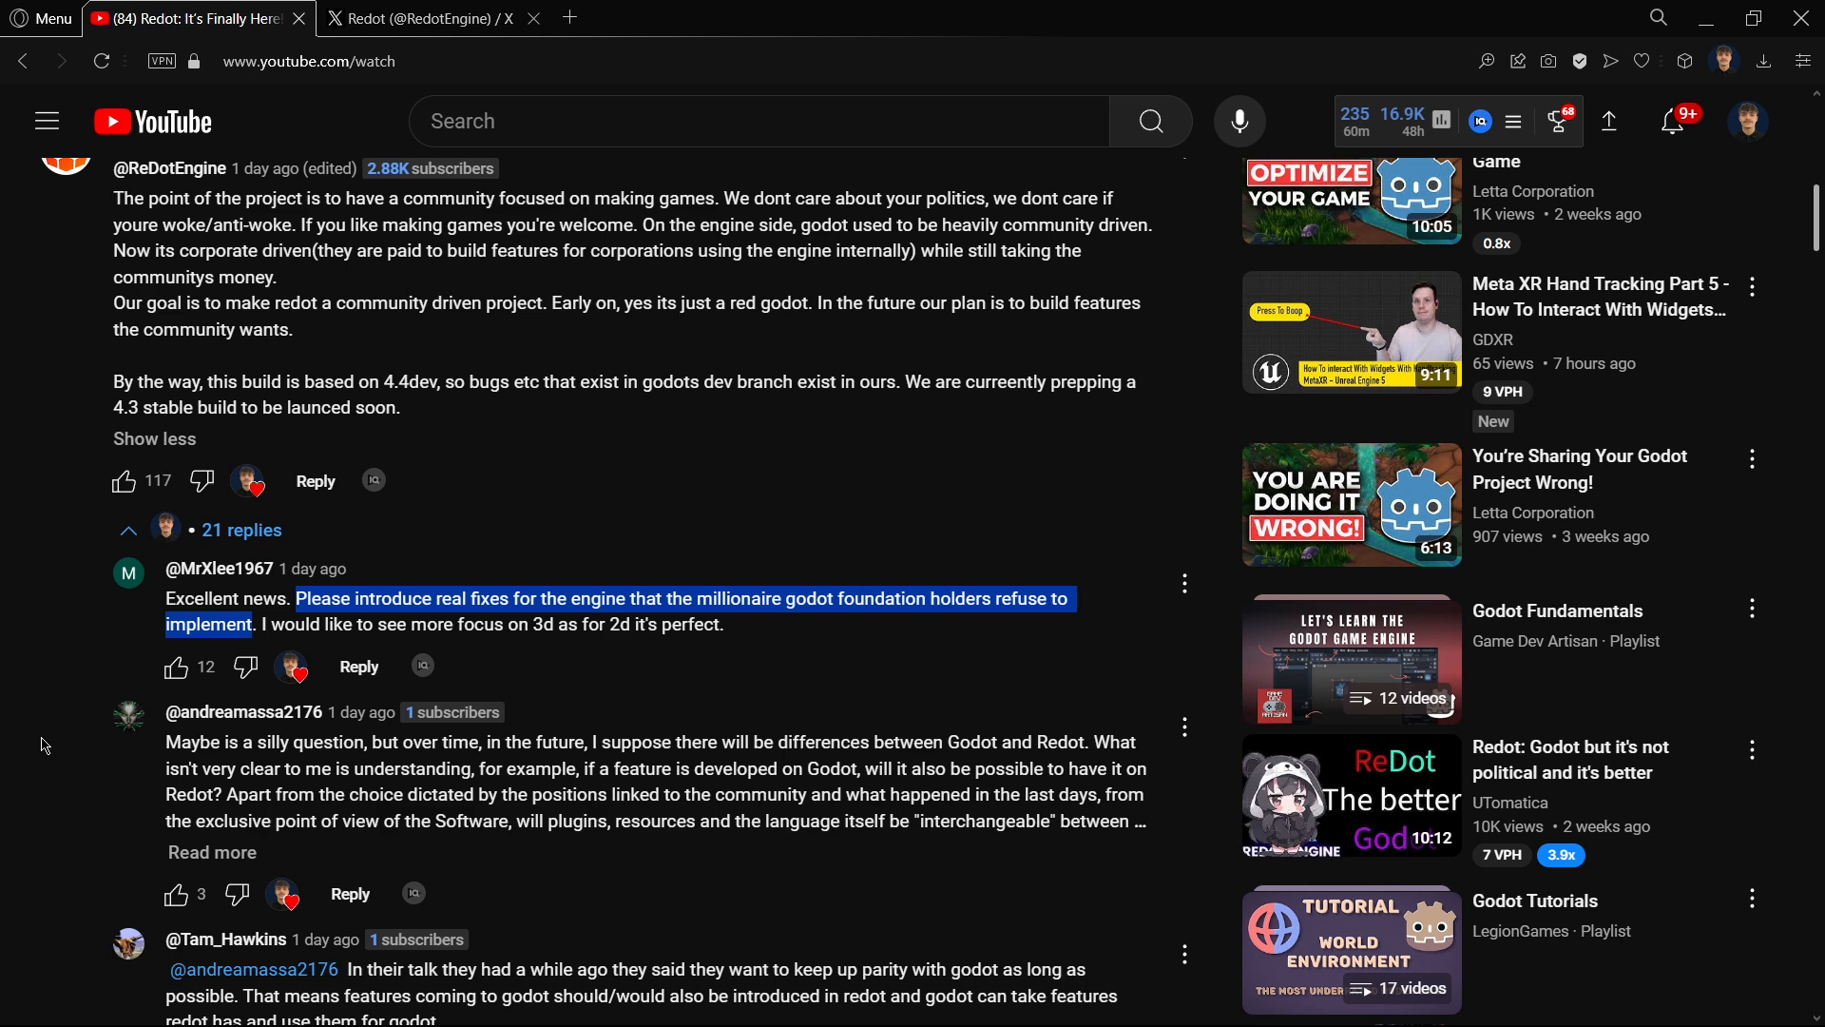
Scroll the replies to the Letta Corporation answer on Godot tutorials and clear the highlight
scroll(down, 3)
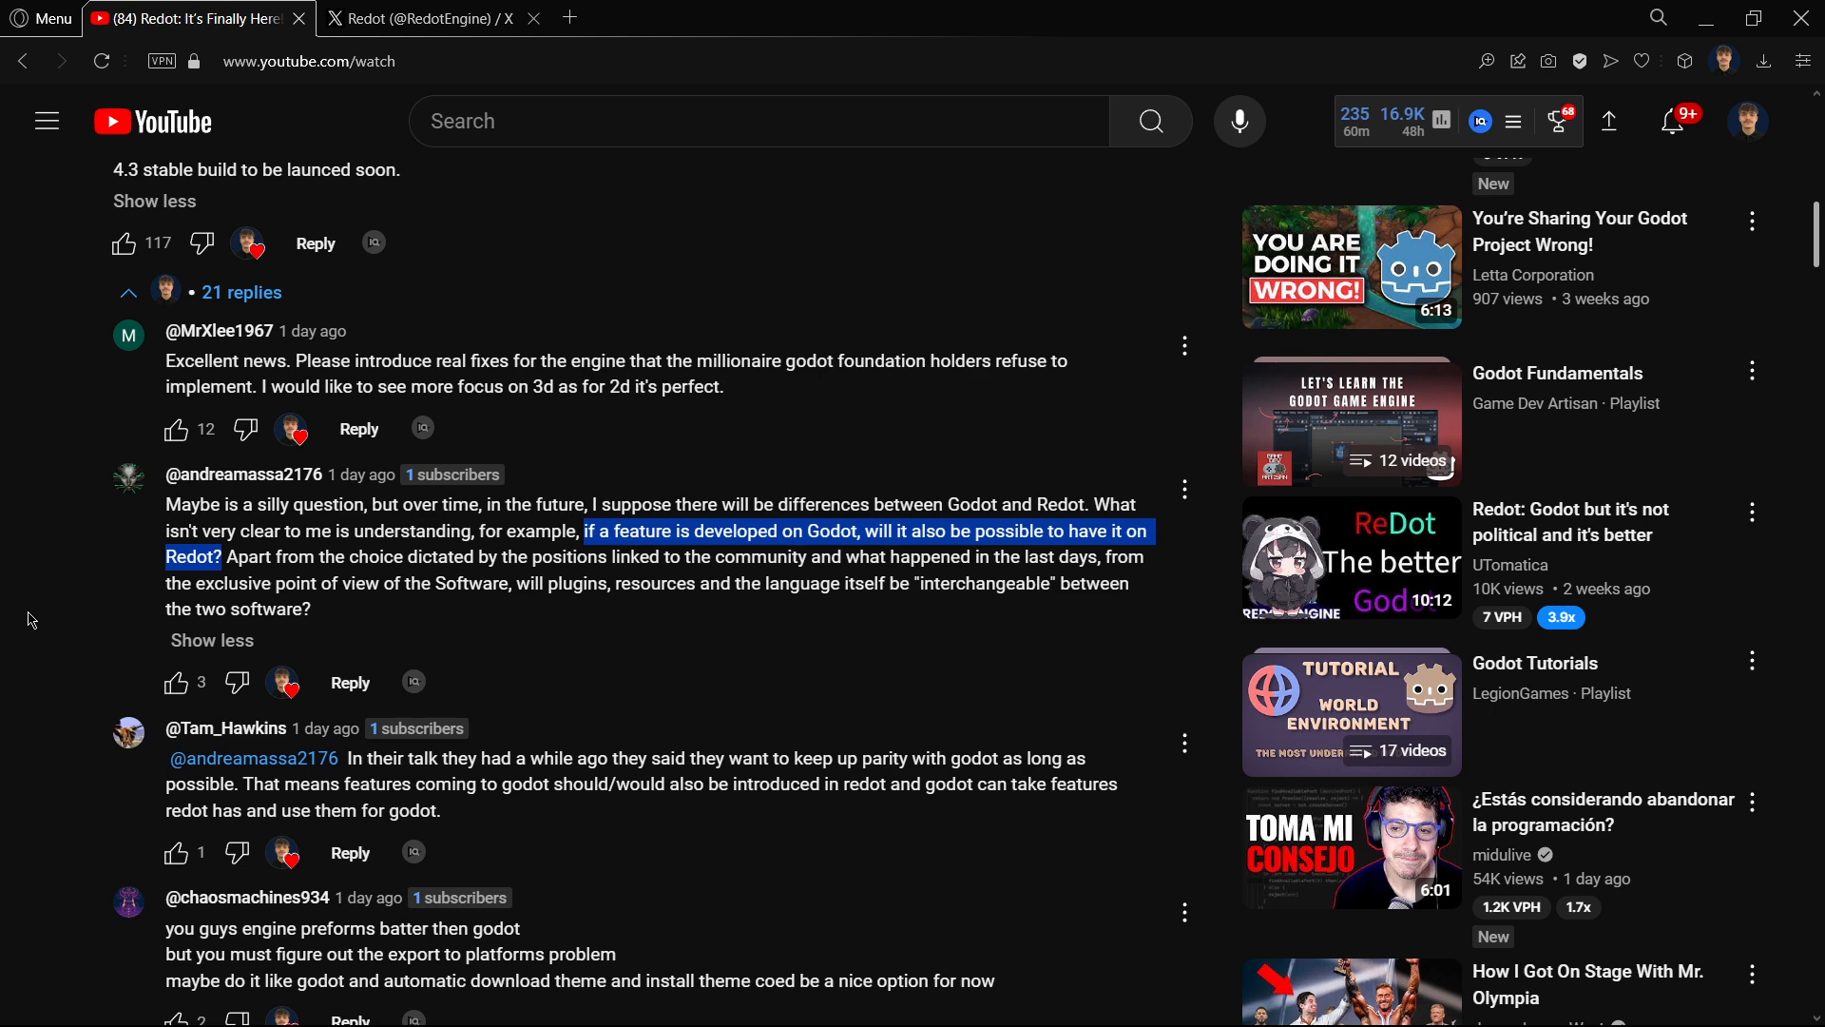
scroll(down, 3)
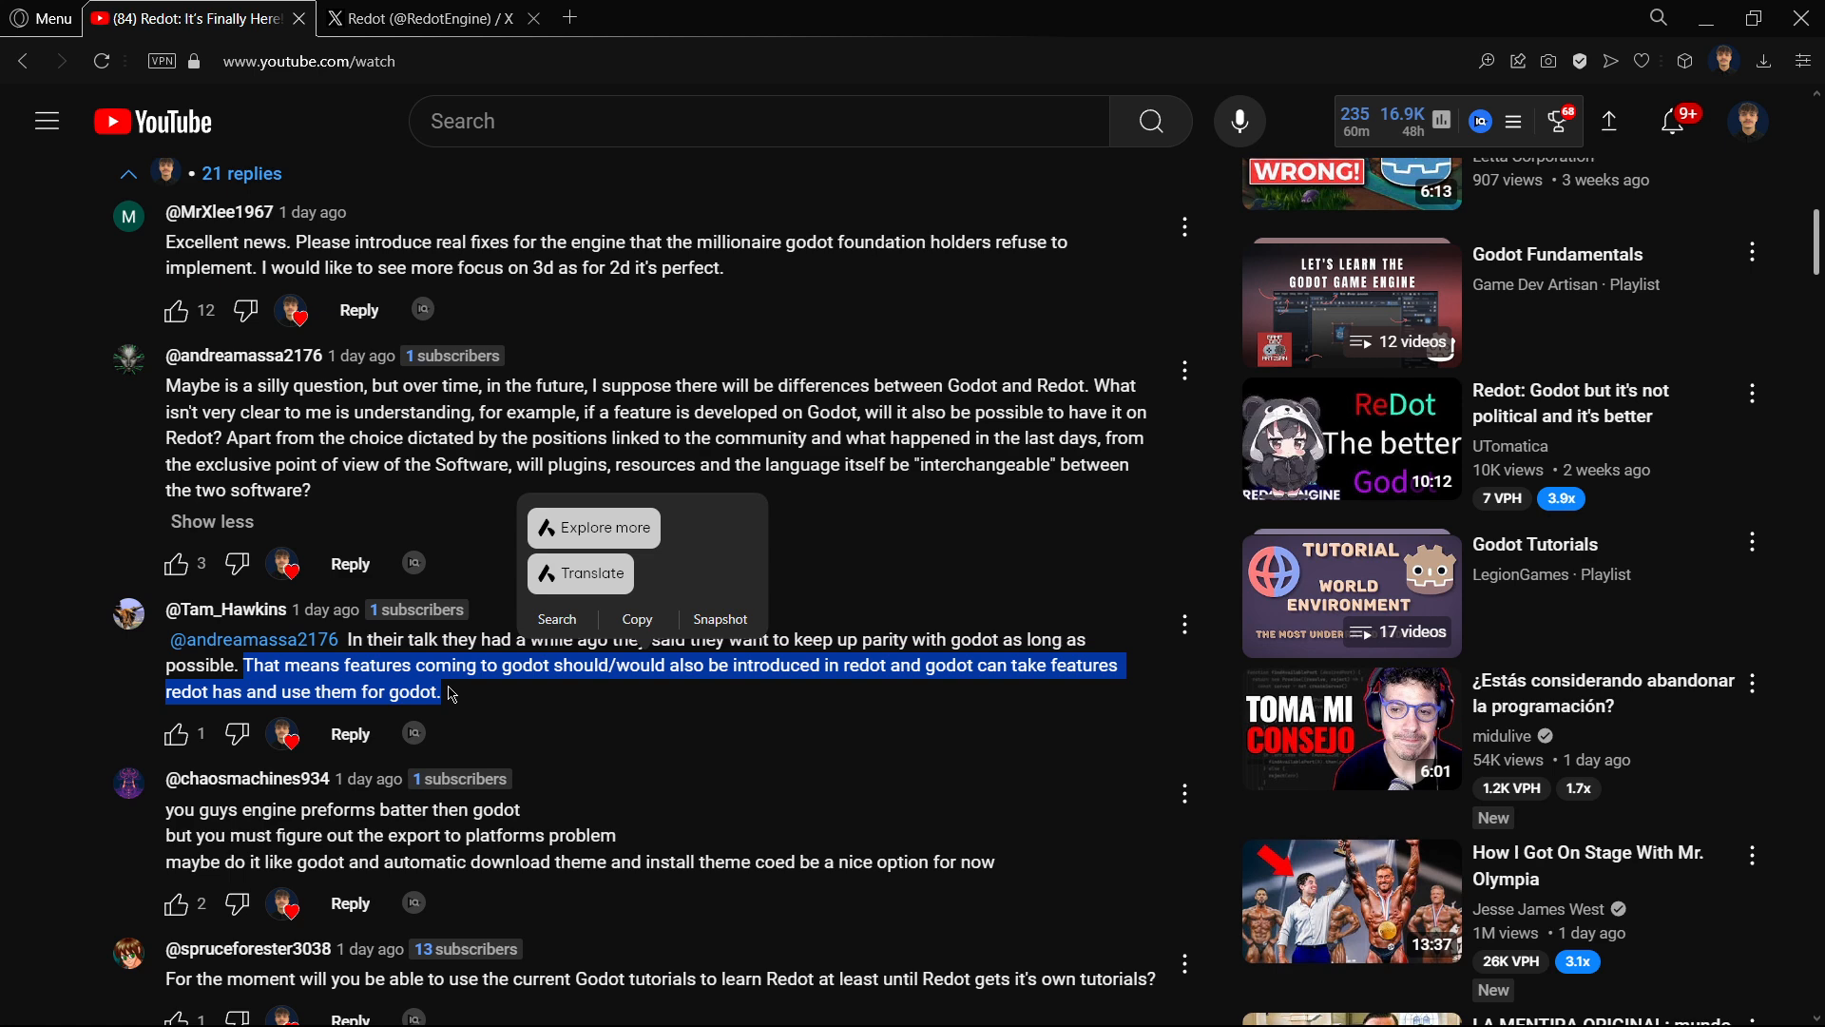
scroll(down, 3)
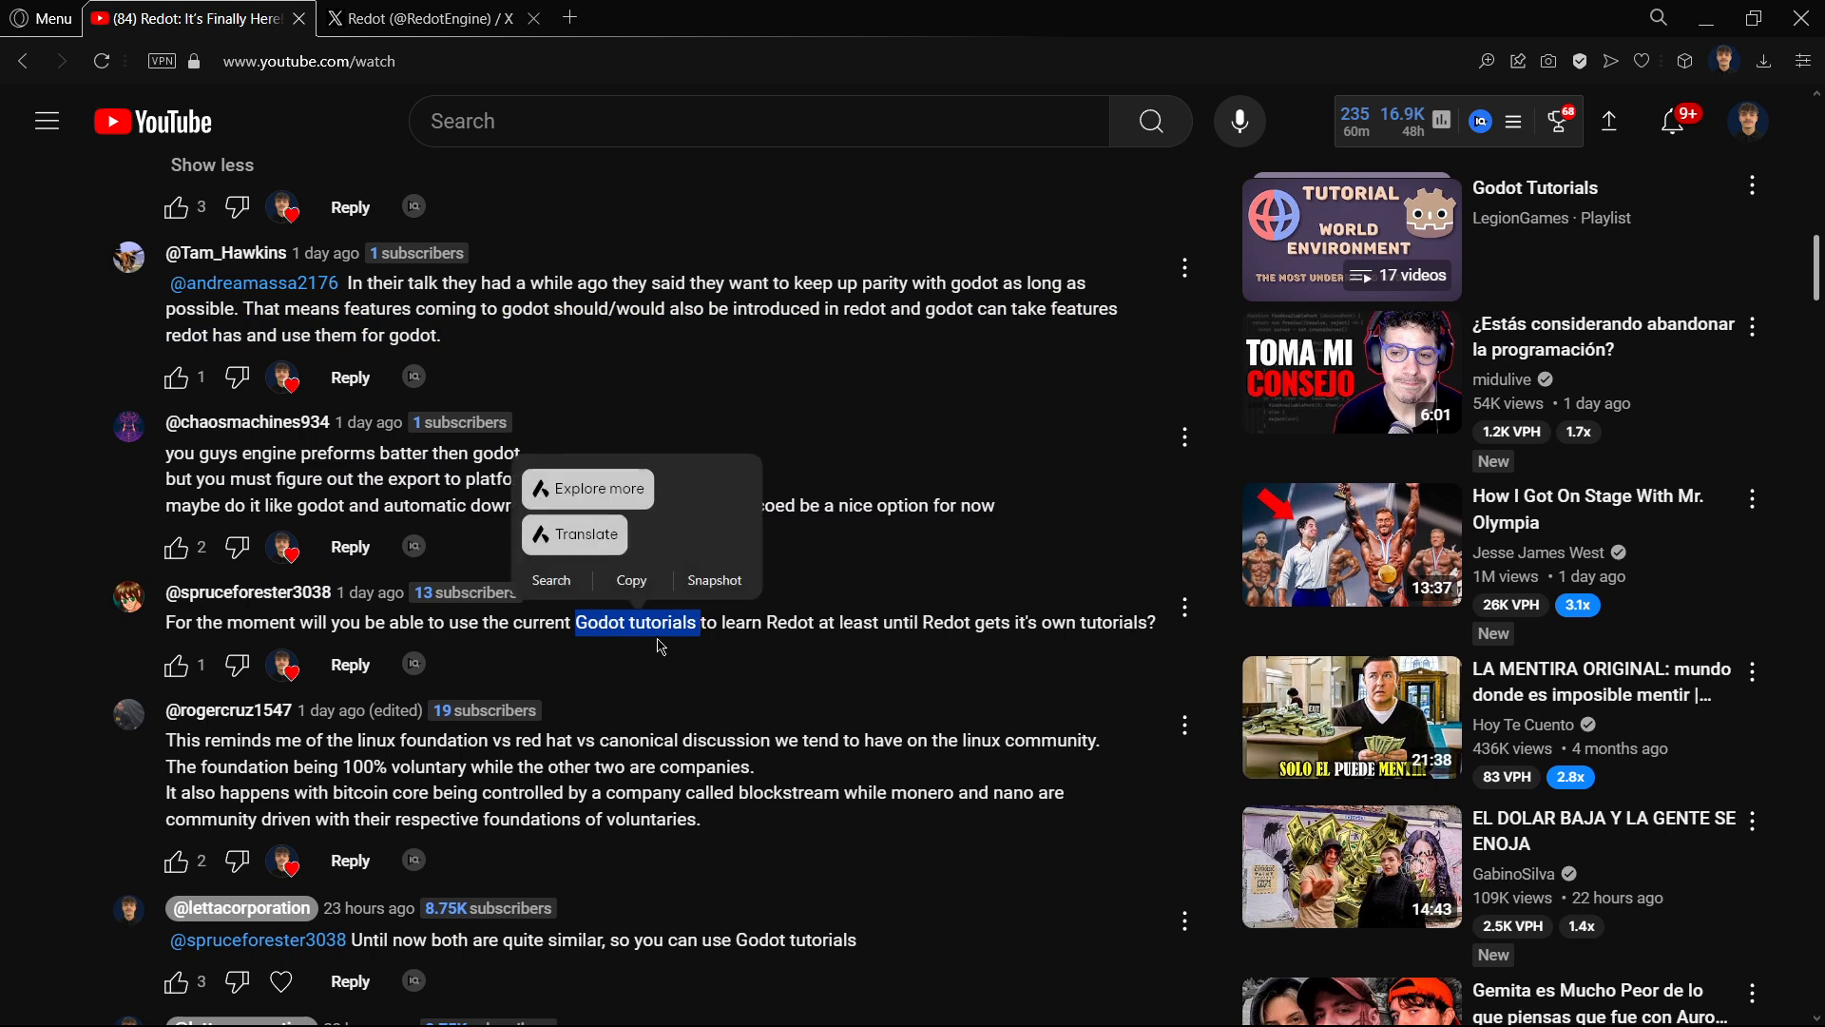
click(657, 643)
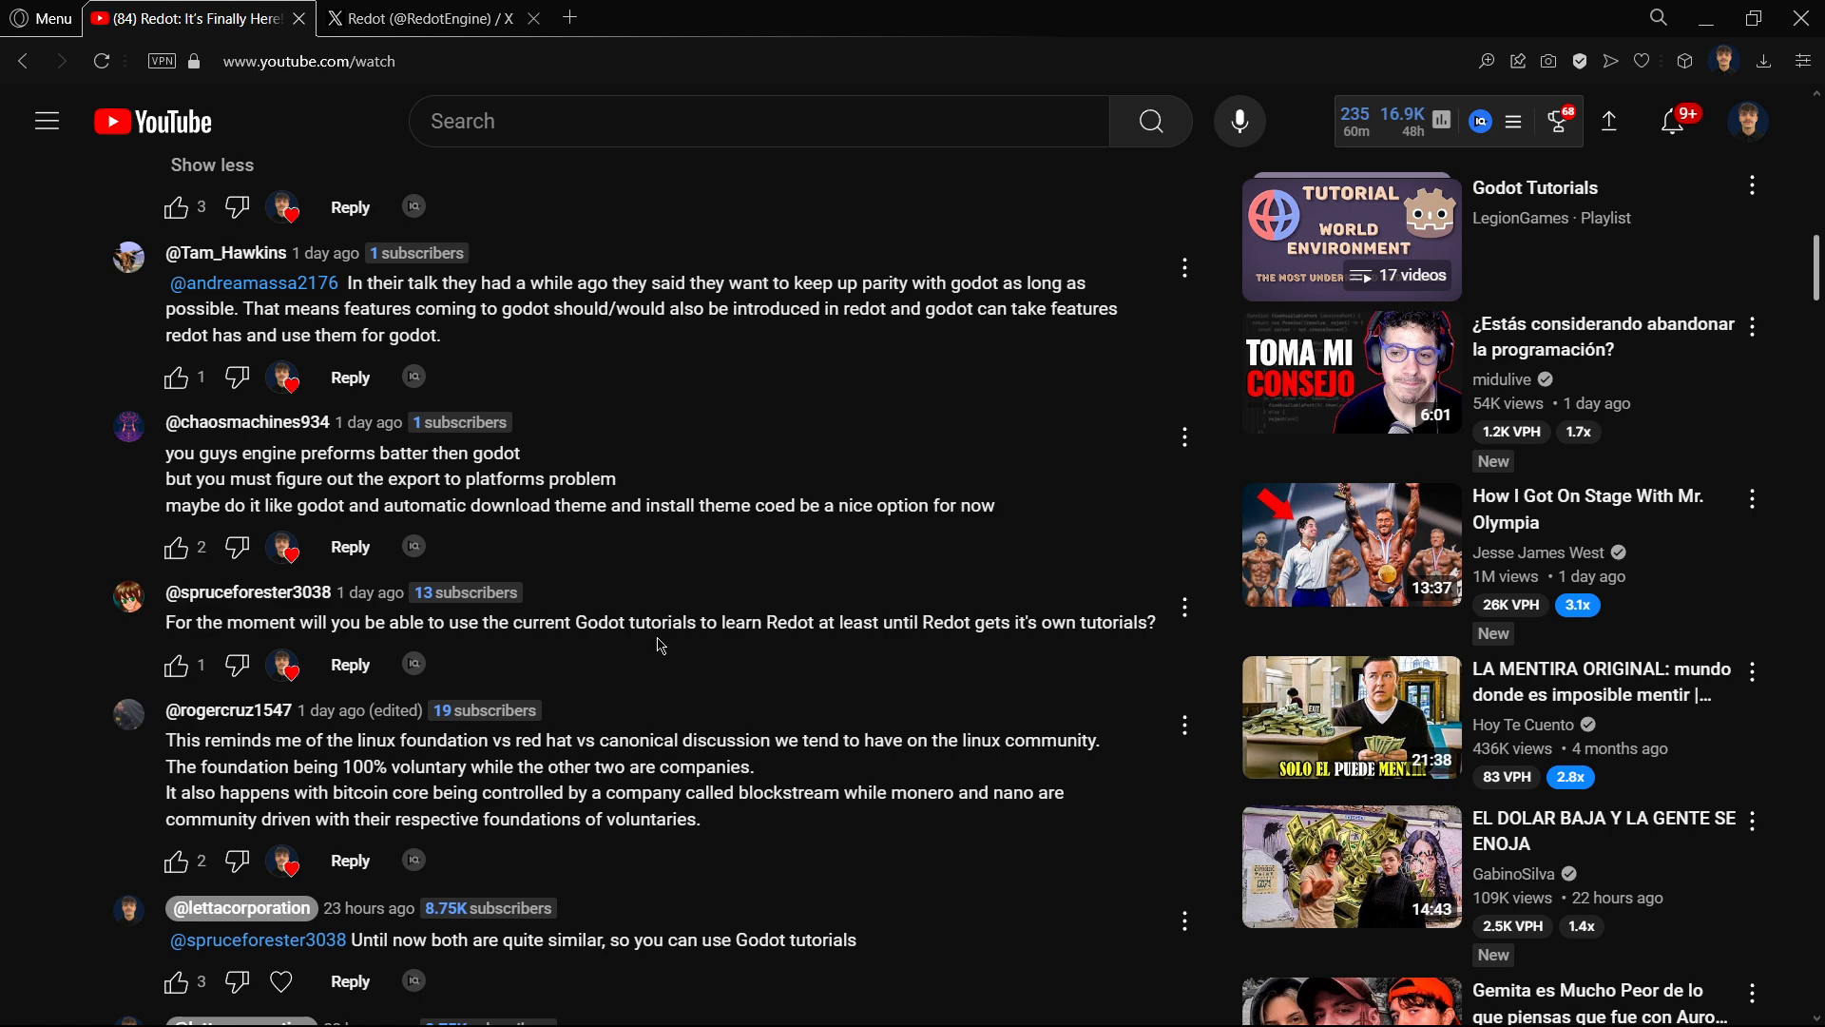
Scroll further down to the reply demanding proof that Godot is corporate-driven
scroll(down, 3)
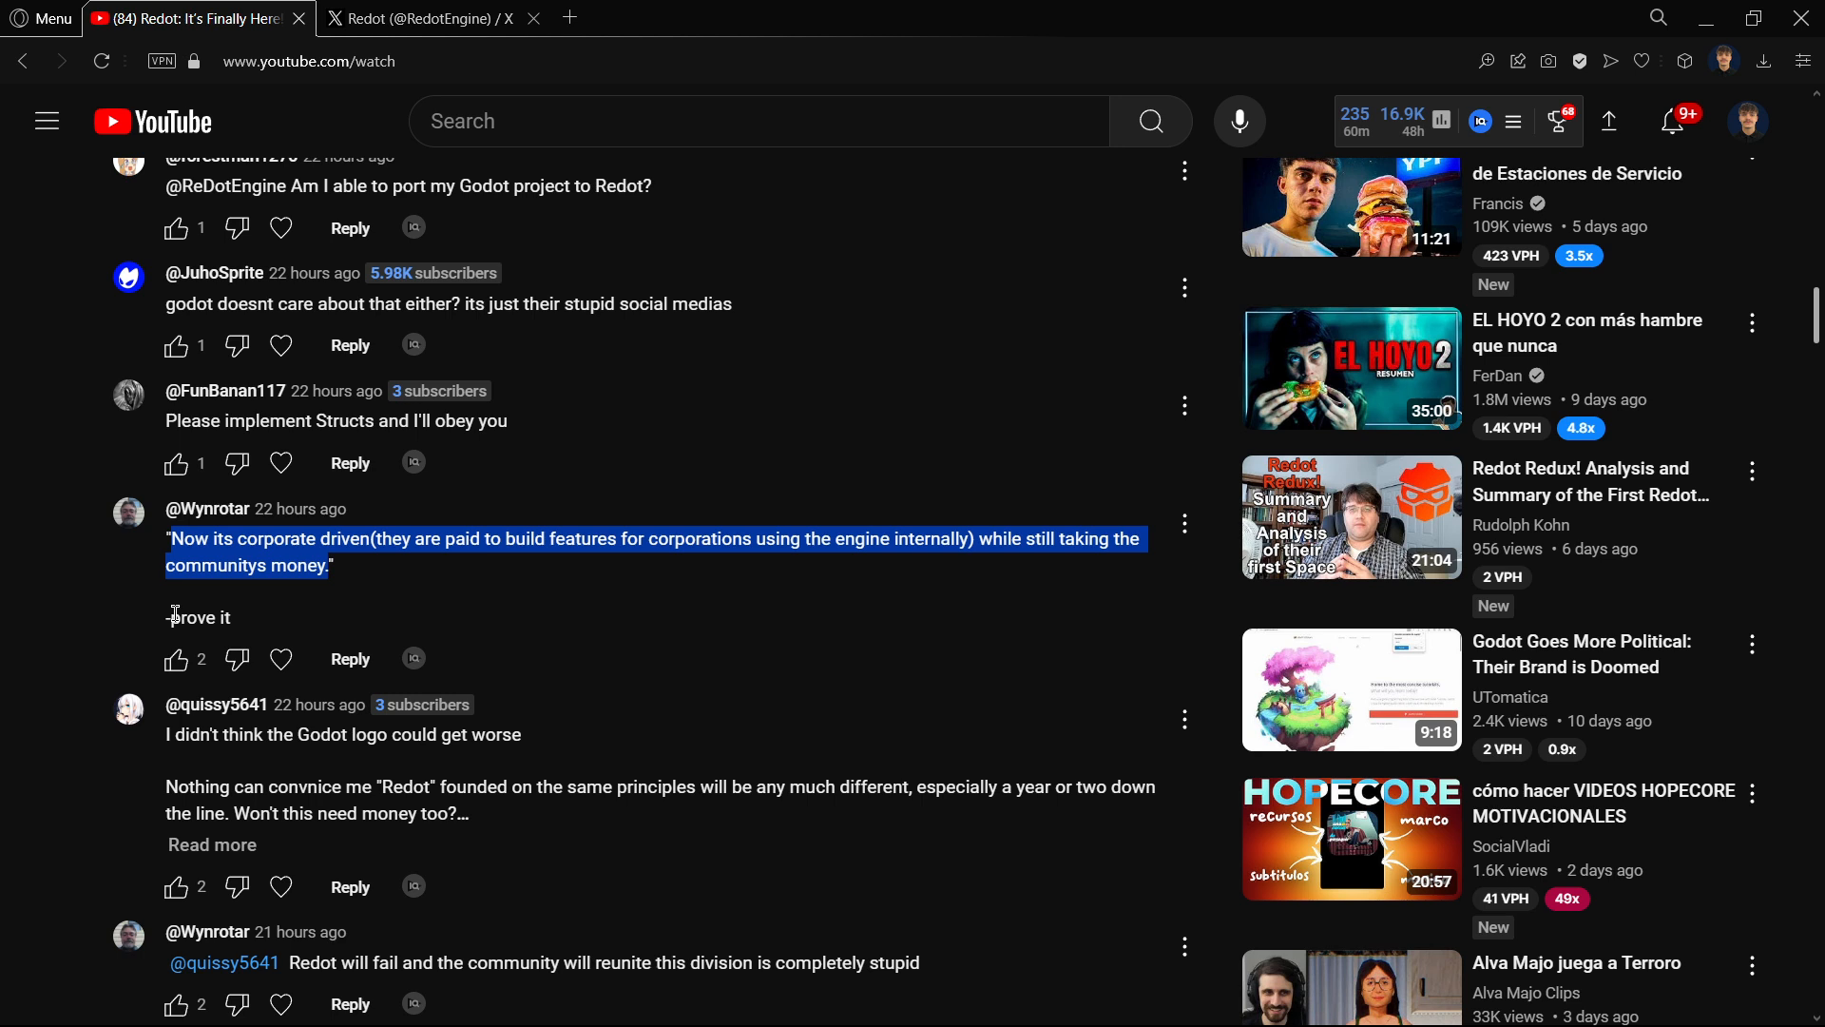
mouse_move(175, 659)
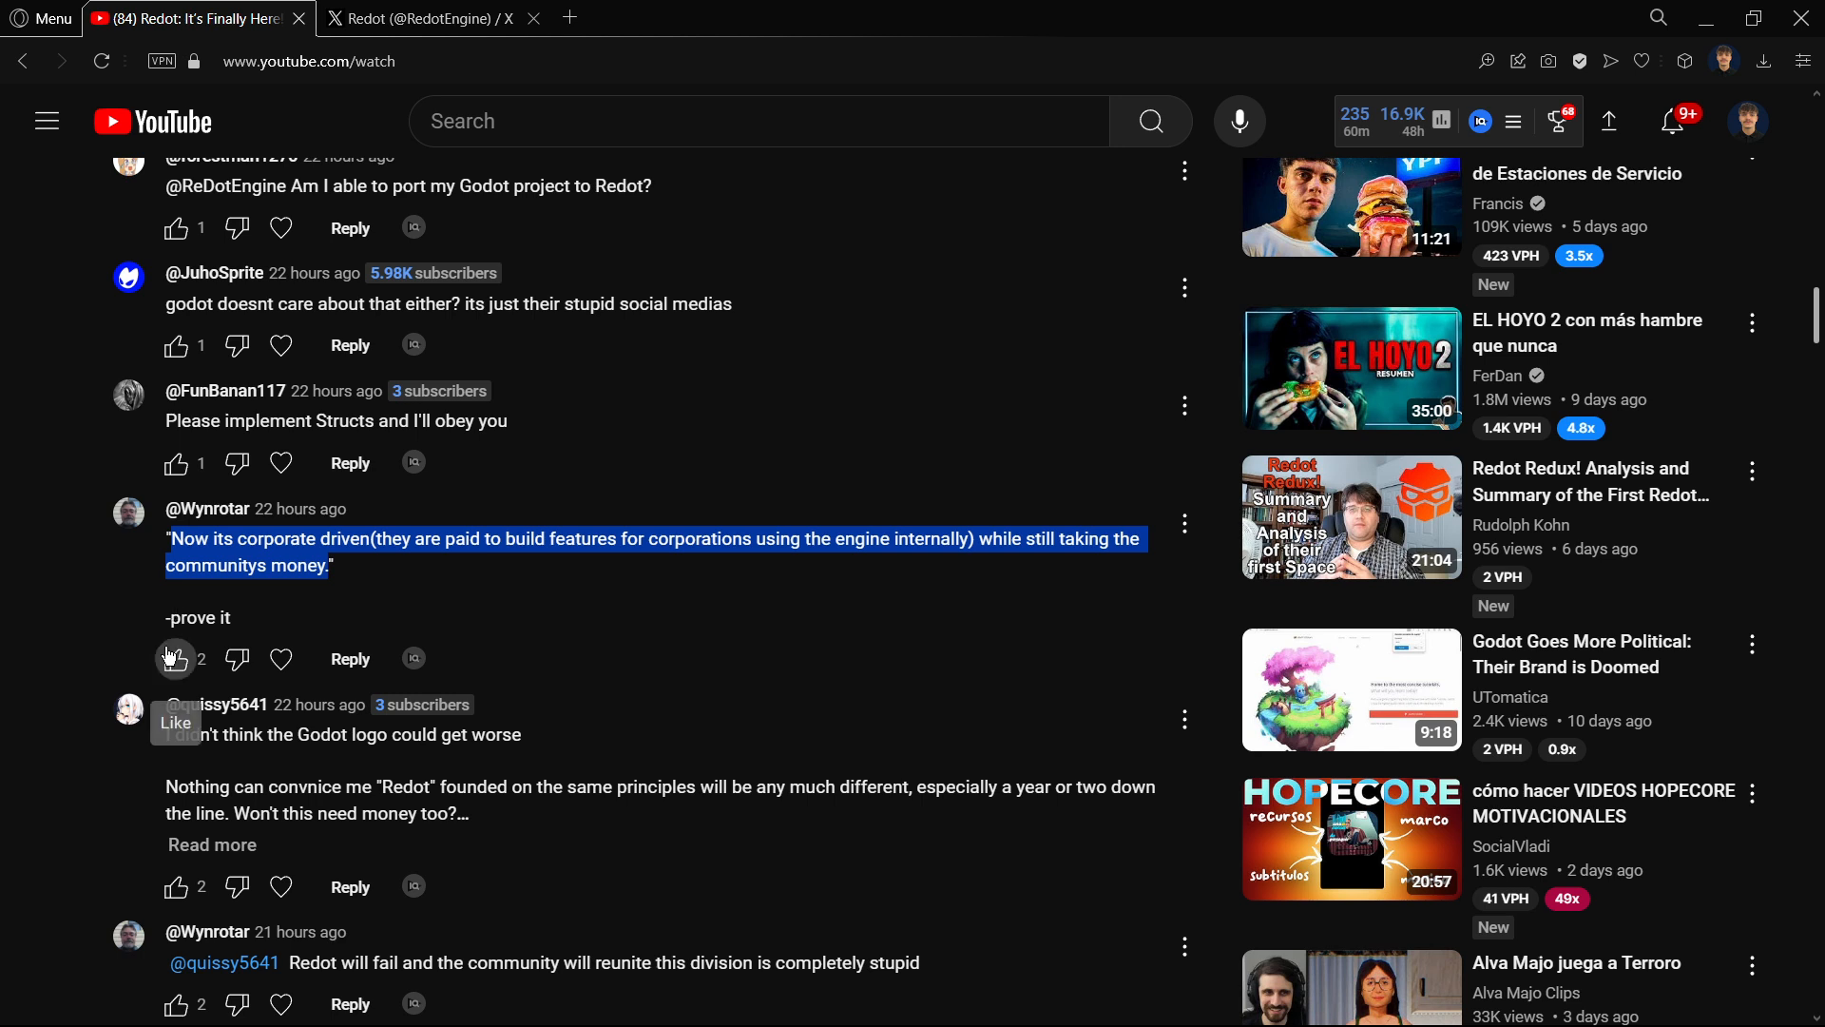
mouse_move(121, 370)
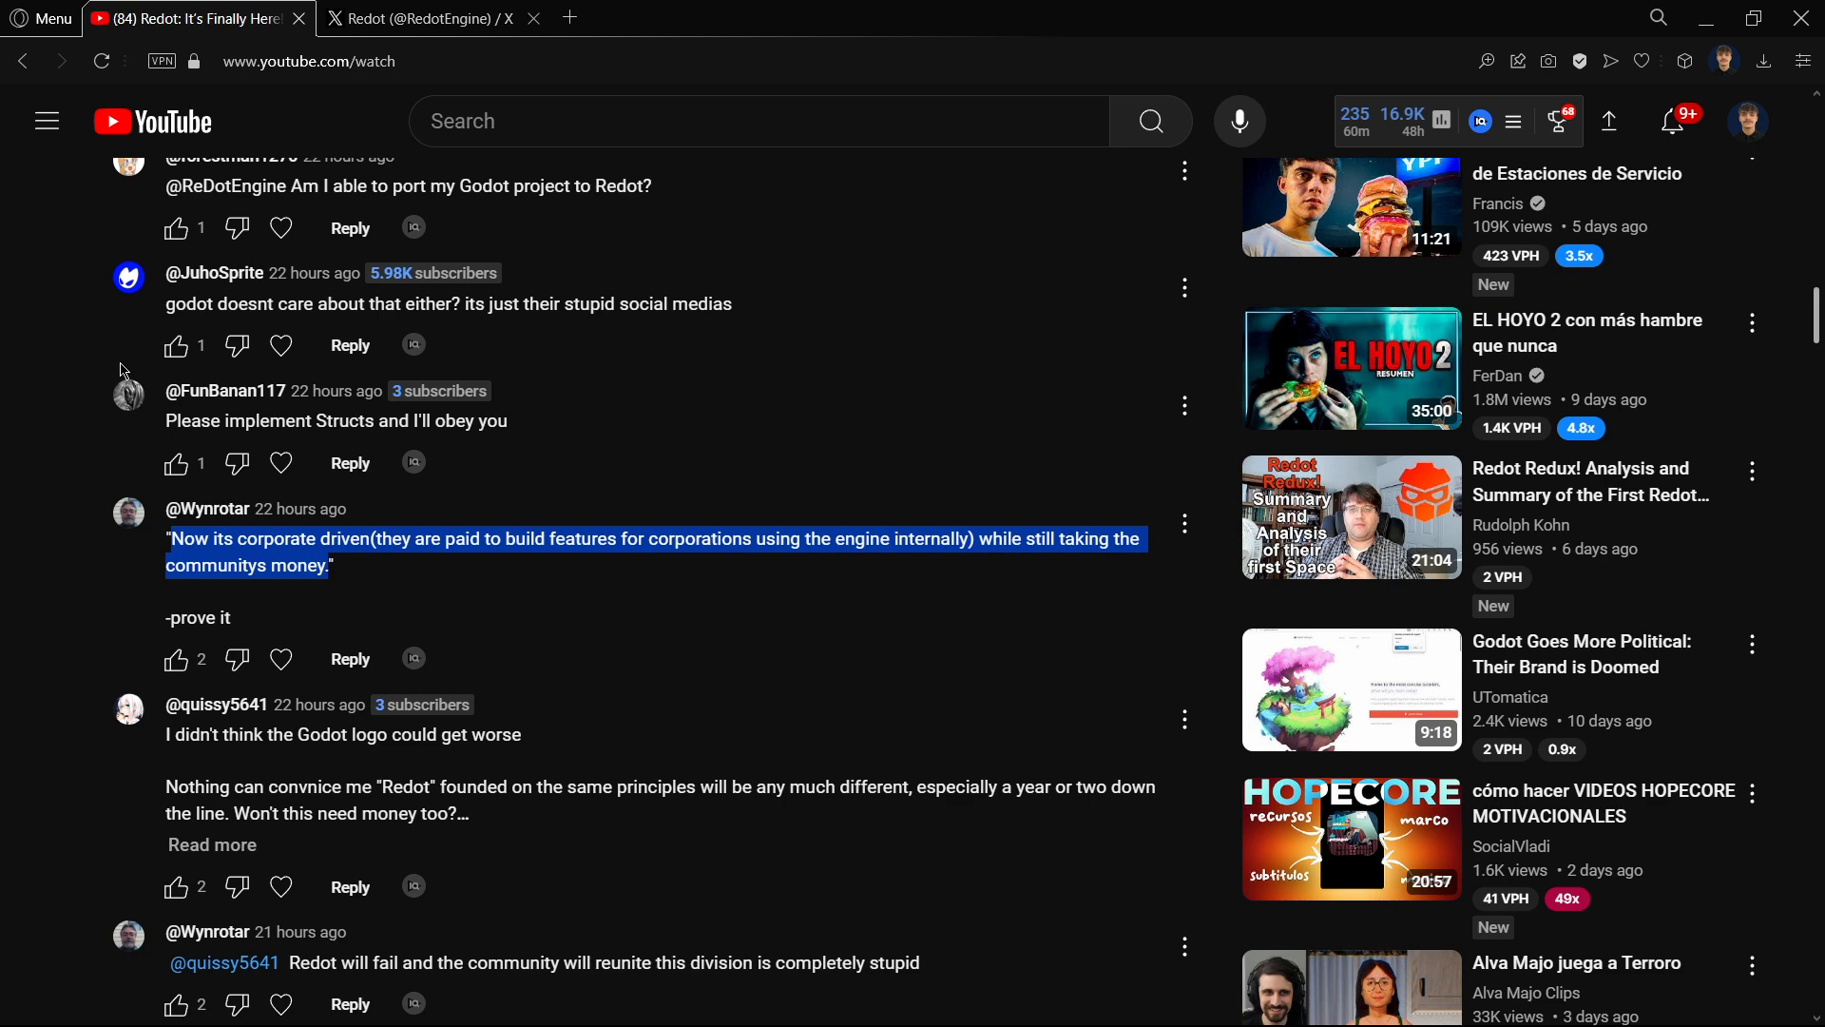
Scroll down to the long critical comment and mark words in it while reading
scroll(down, 3)
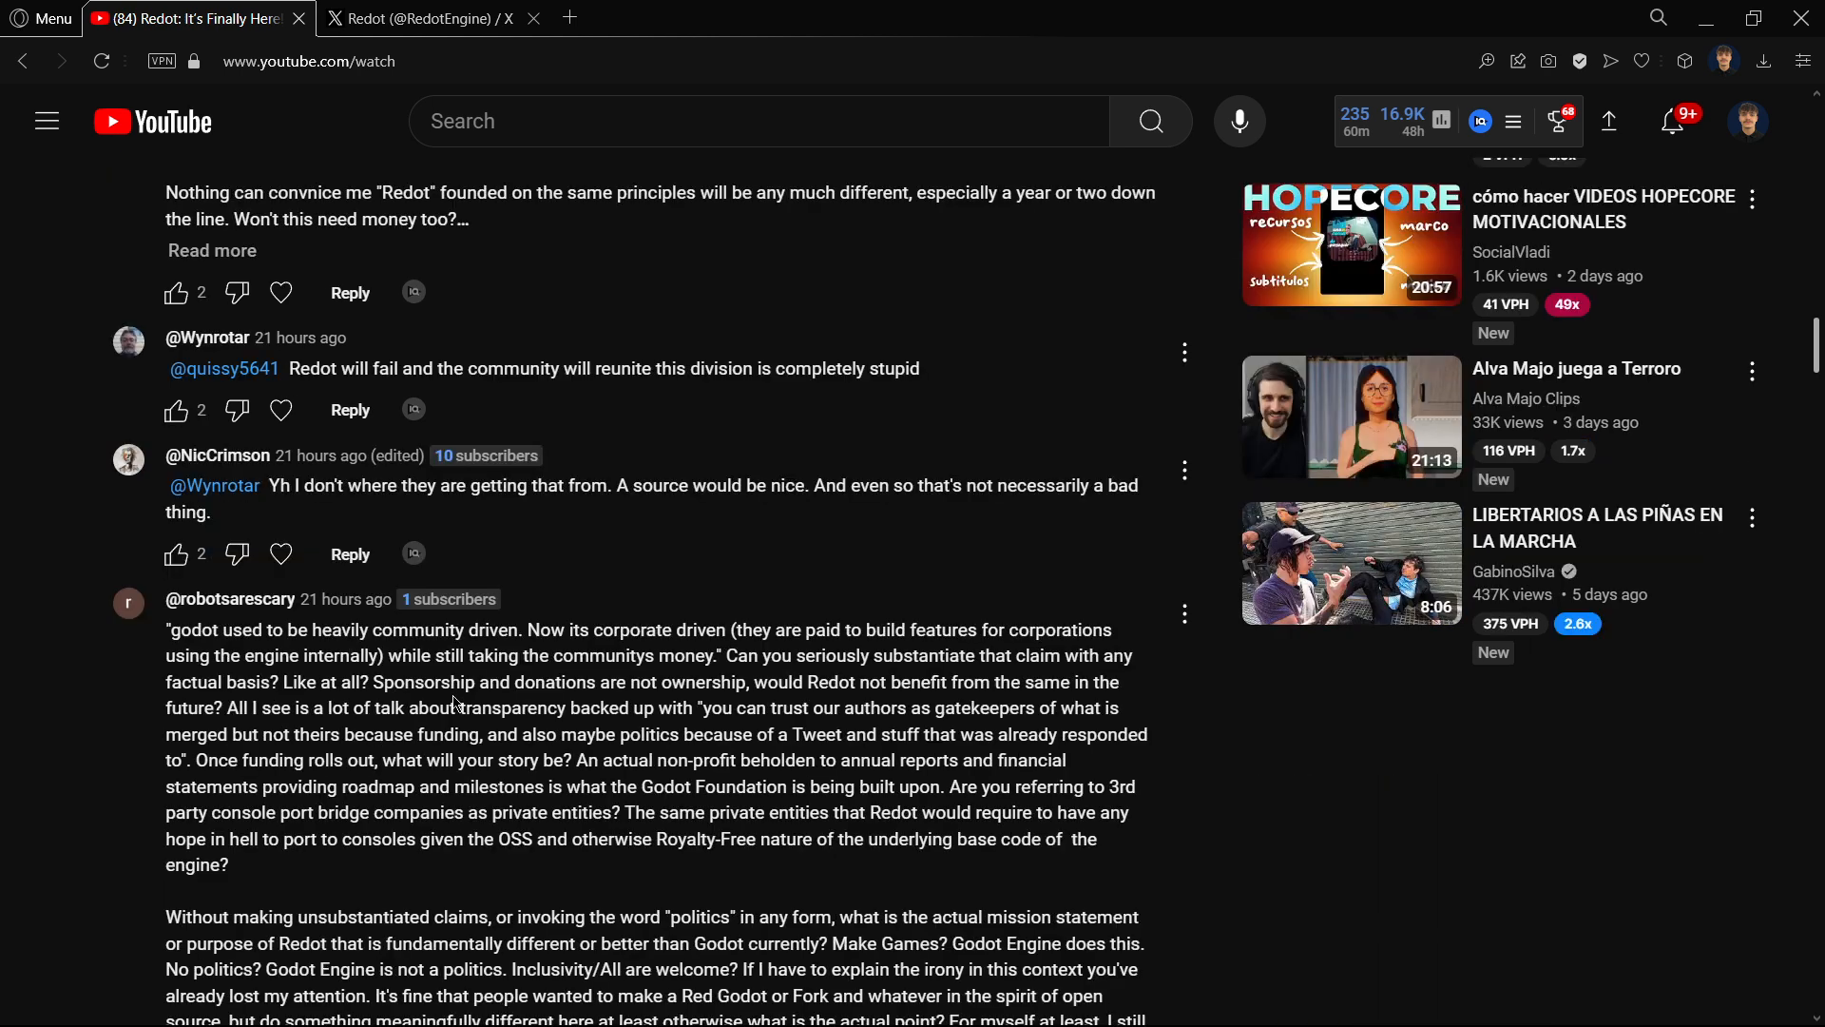
scroll(down, 3)
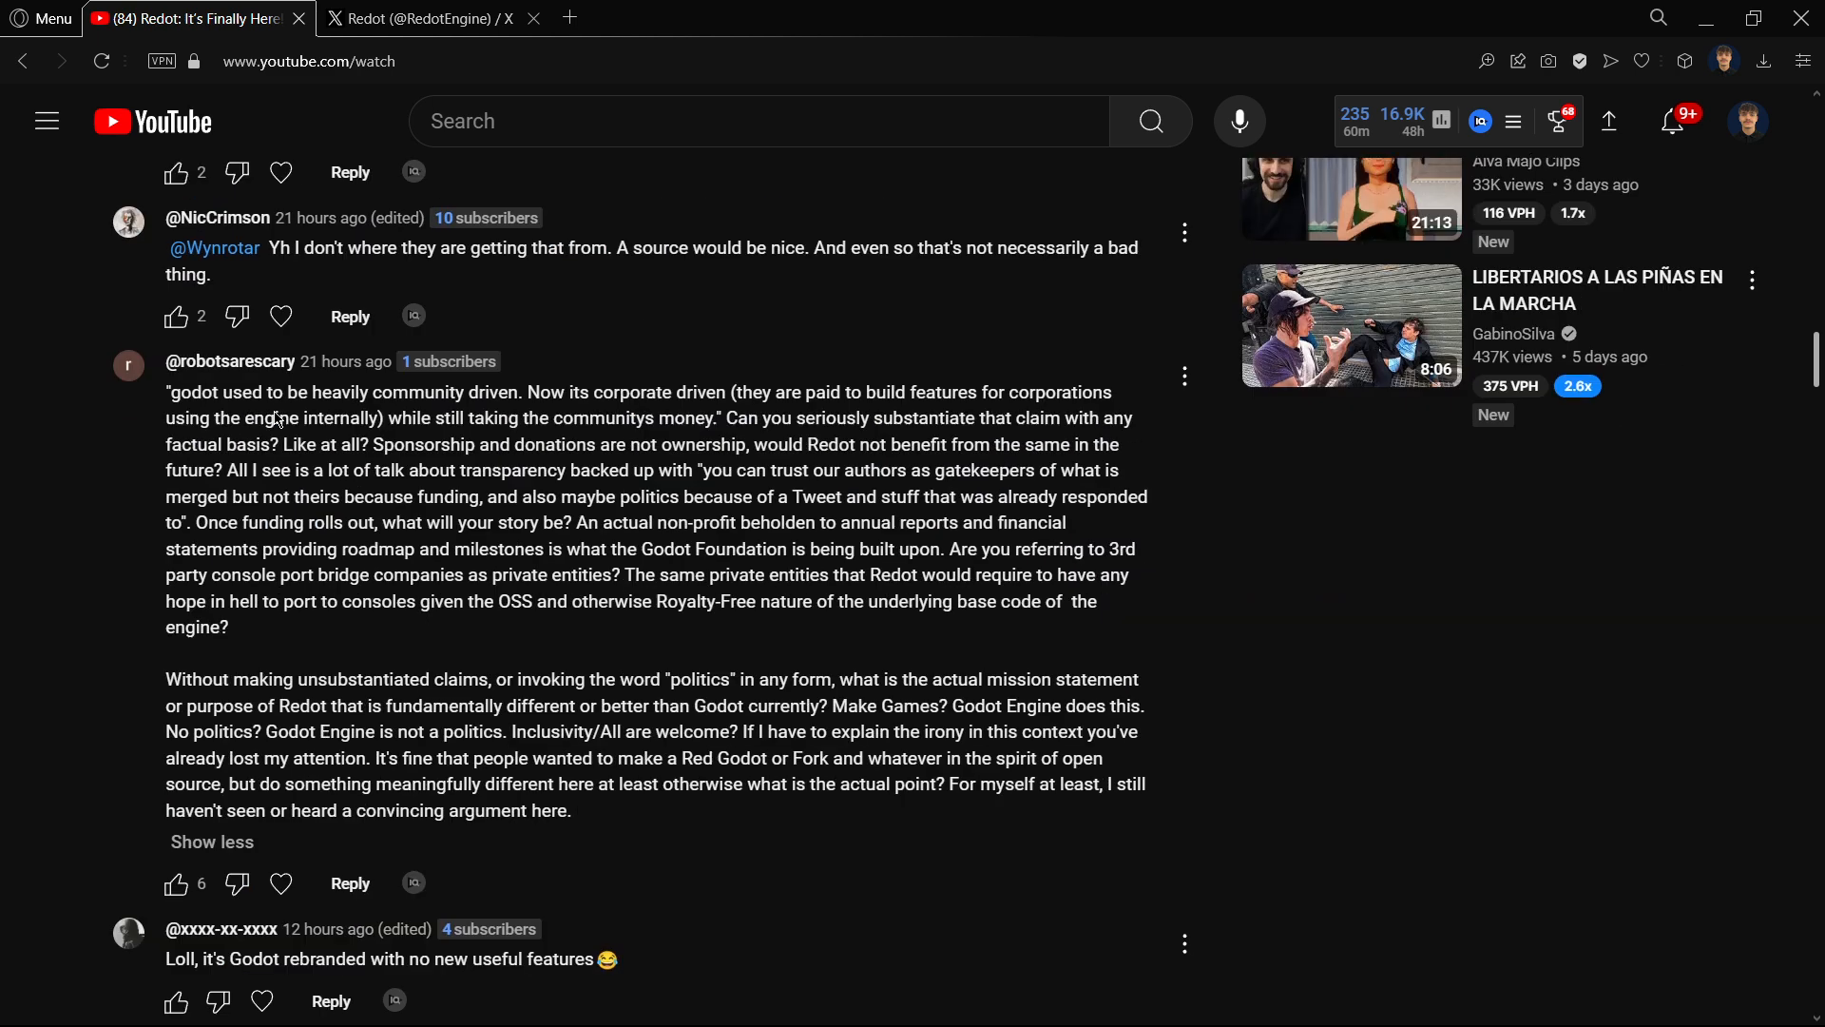
mouse_move(632, 462)
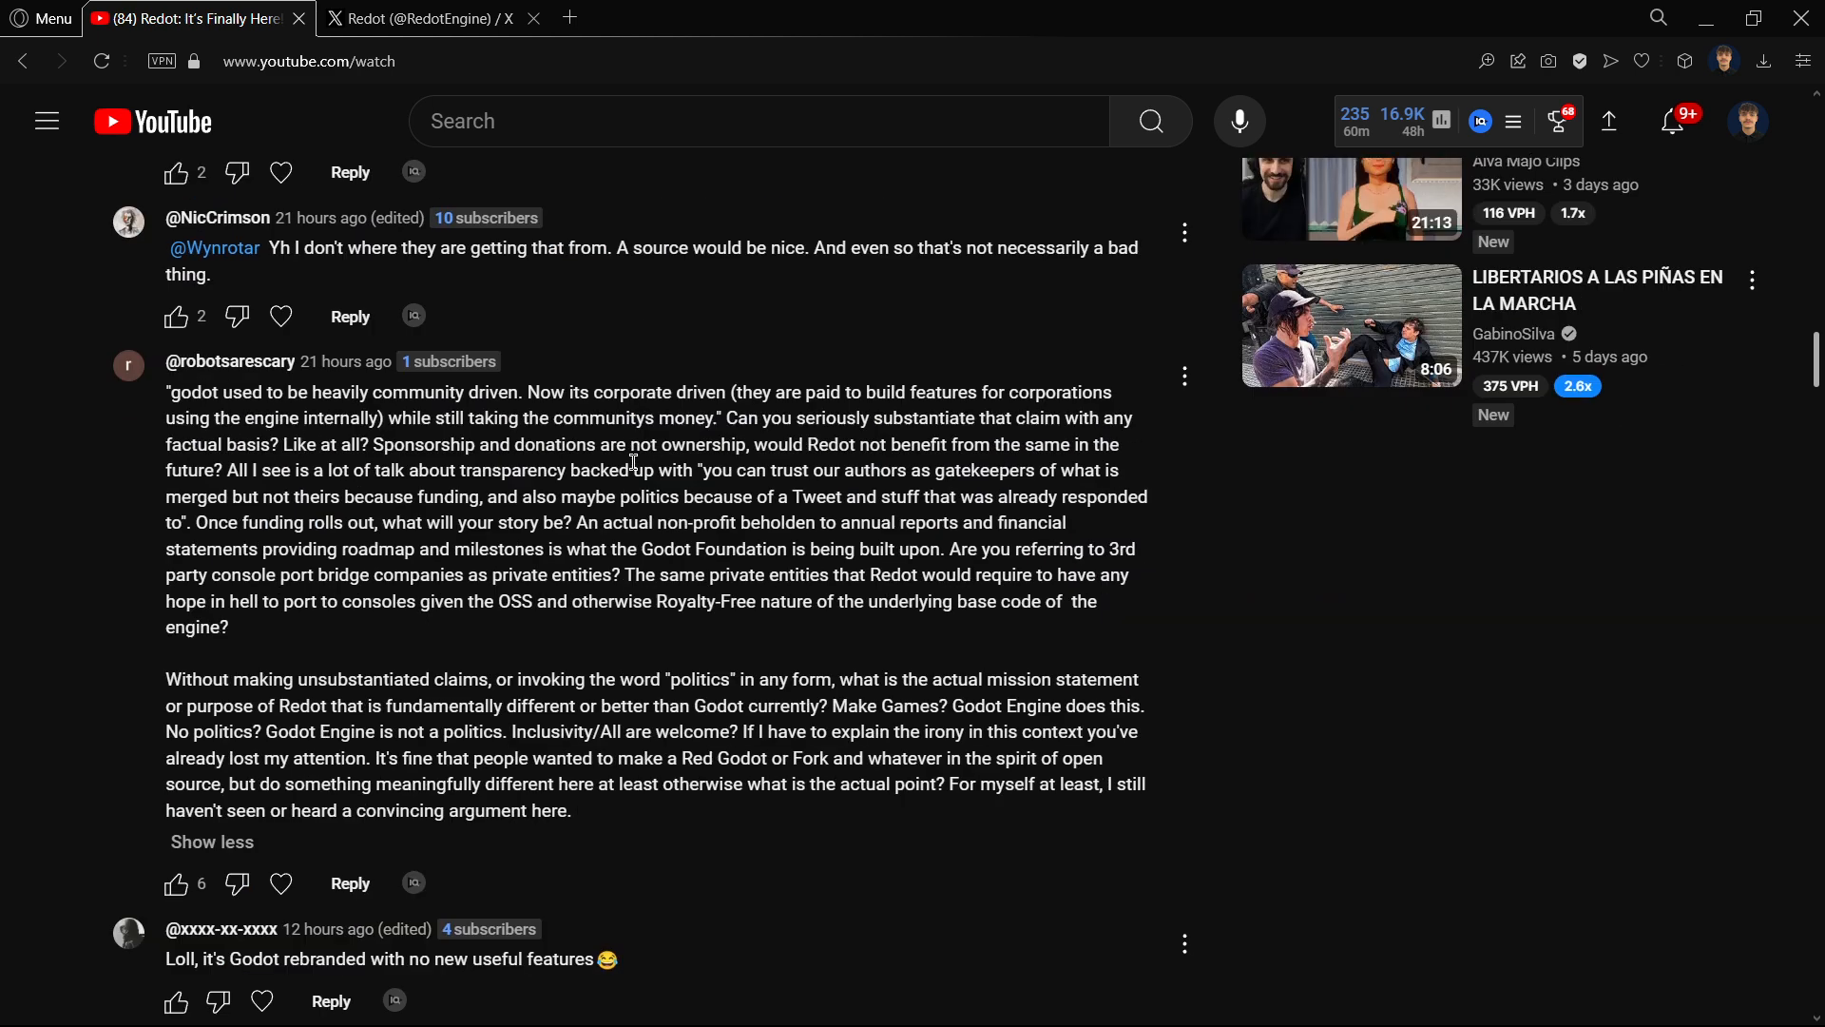
mouse_move(1112, 408)
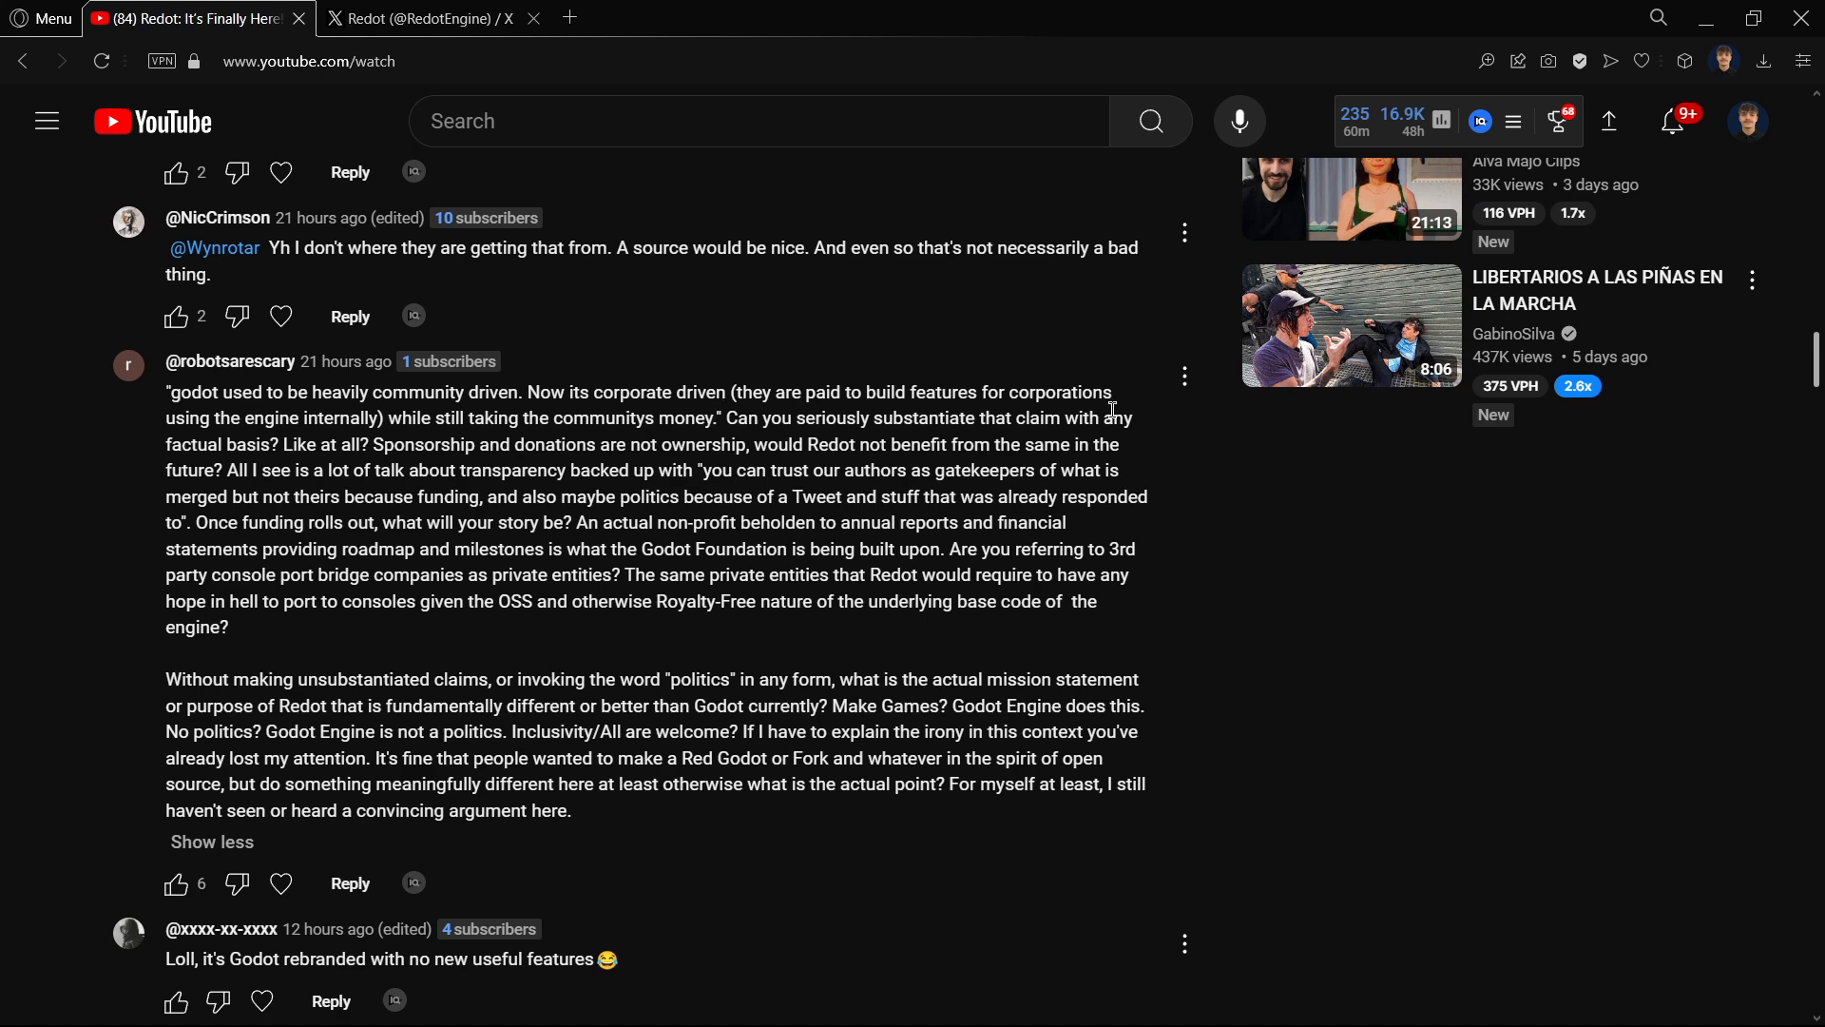
double_click(180, 443)
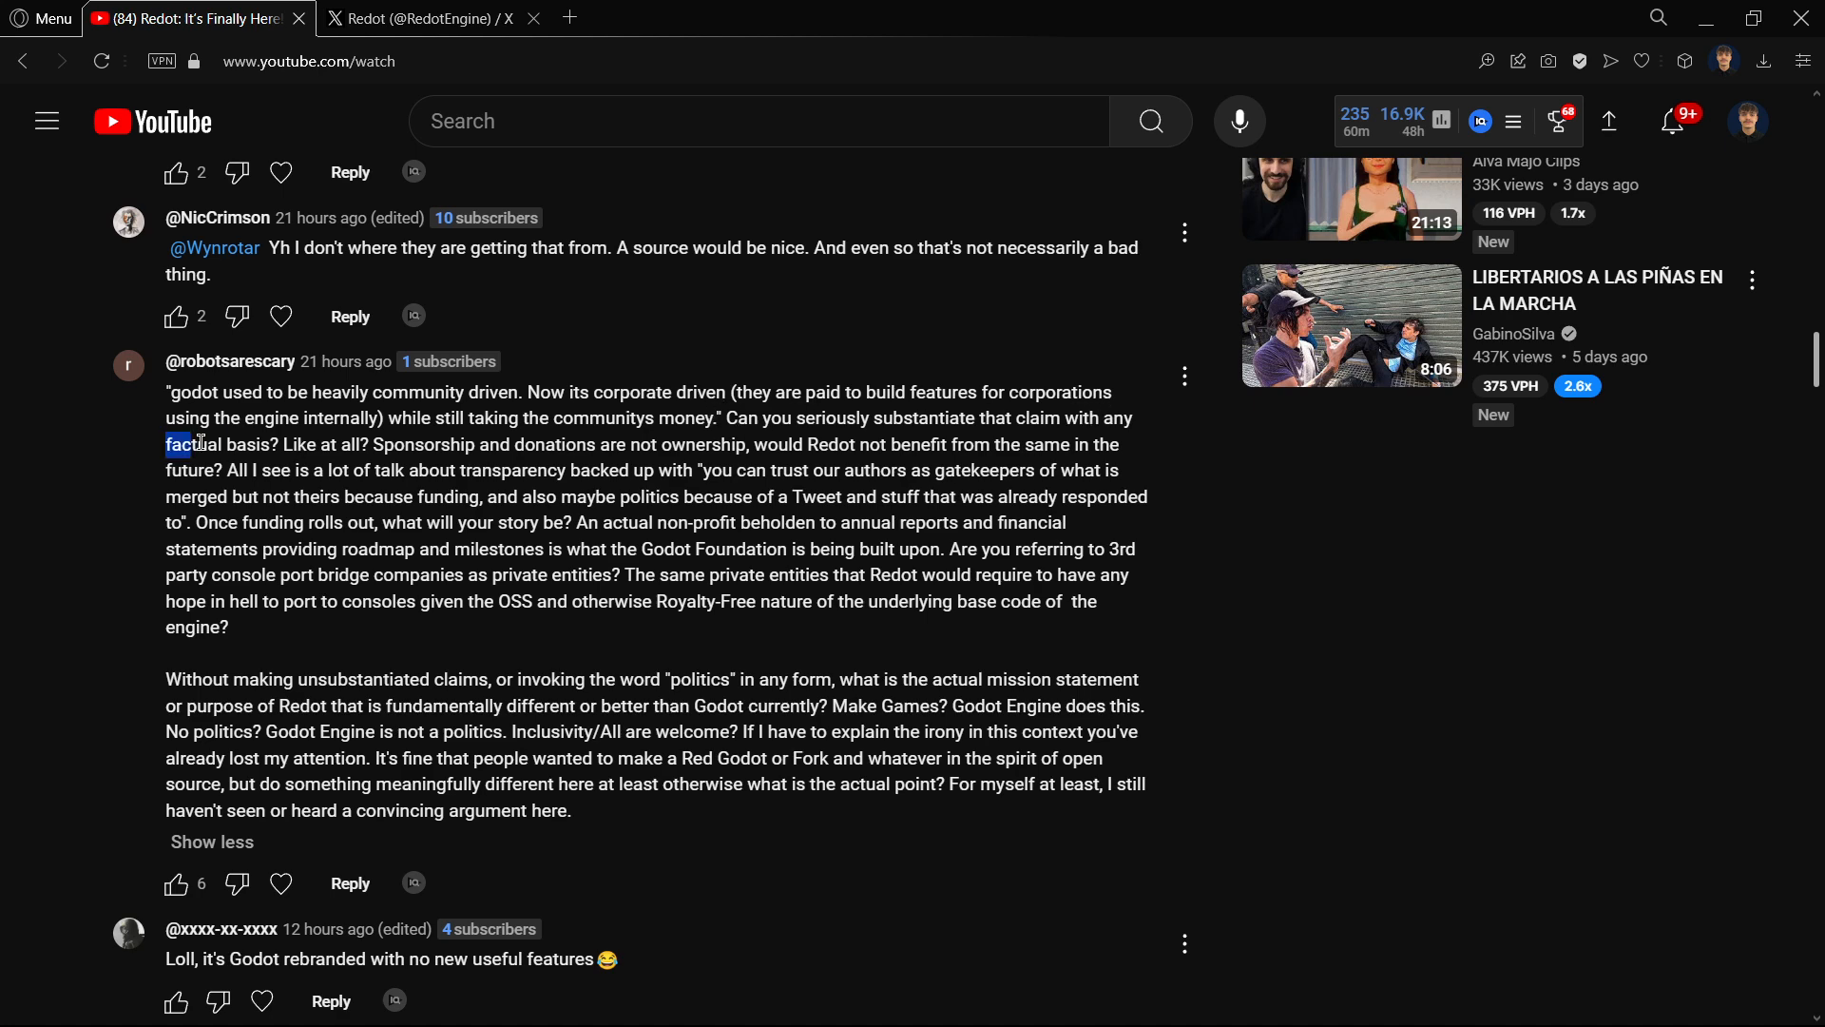
double_click(216, 445)
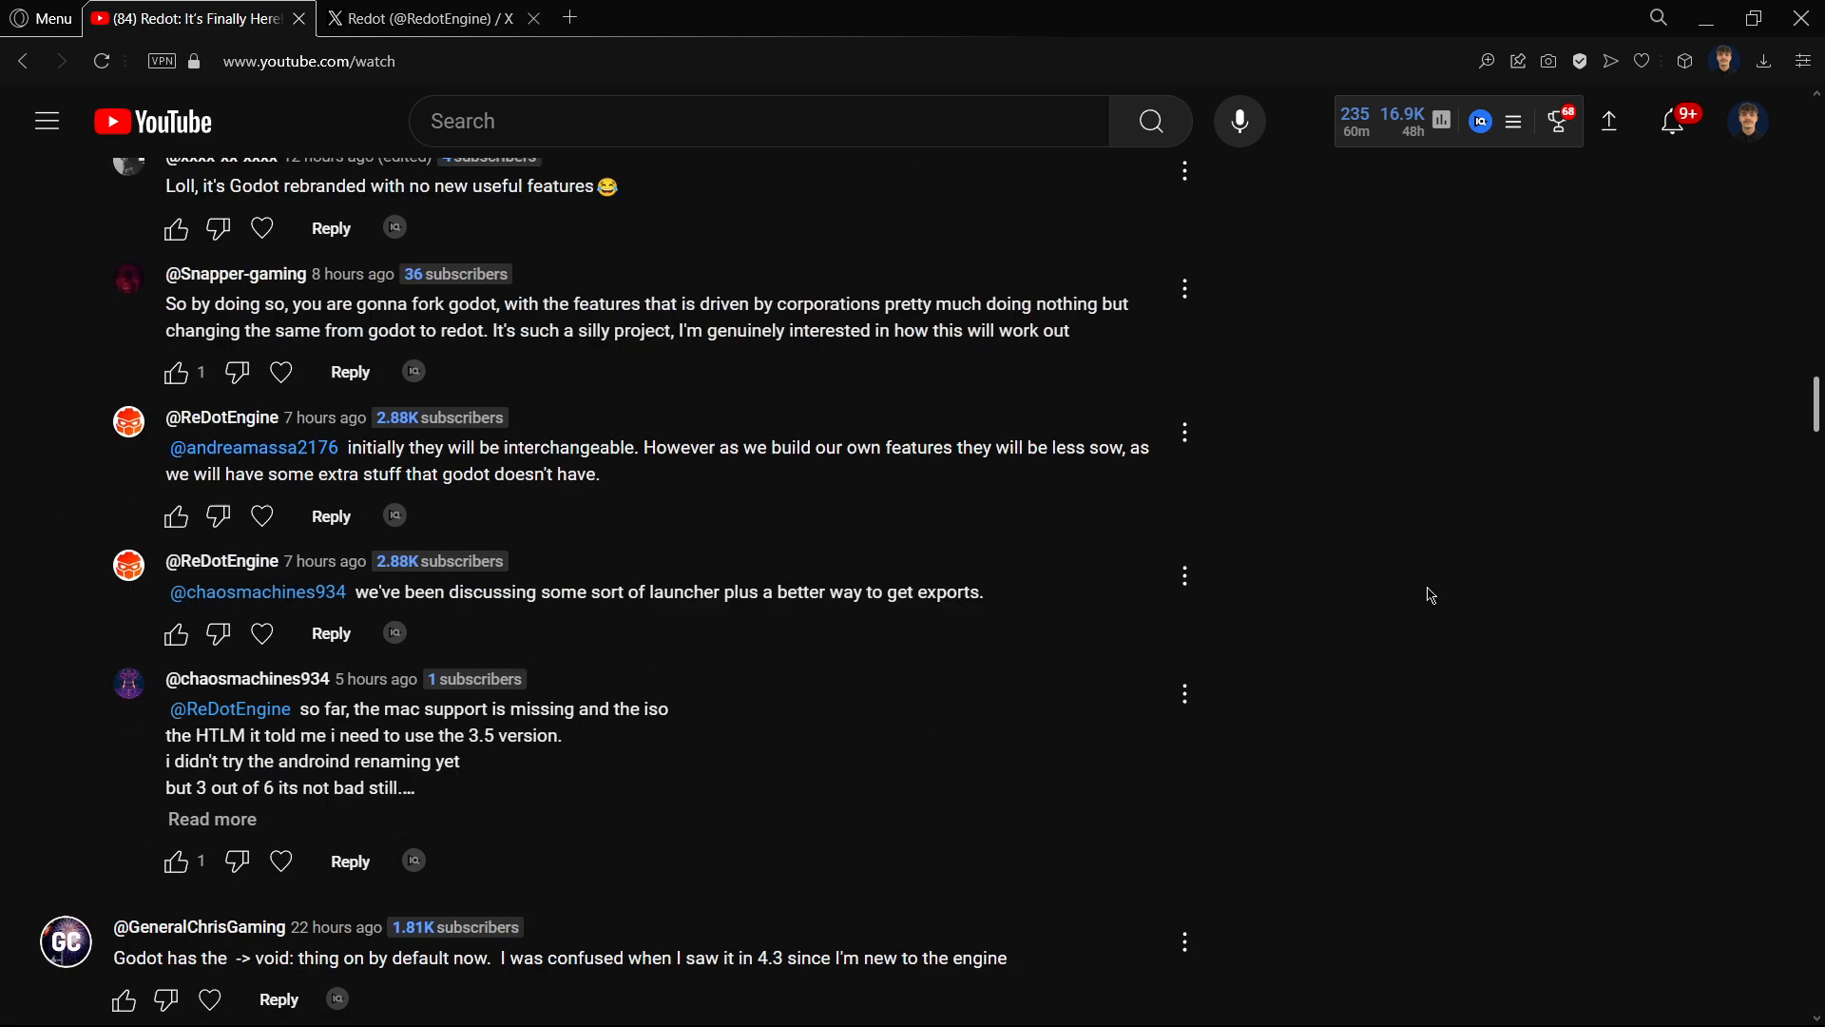
Scroll back up to the top of the 260 comments and the pinned Redot comment
scroll(up, 3)
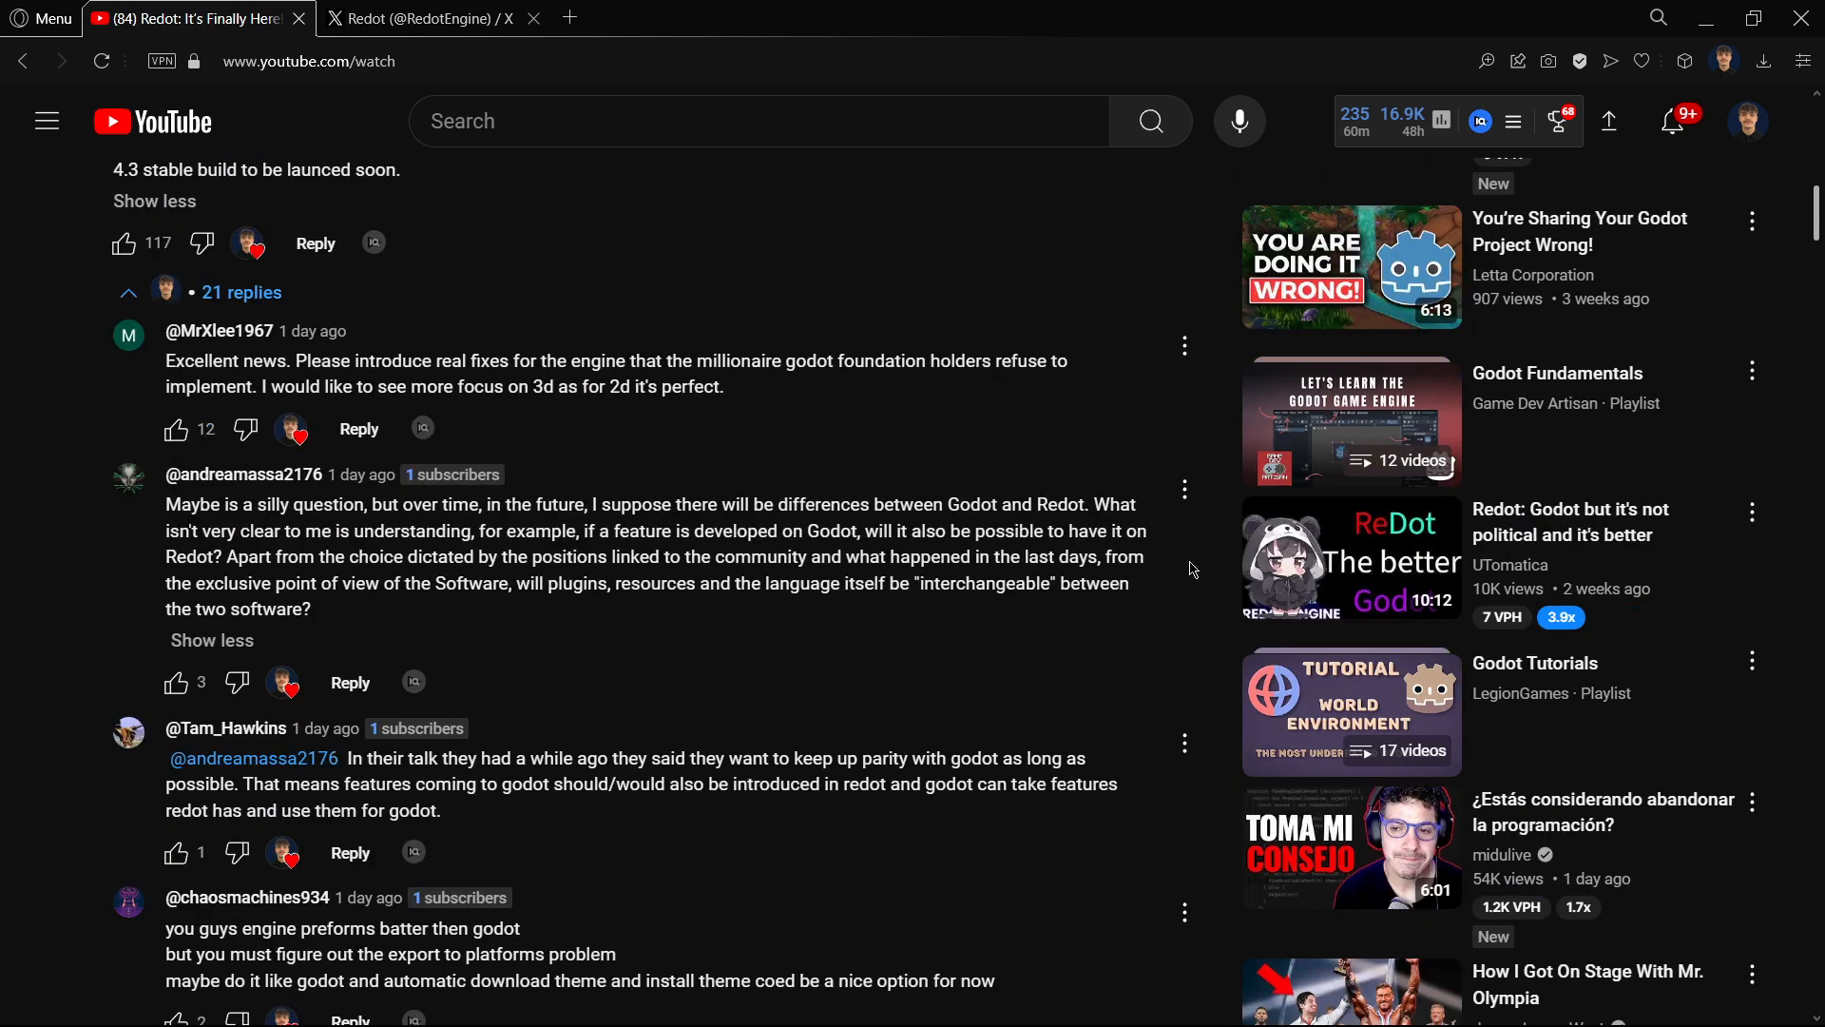
scroll(up, 3)
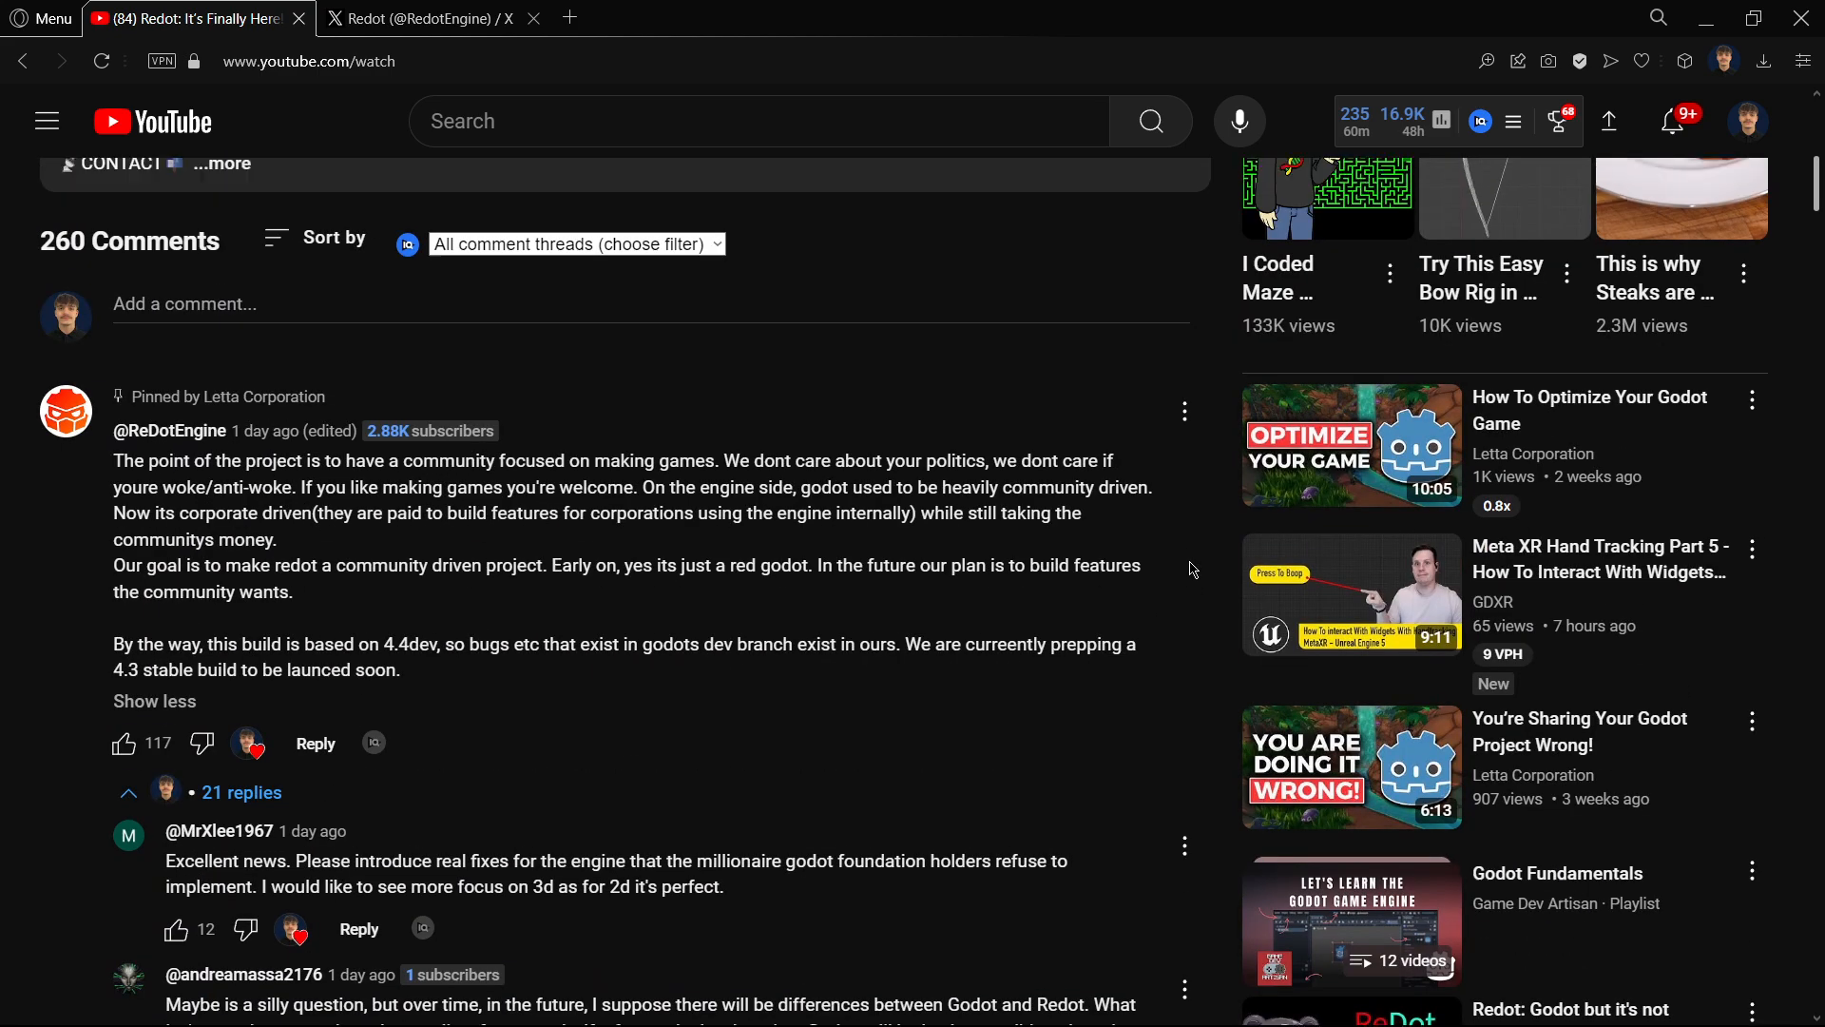
scroll(up, 3)
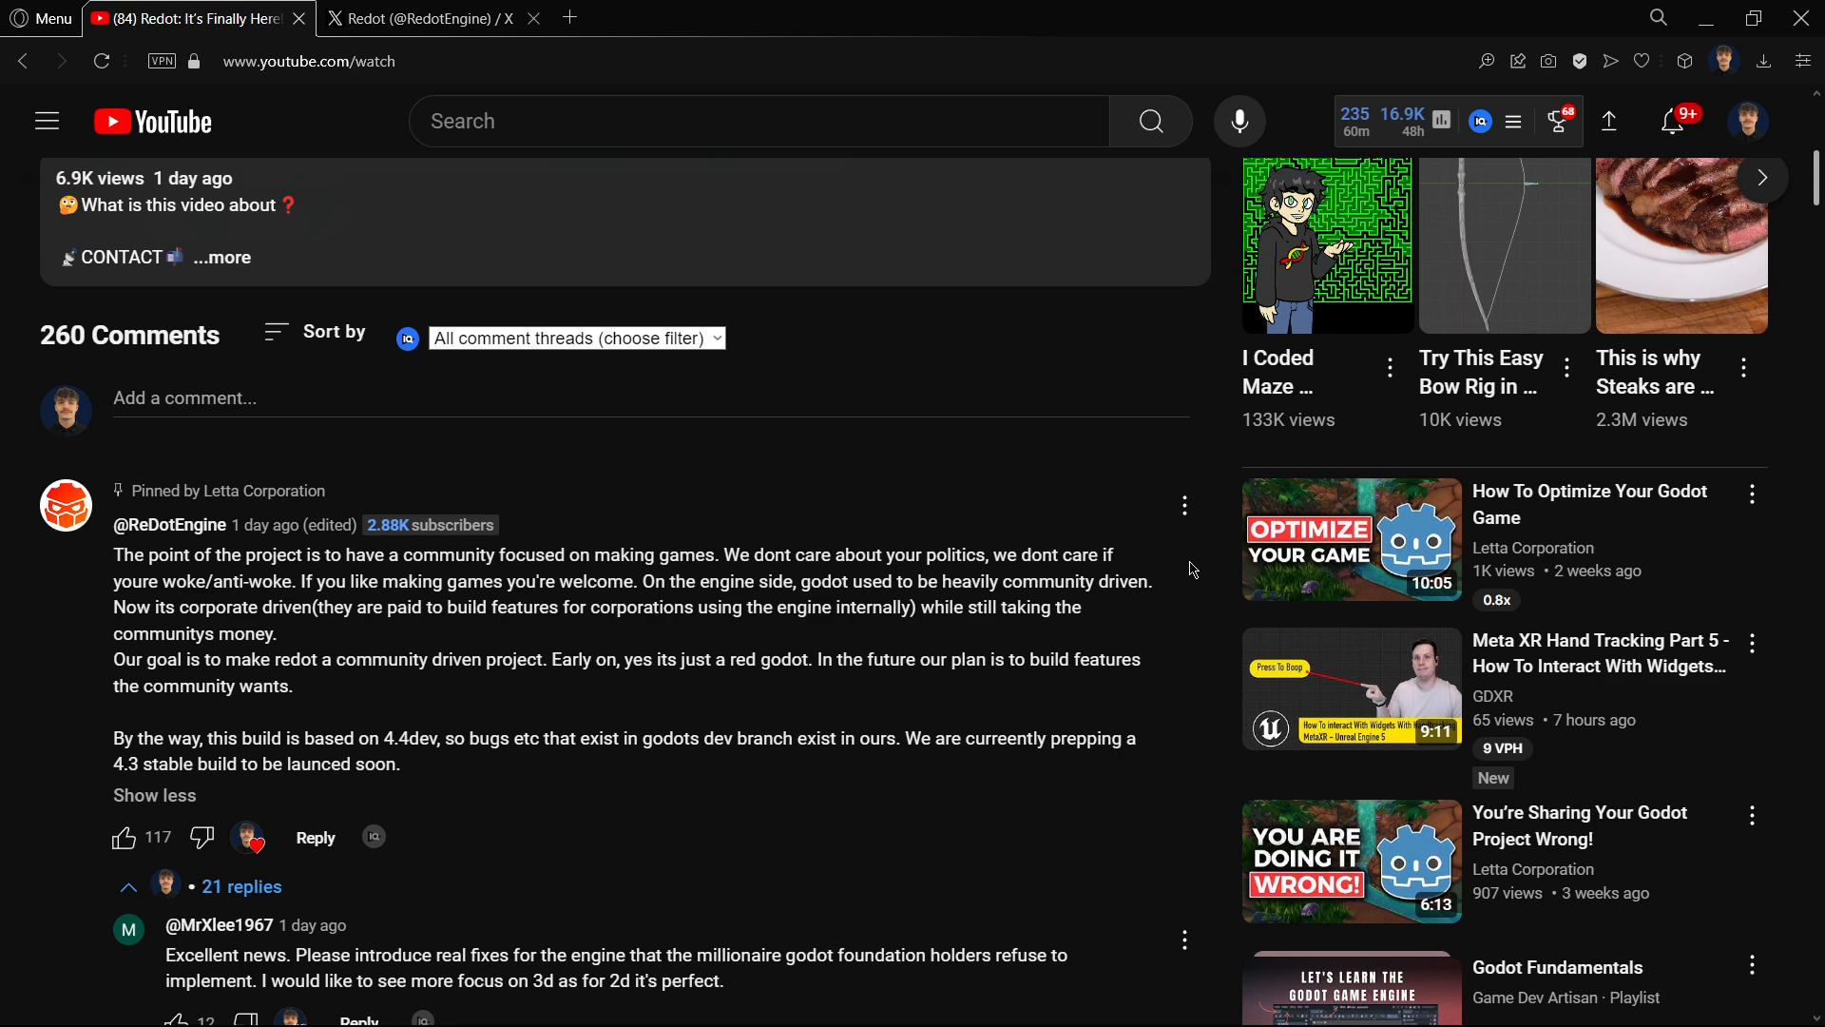
click(425, 17)
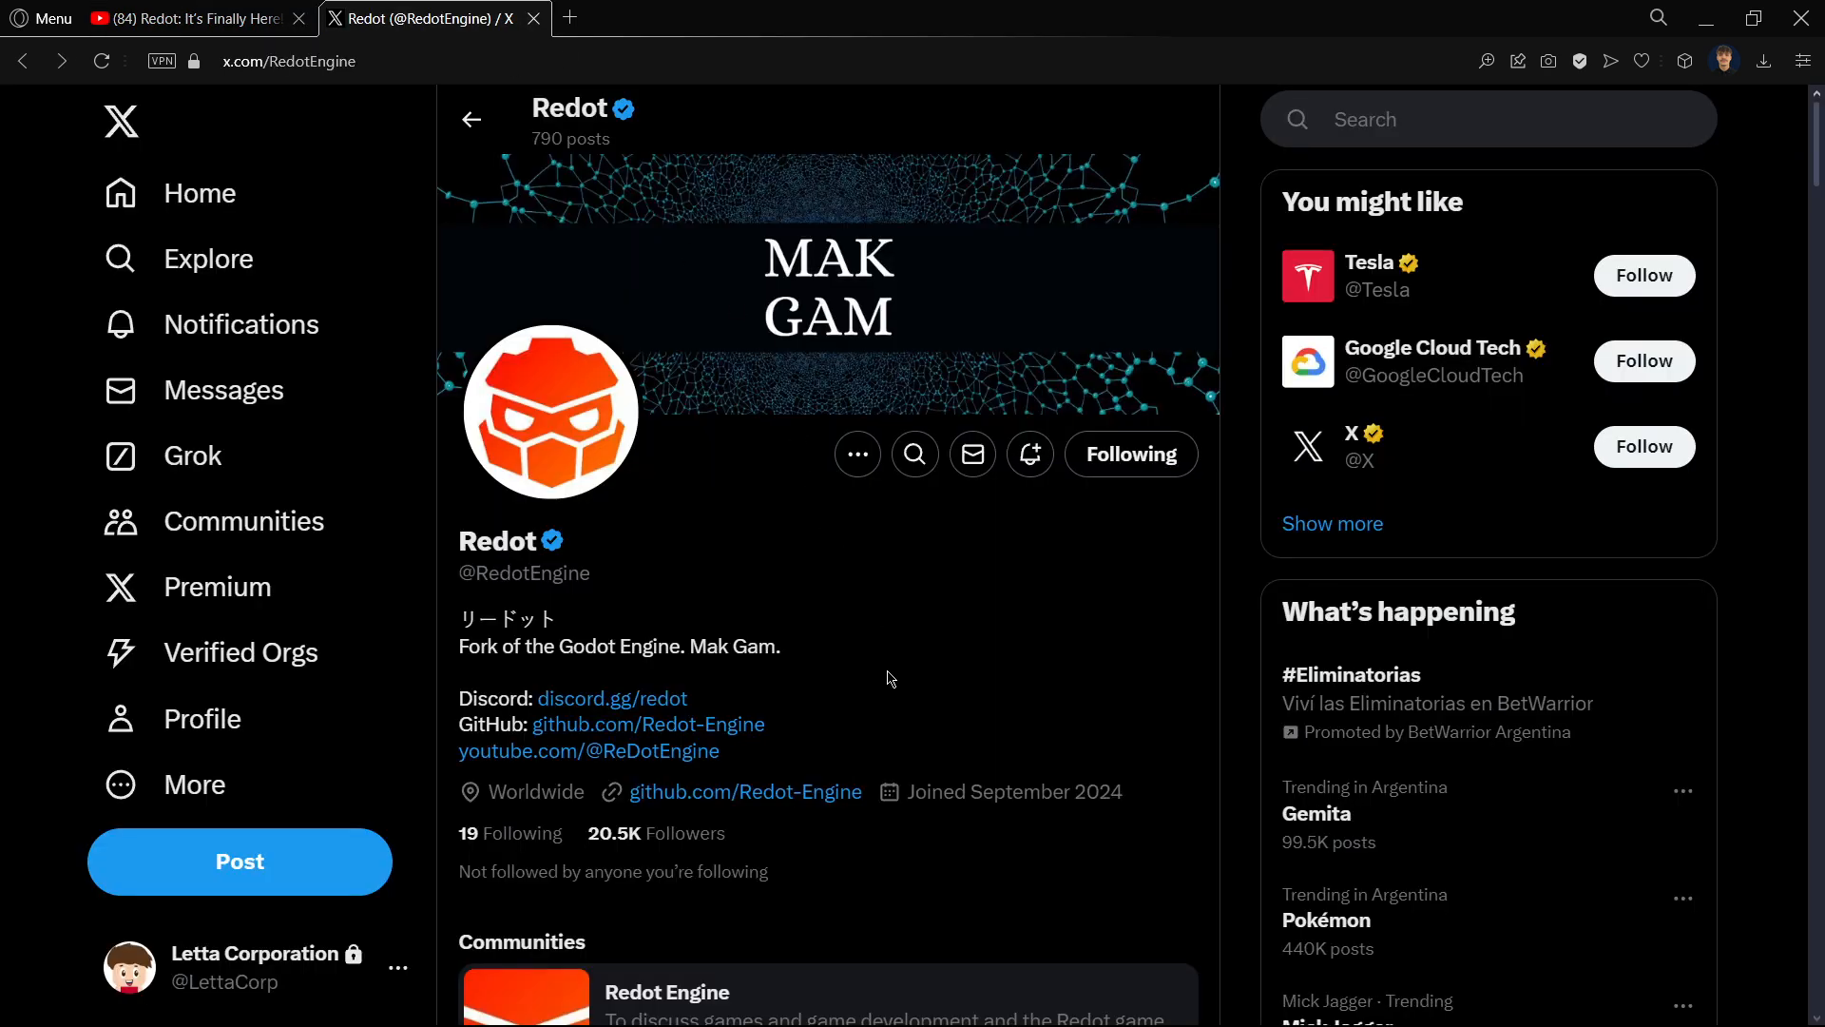
scroll(down, 3)
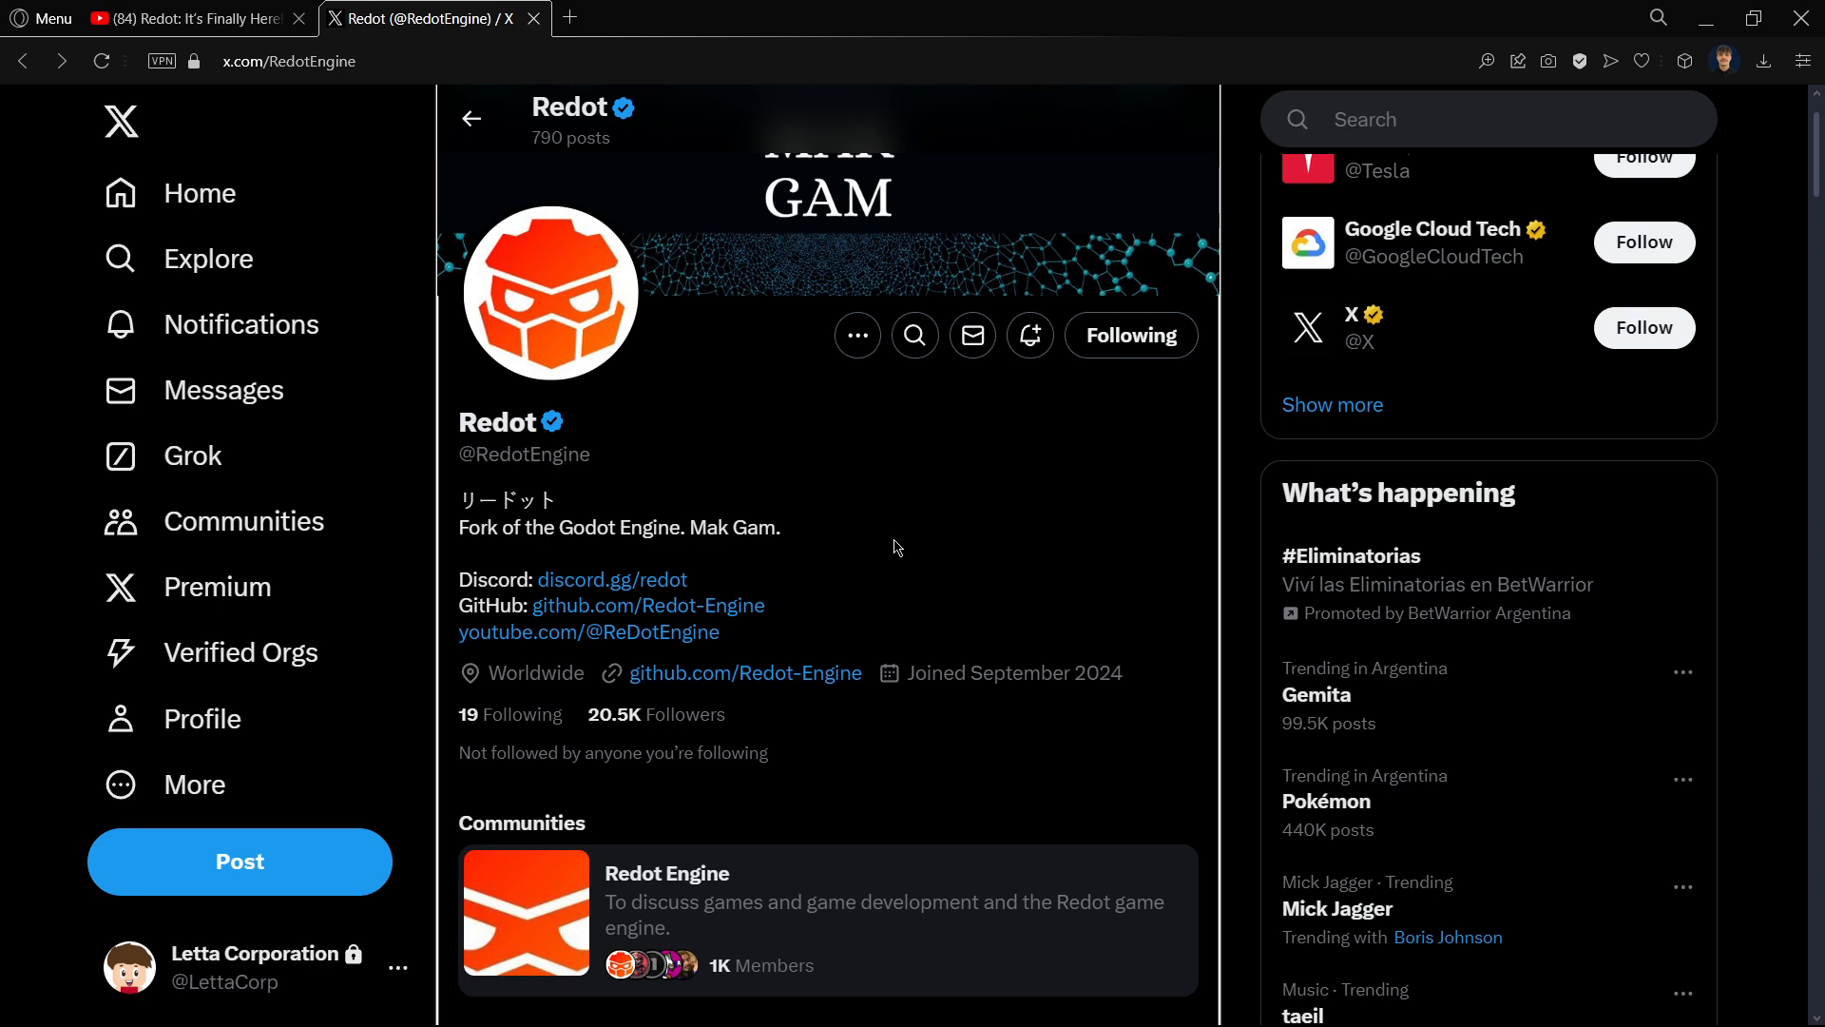
mouse_move(655, 714)
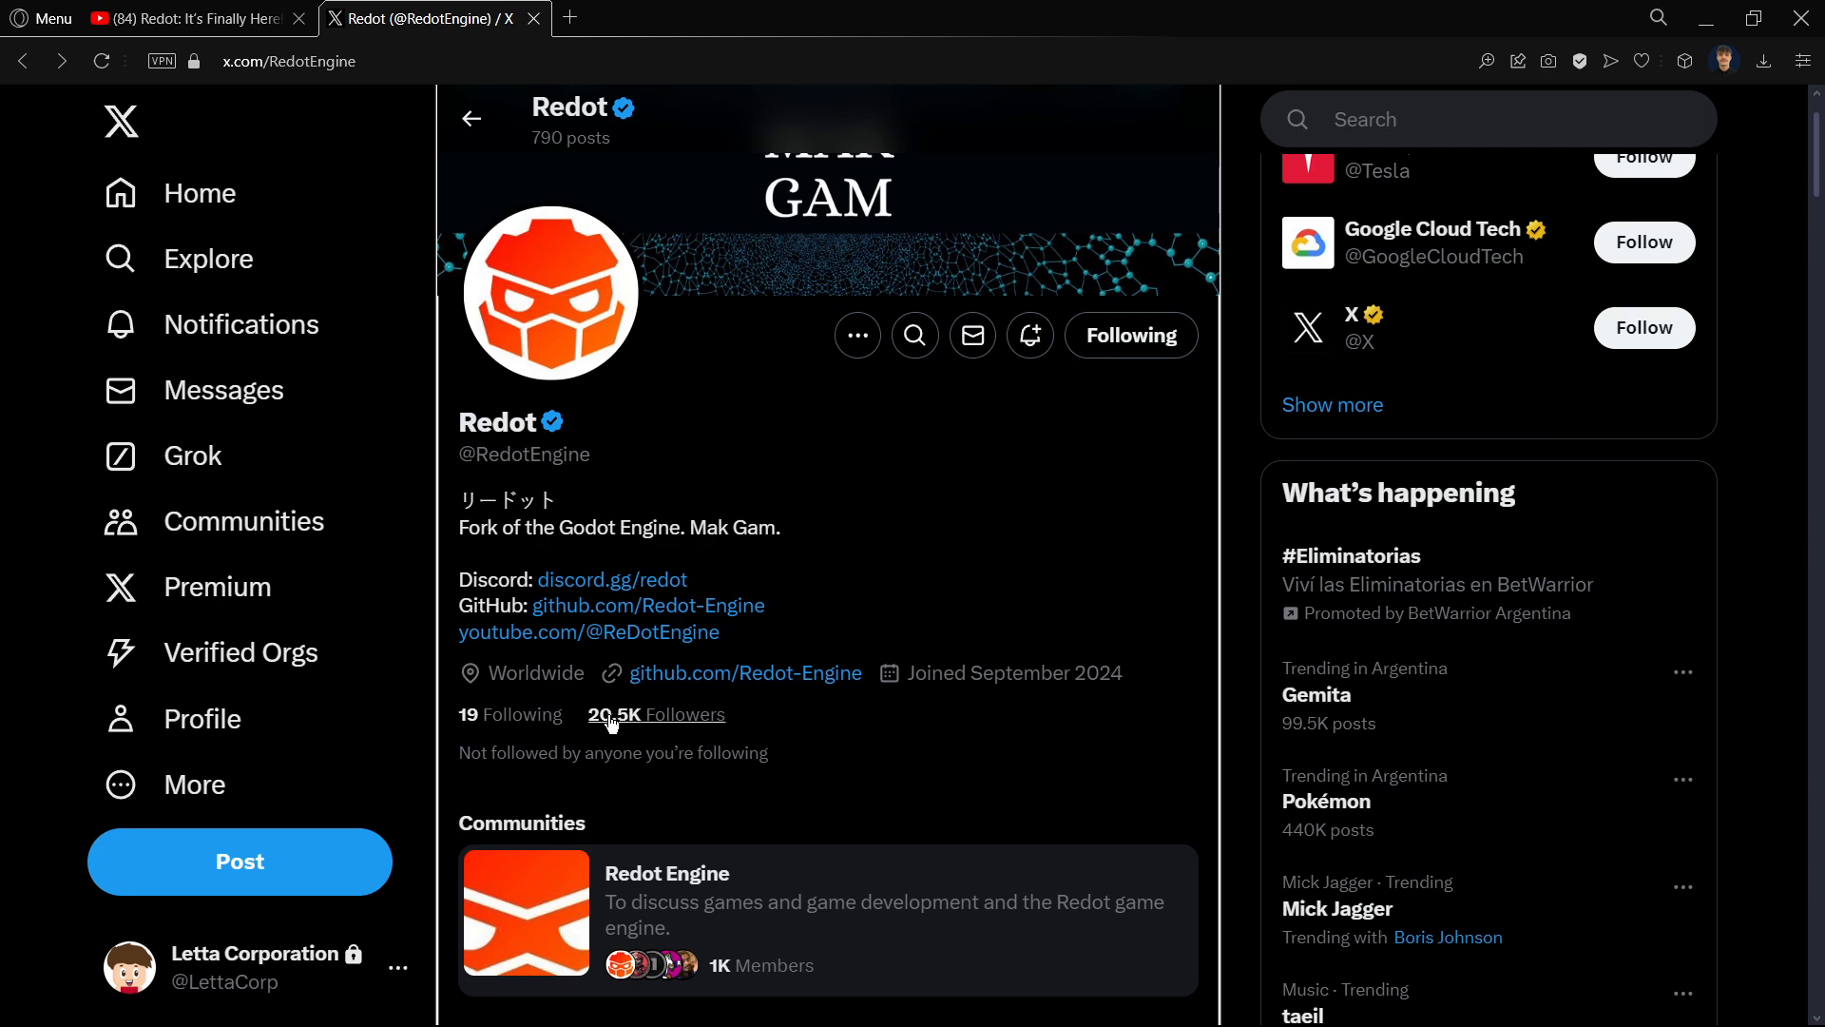
mouse_move(768, 702)
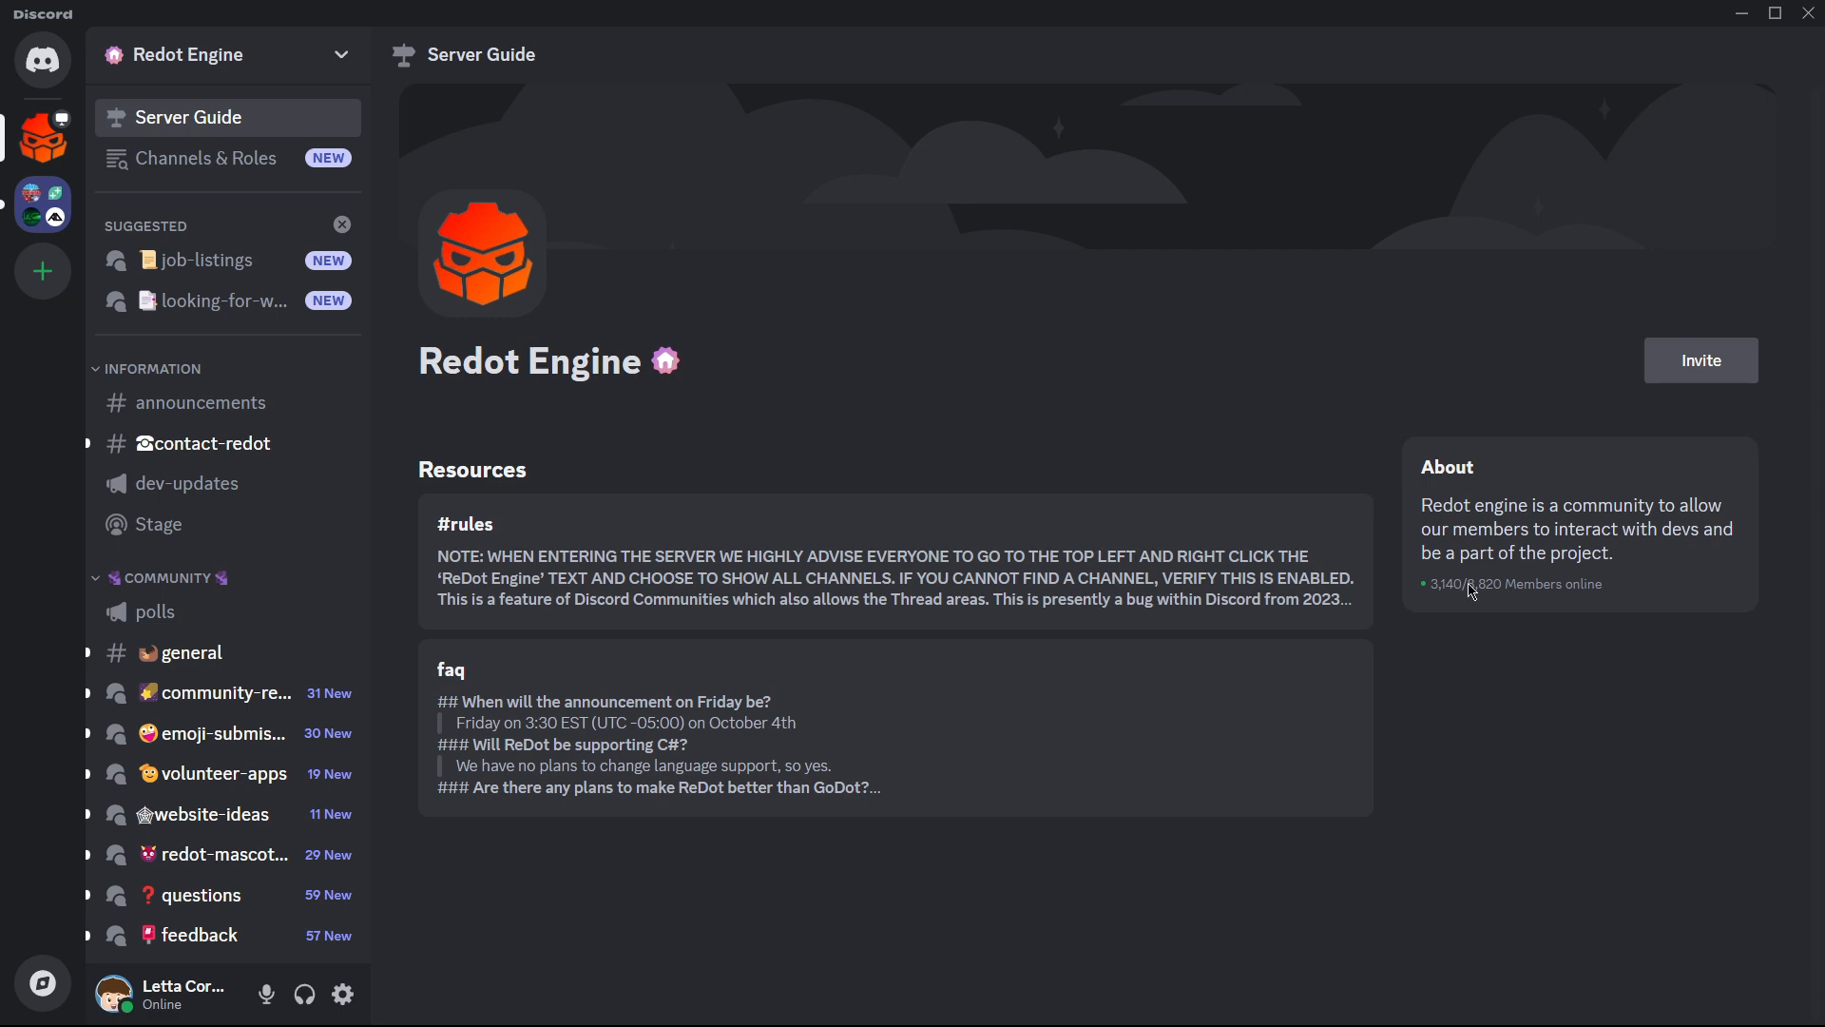
mouse_move(1525, 588)
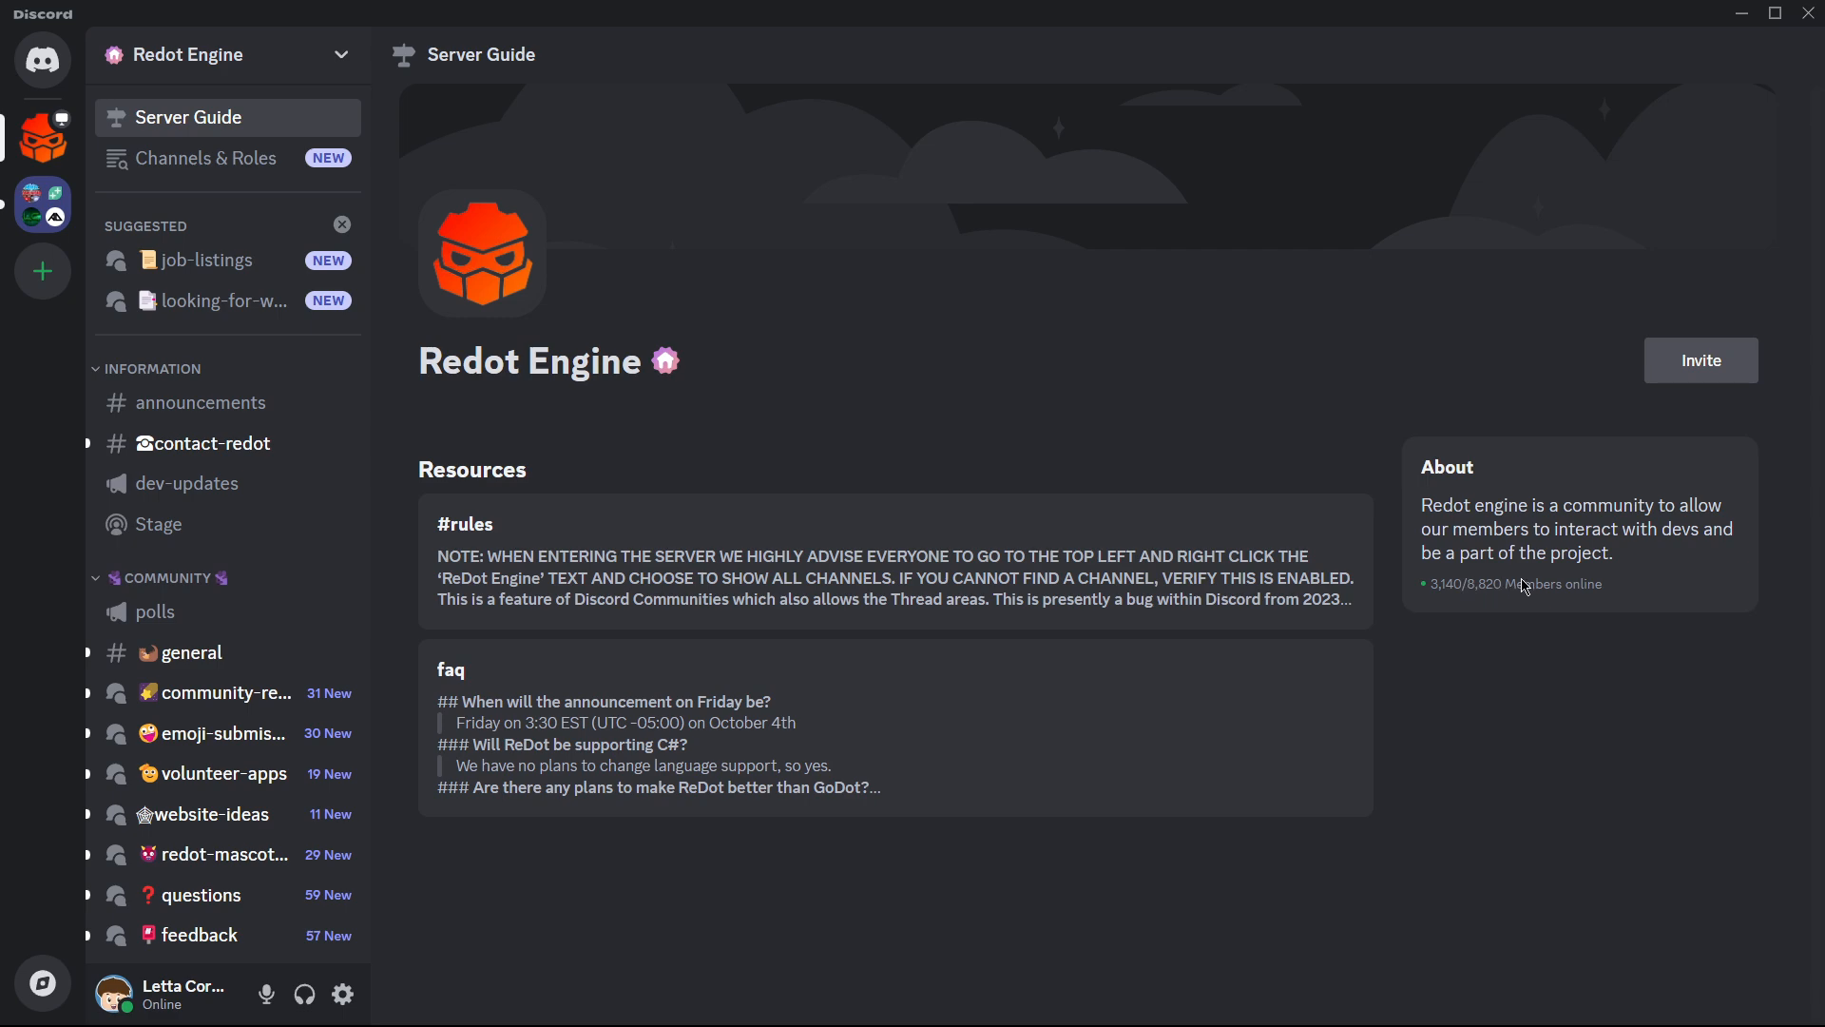
Open the faq resource and read down to the GDScript, Godot 4.3 and contributing answers
click(451, 669)
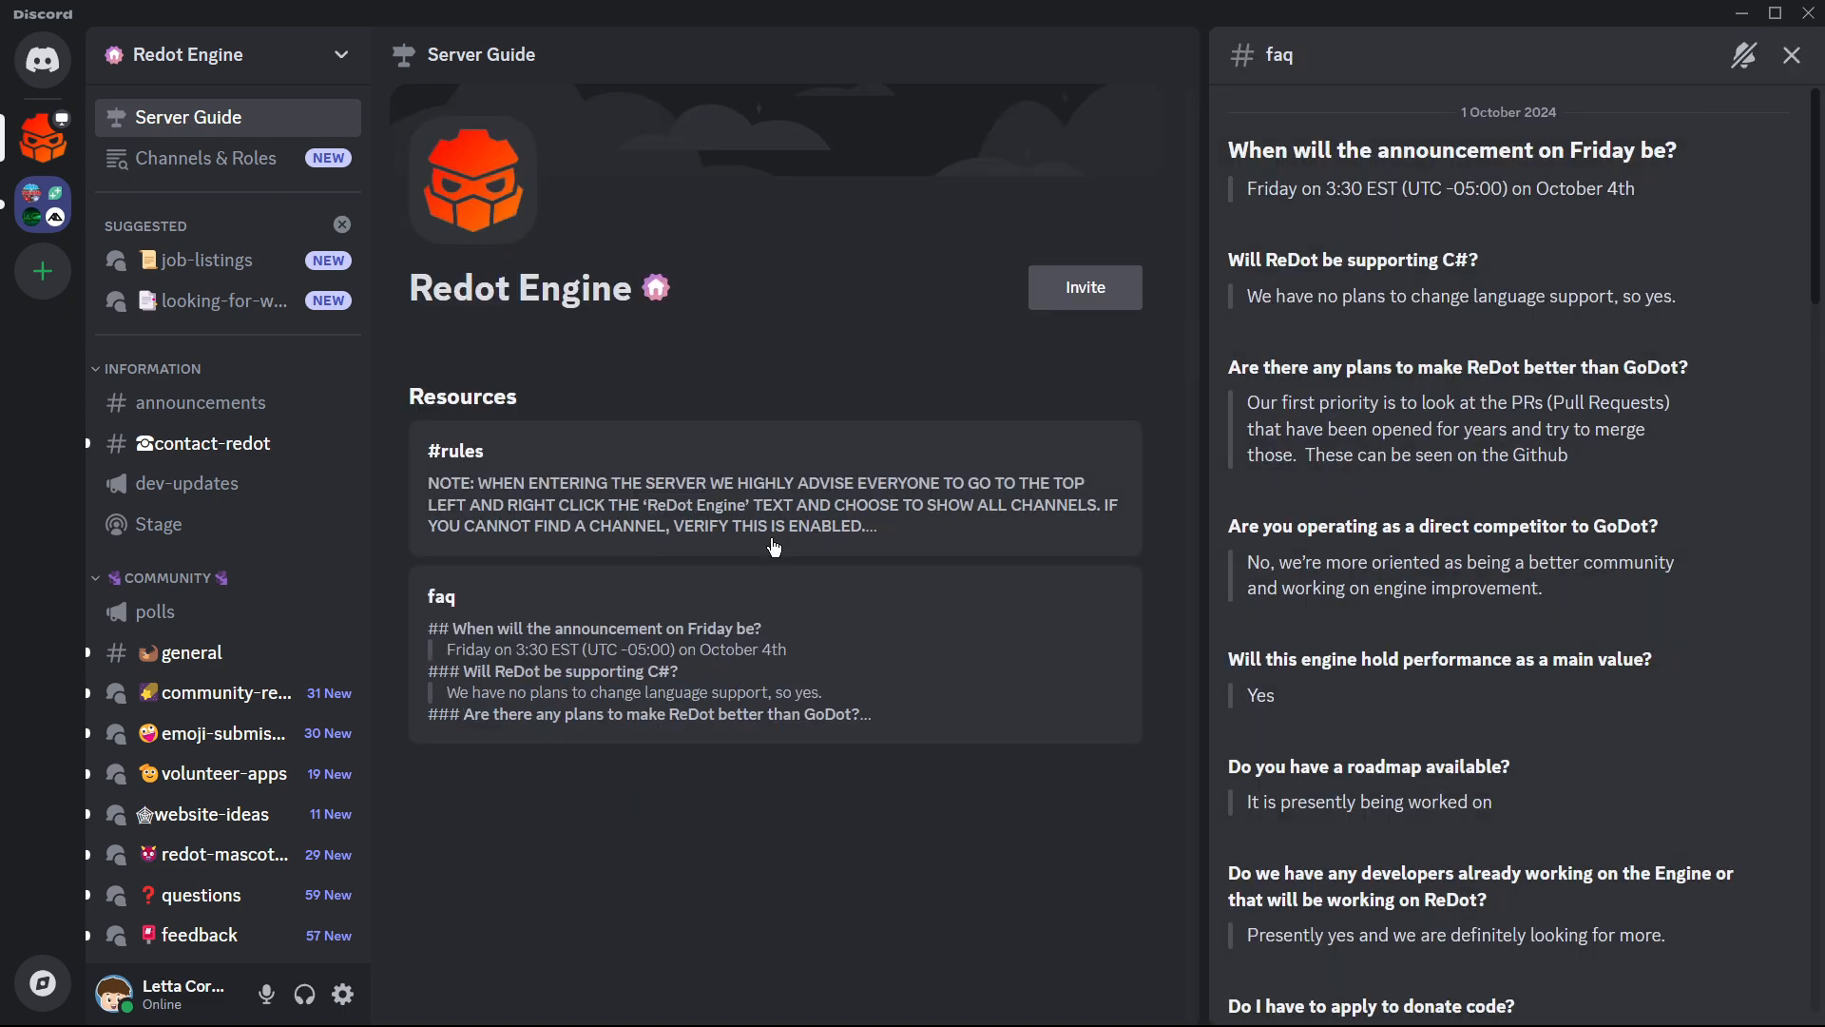
mouse_move(872, 577)
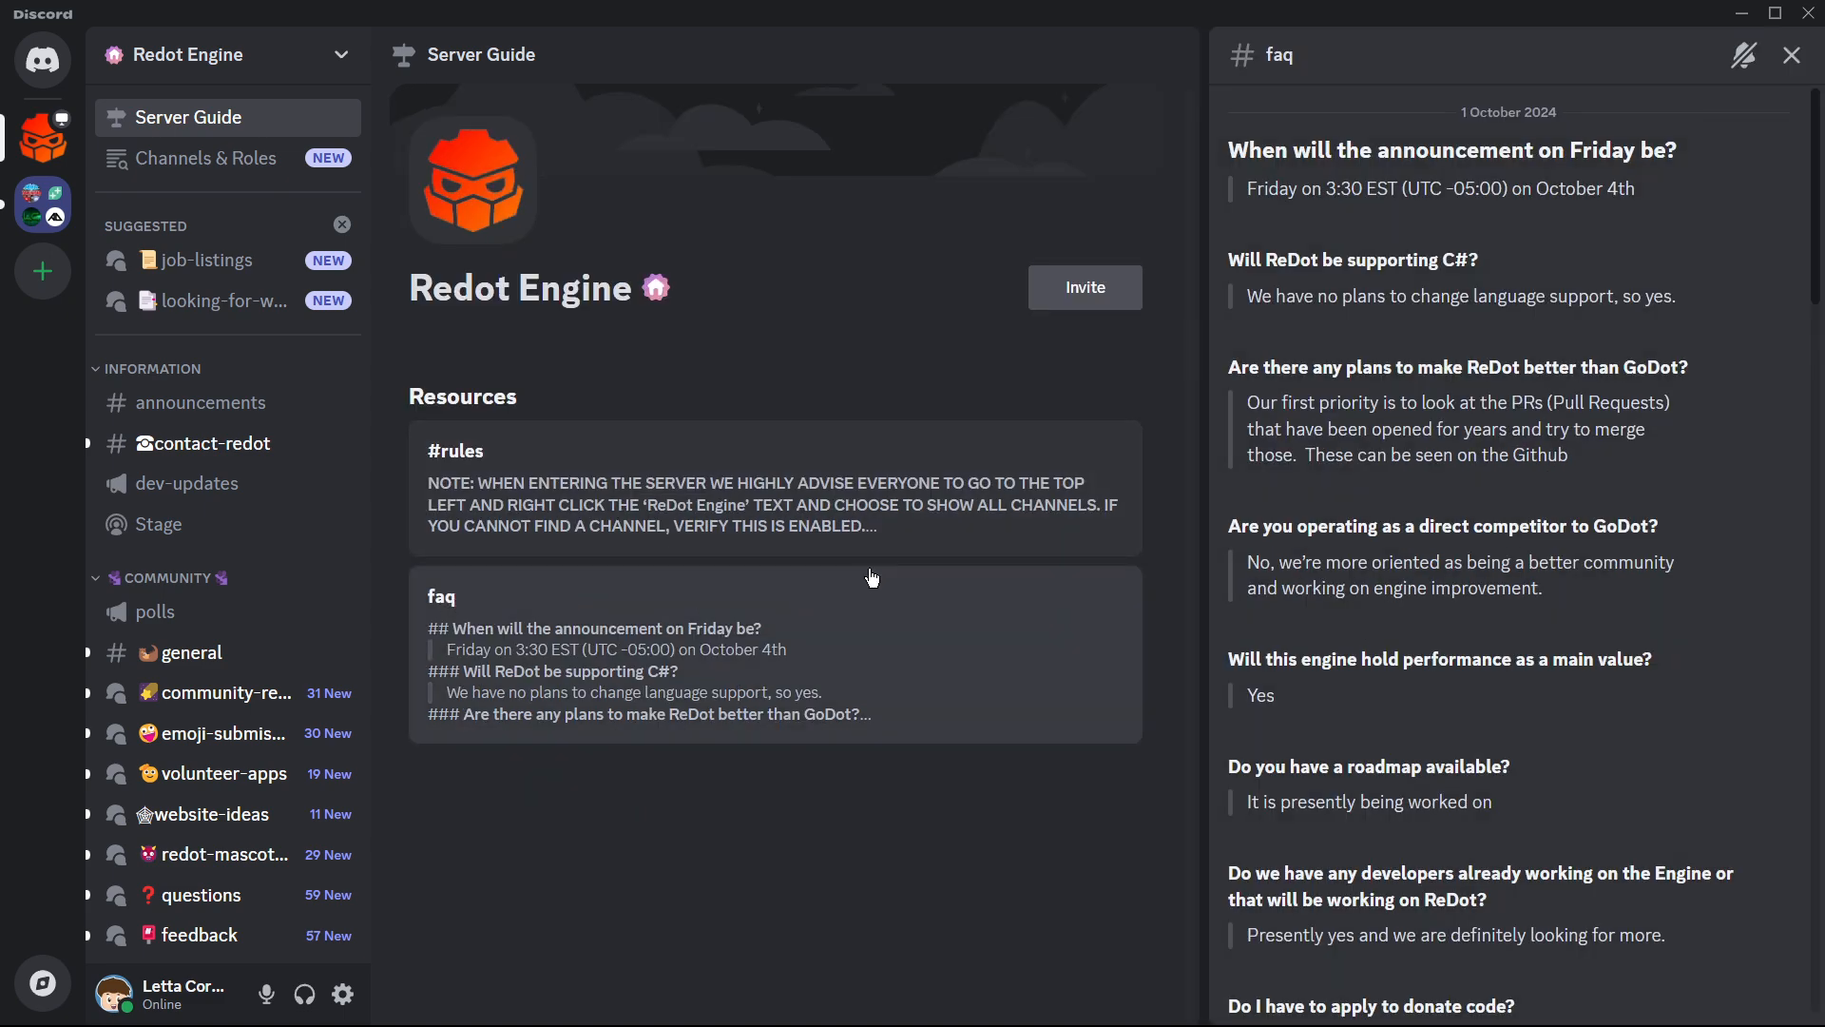
scroll(down, 3)
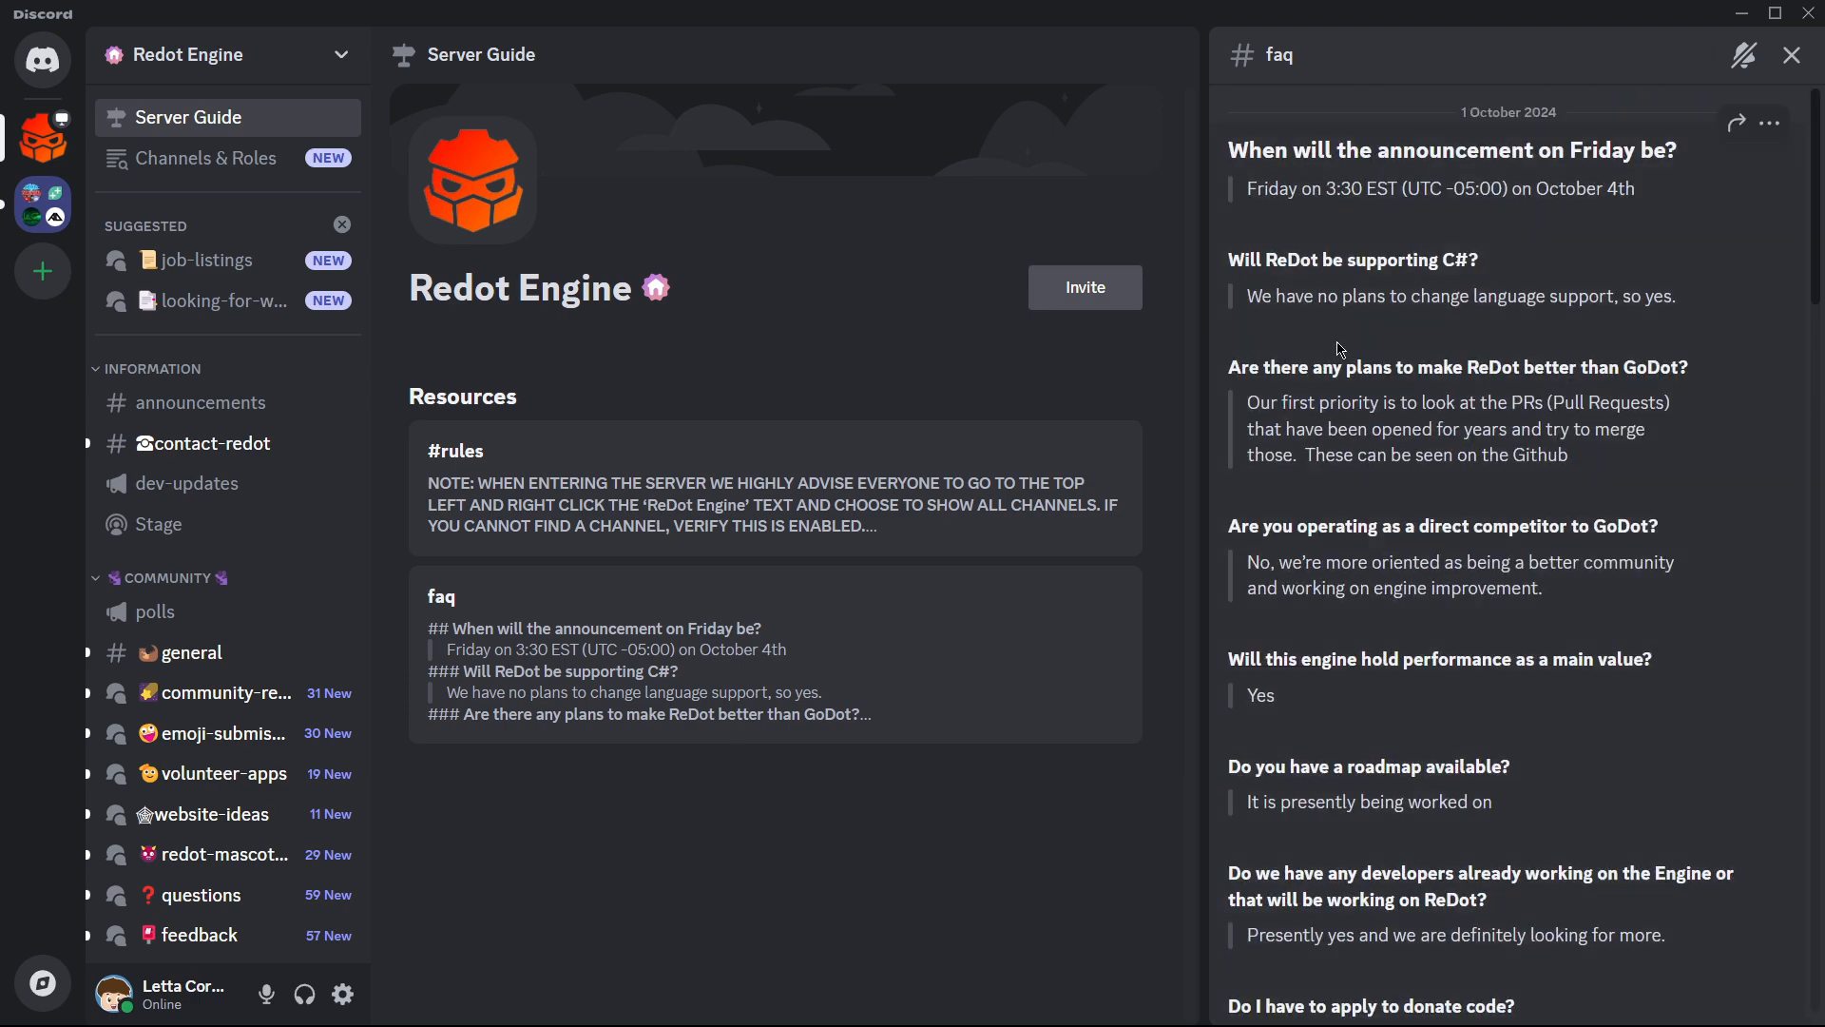
mouse_move(1498, 392)
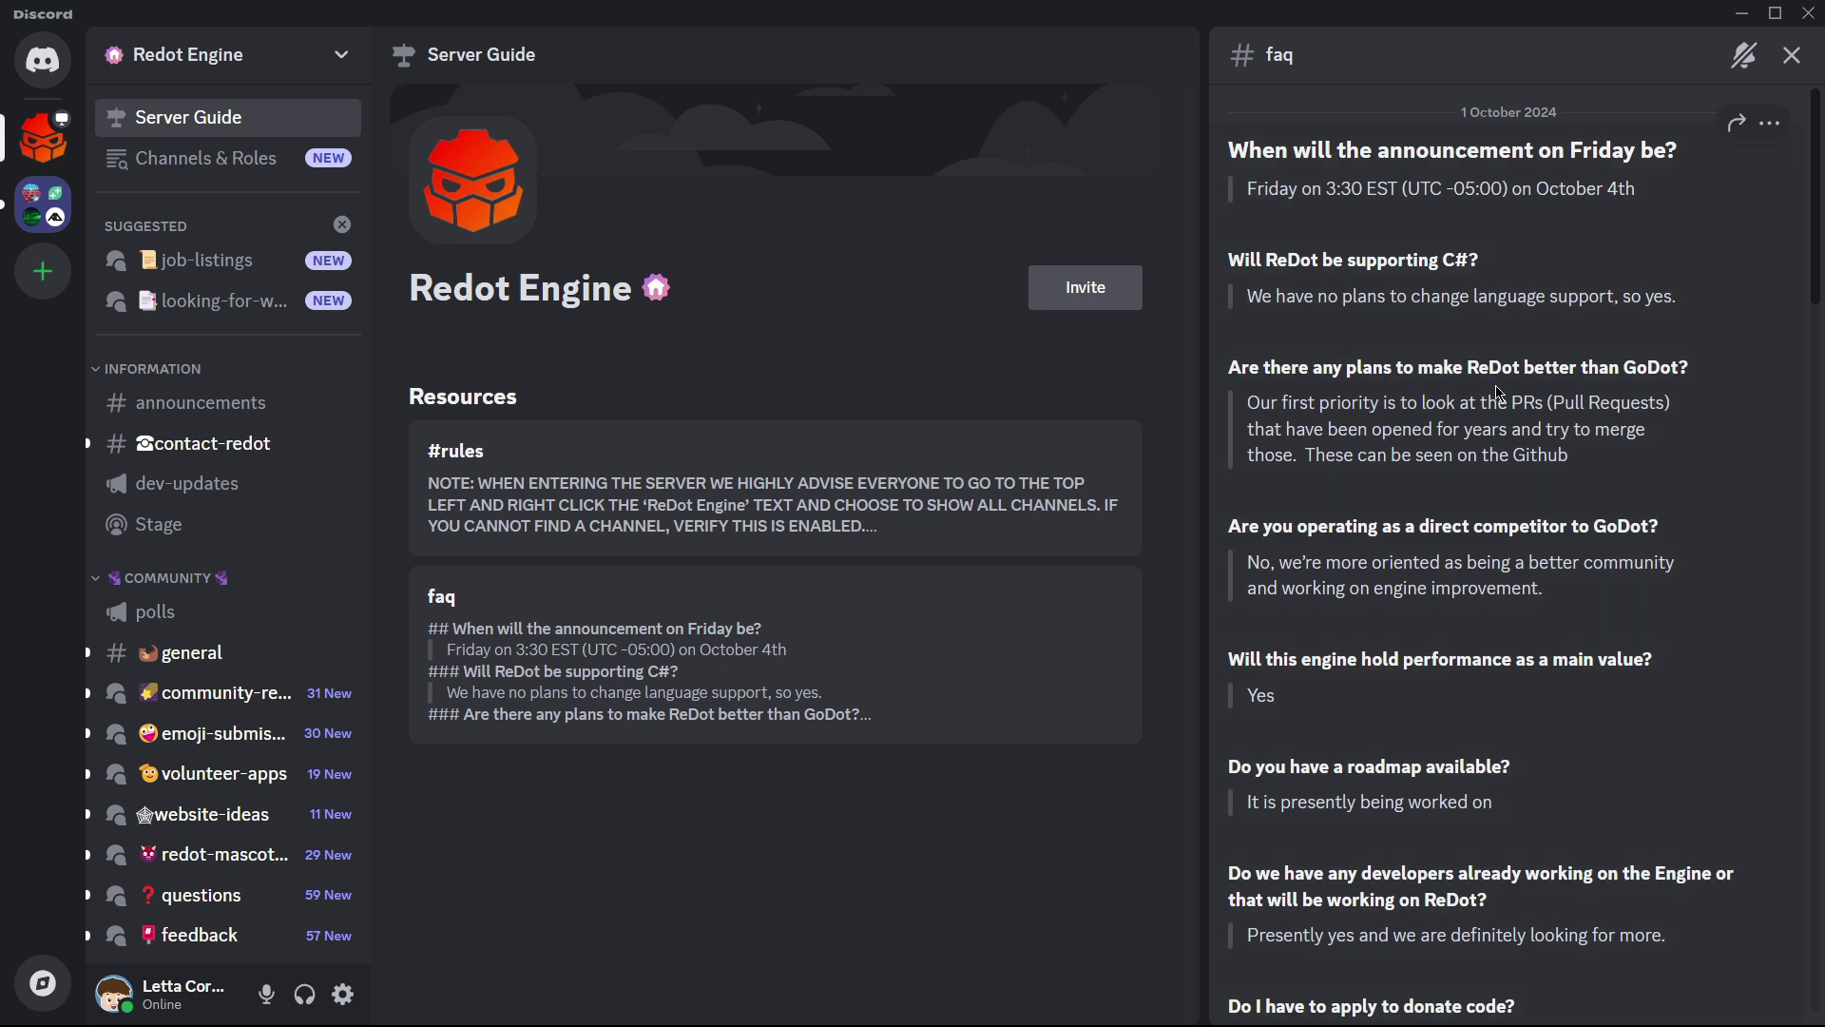
mouse_move(1627, 377)
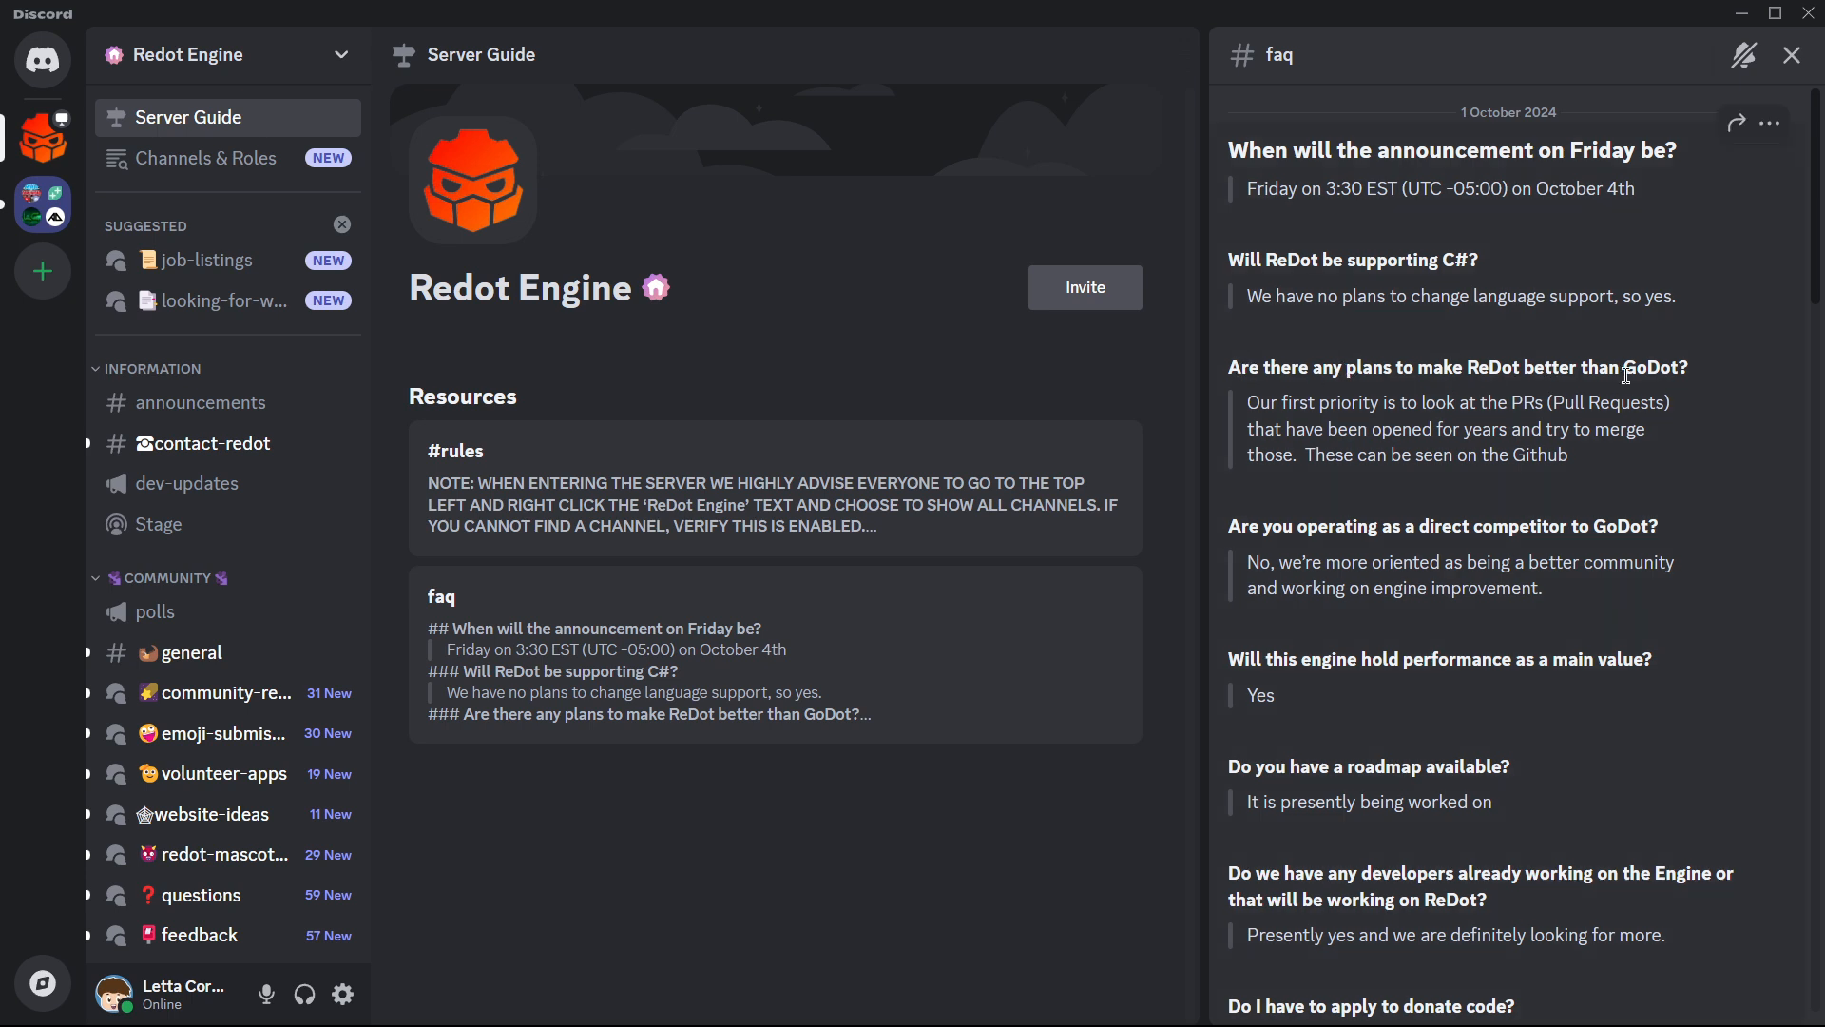
mouse_move(1383, 456)
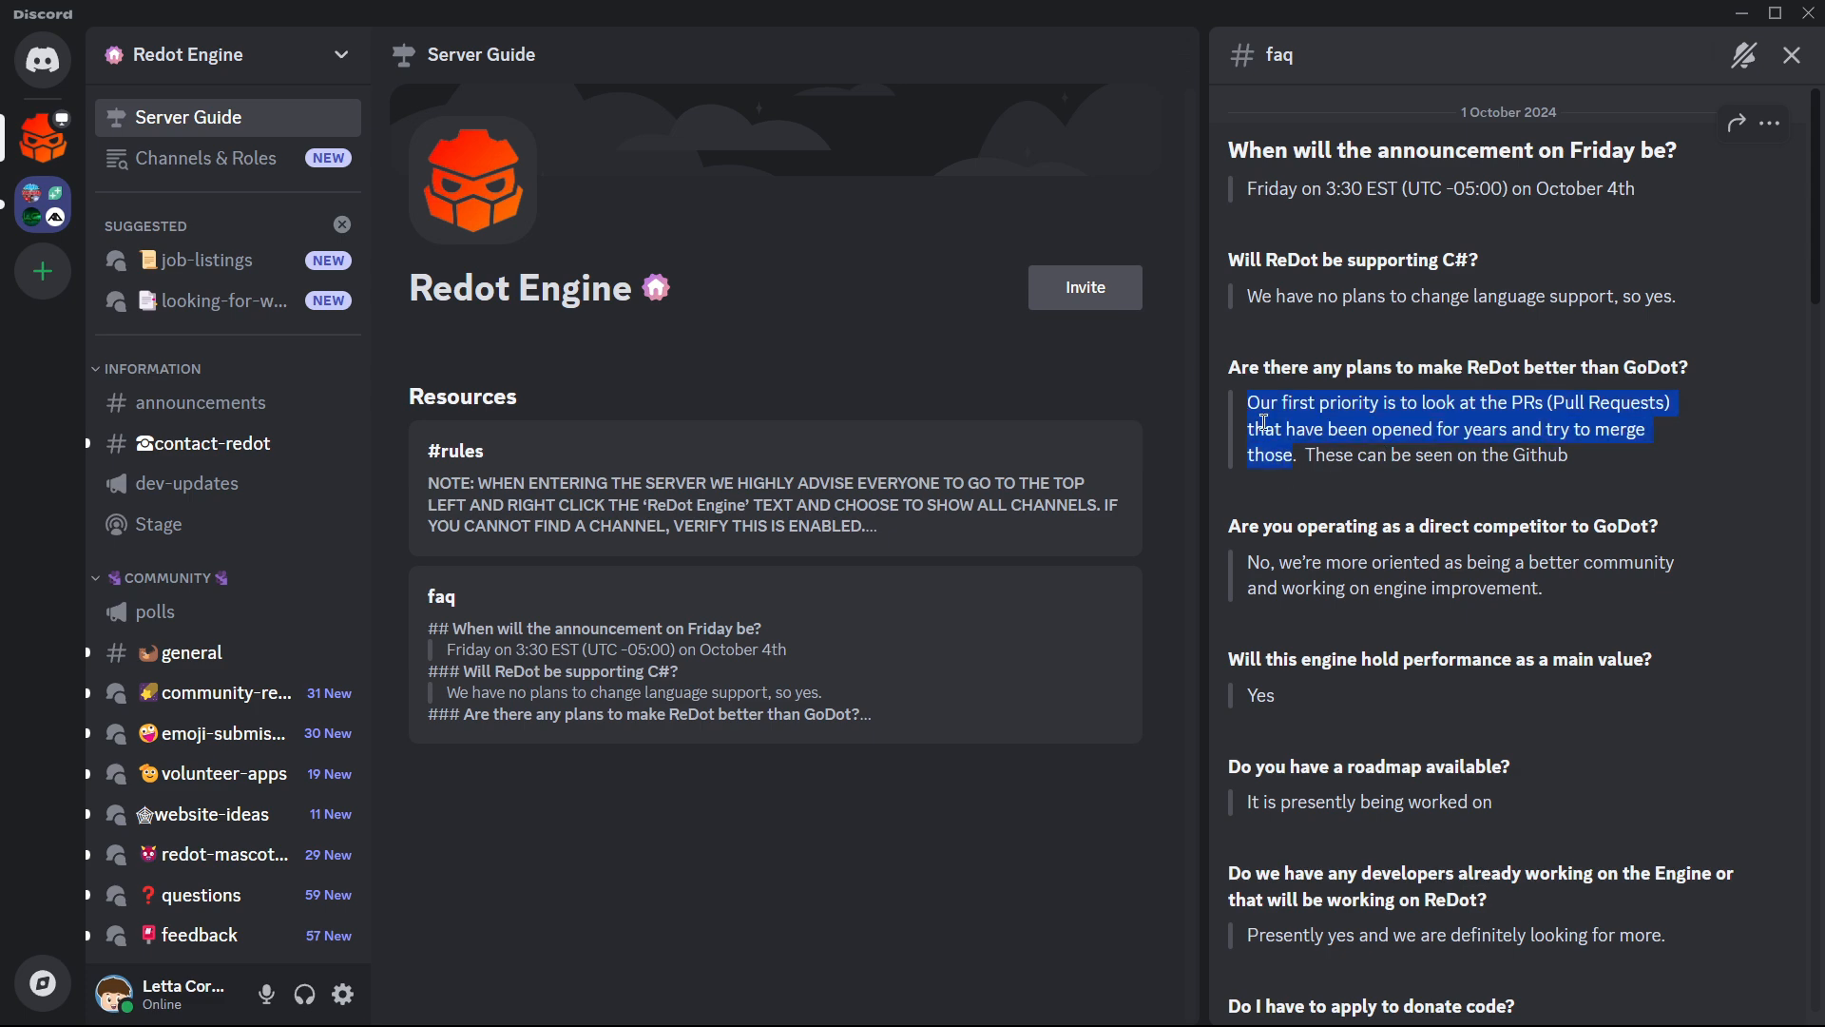
mouse_move(1385, 554)
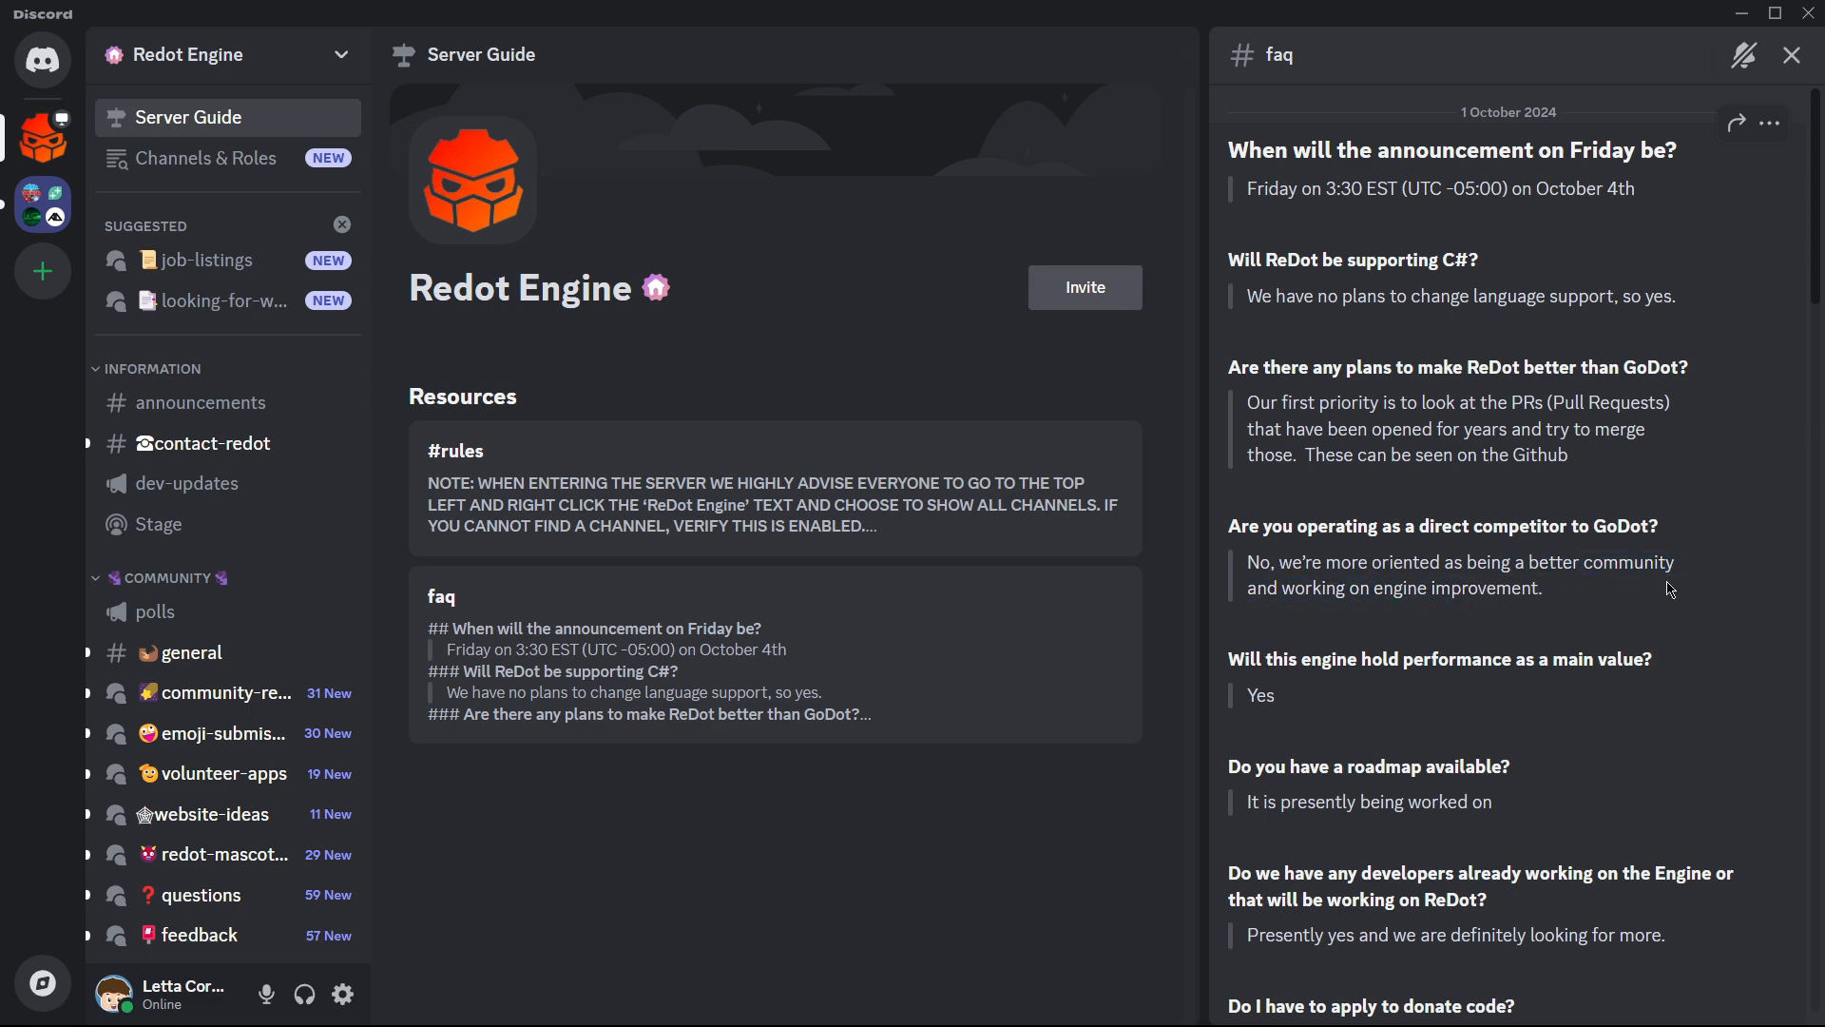
scroll(down, 3)
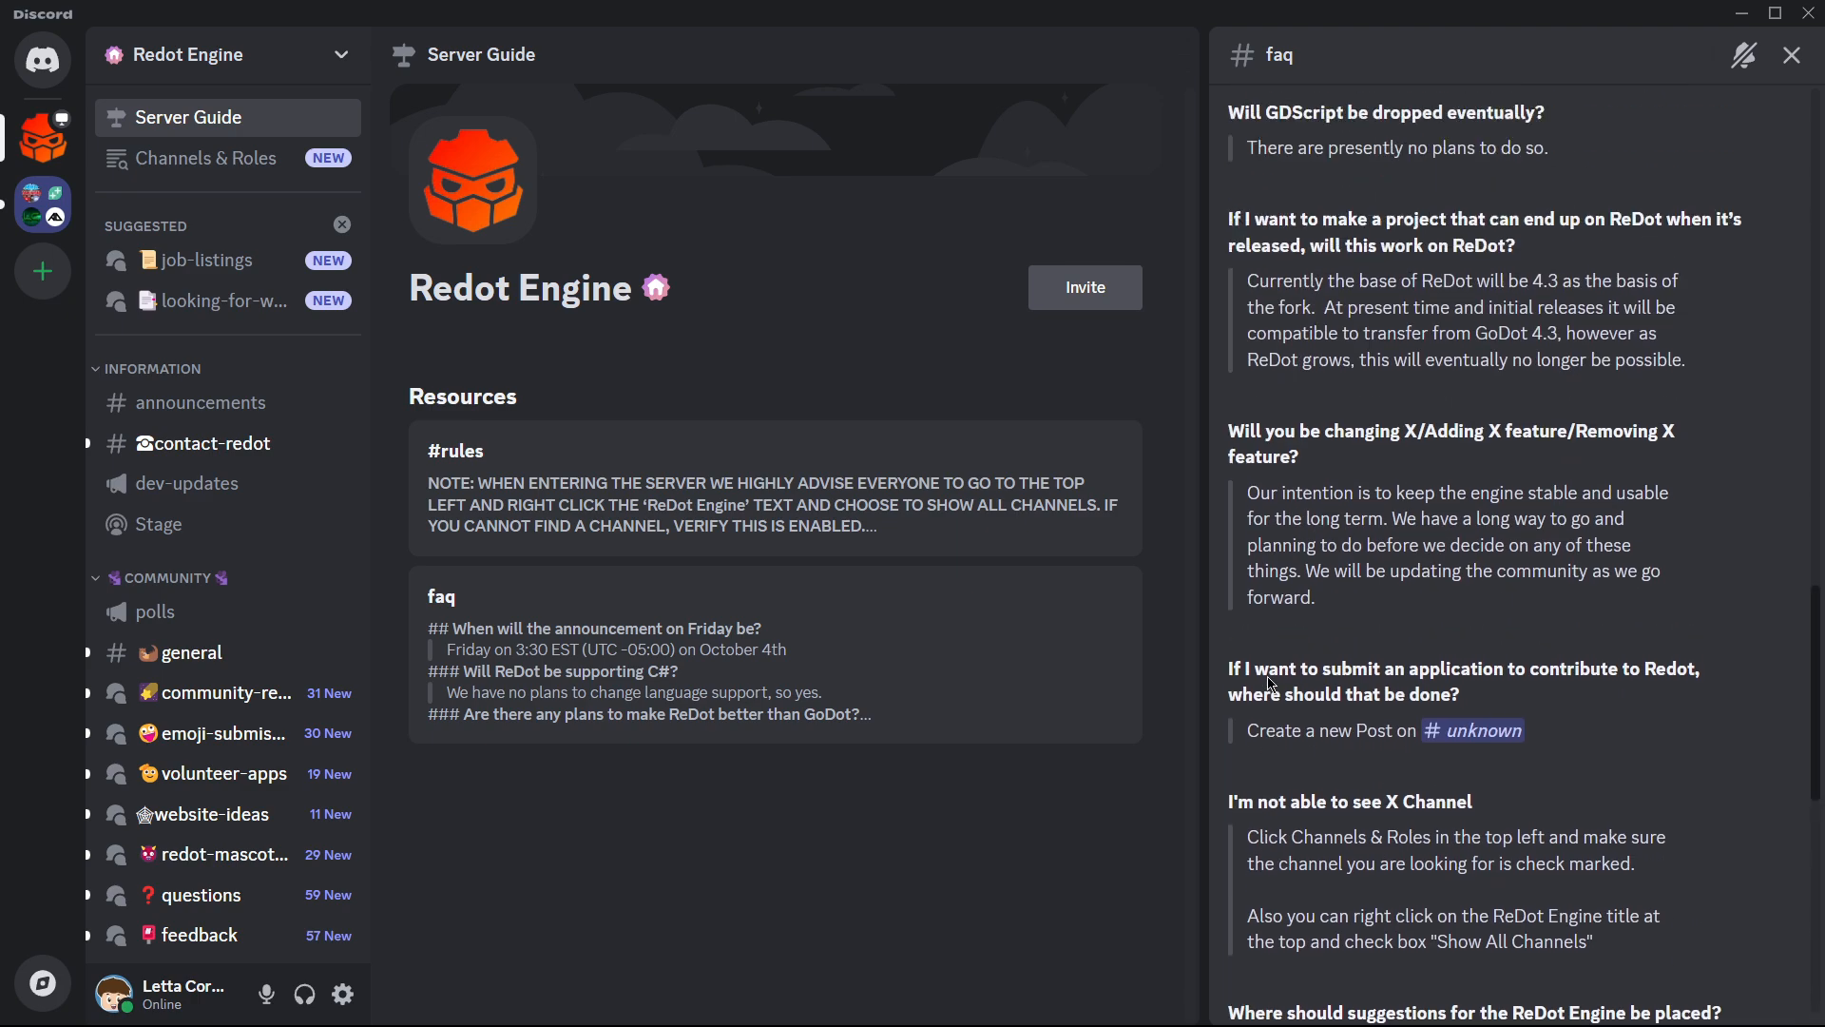
Close the FAQ panel and scroll the Redot Engine channel list to the Game dev voice rooms
click(1791, 55)
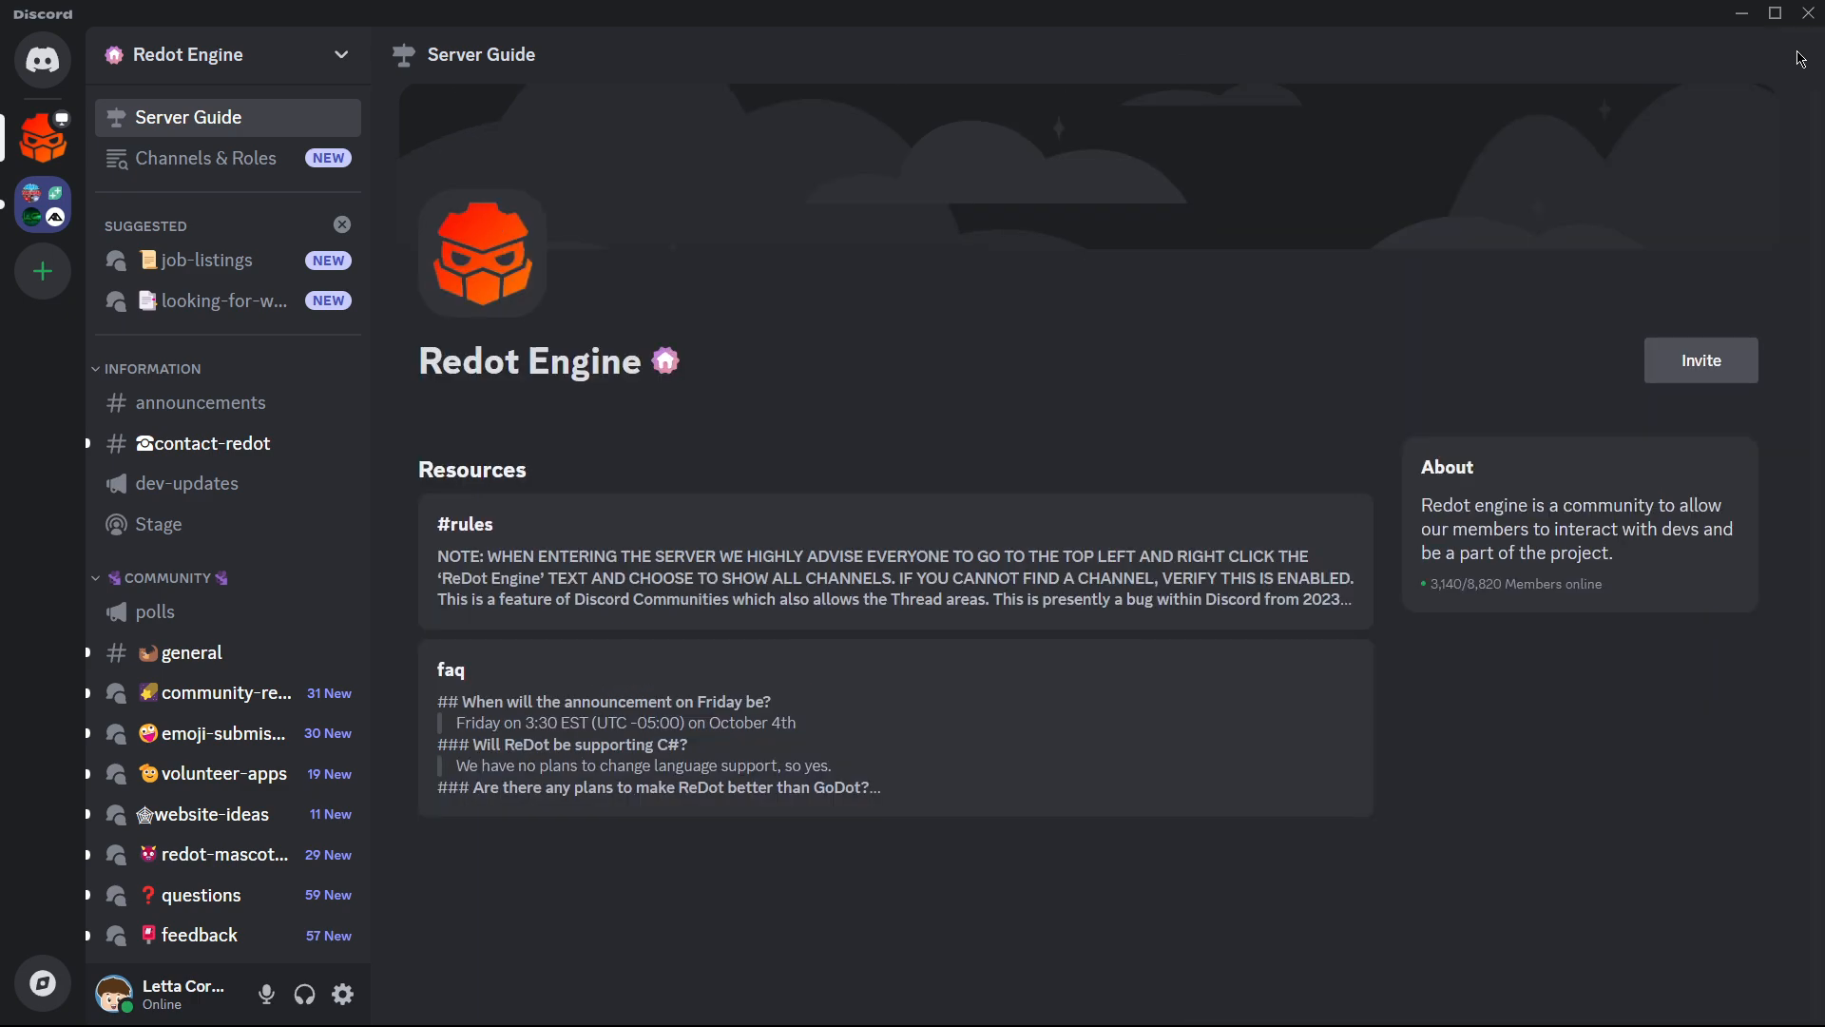
mouse_move(660, 513)
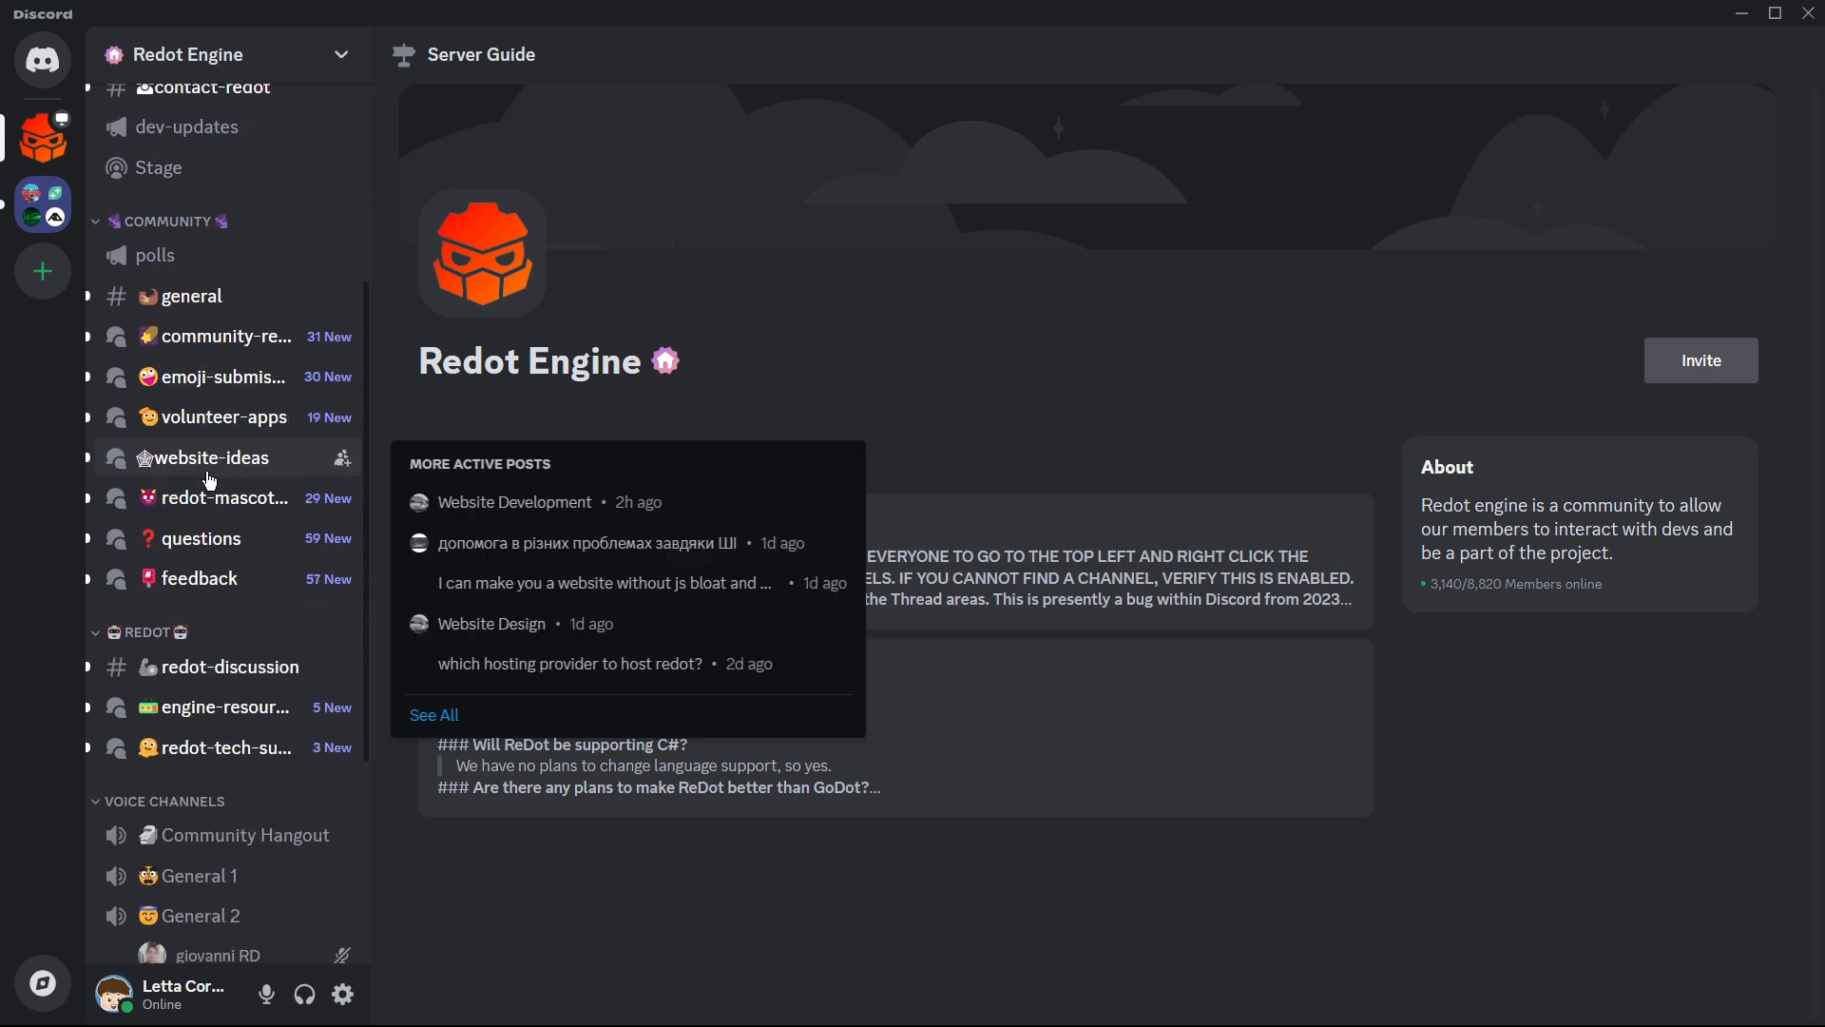
scroll(down, 3)
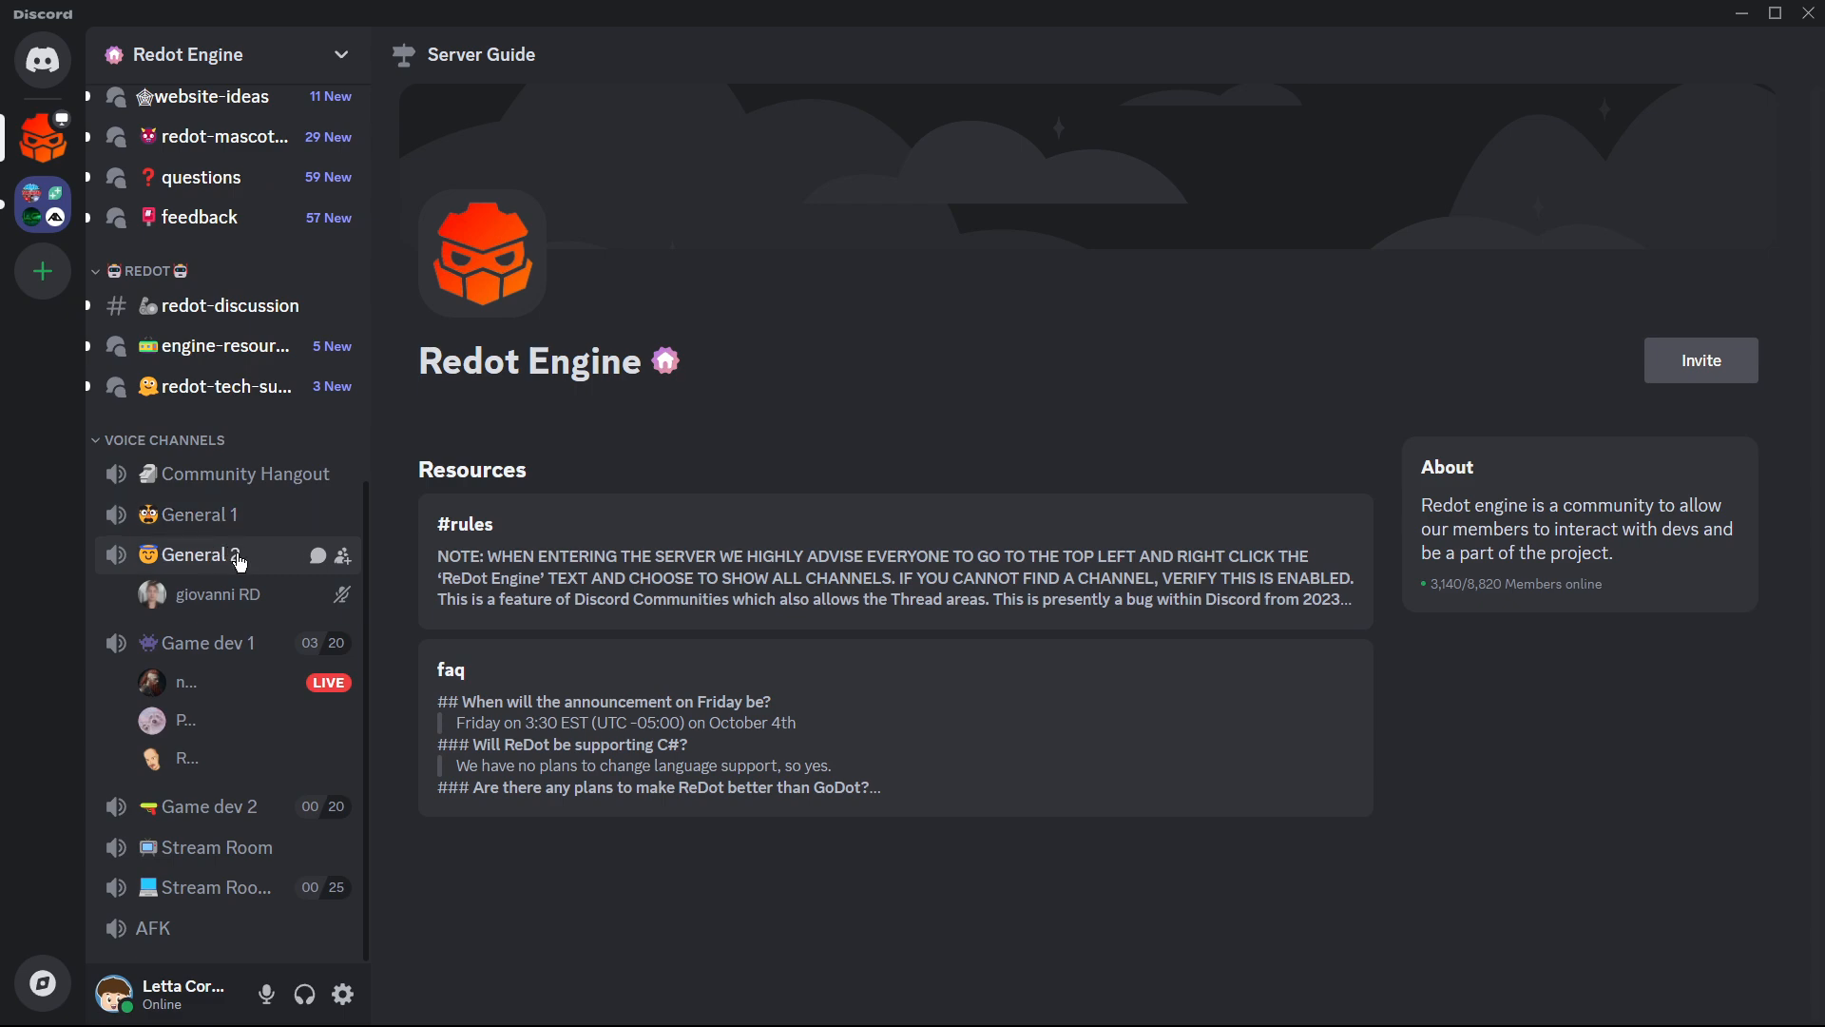